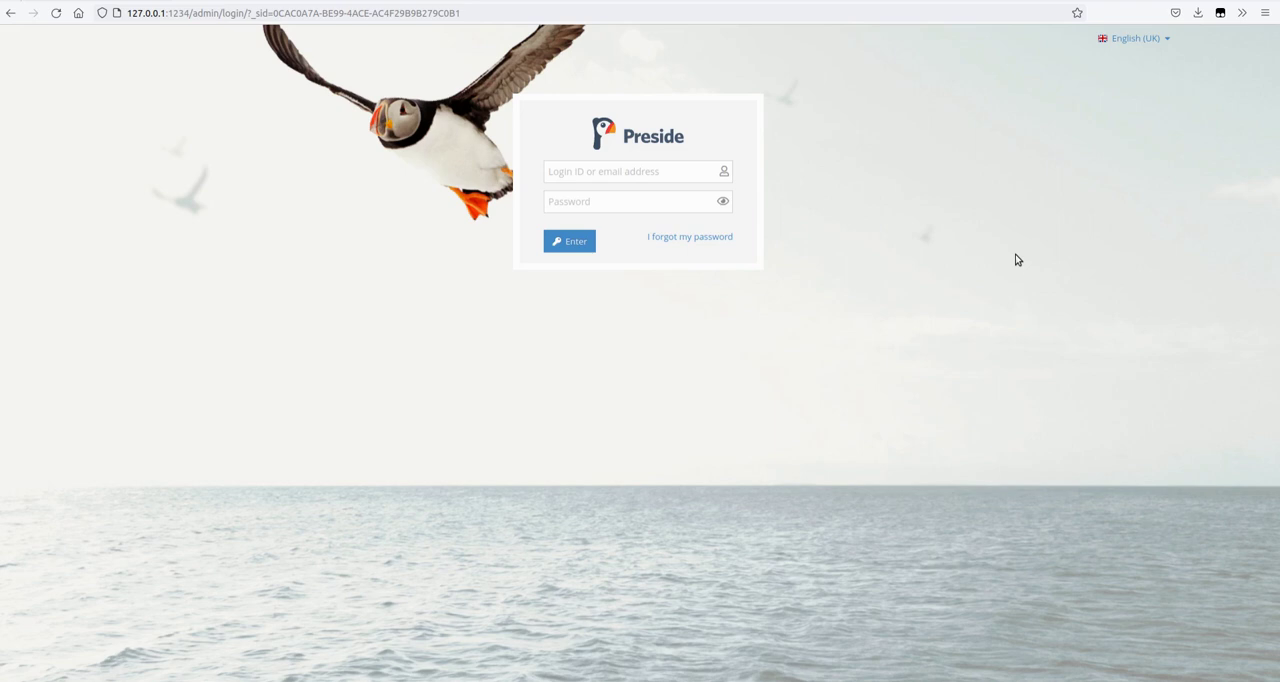
mouse_move(1044, 264)
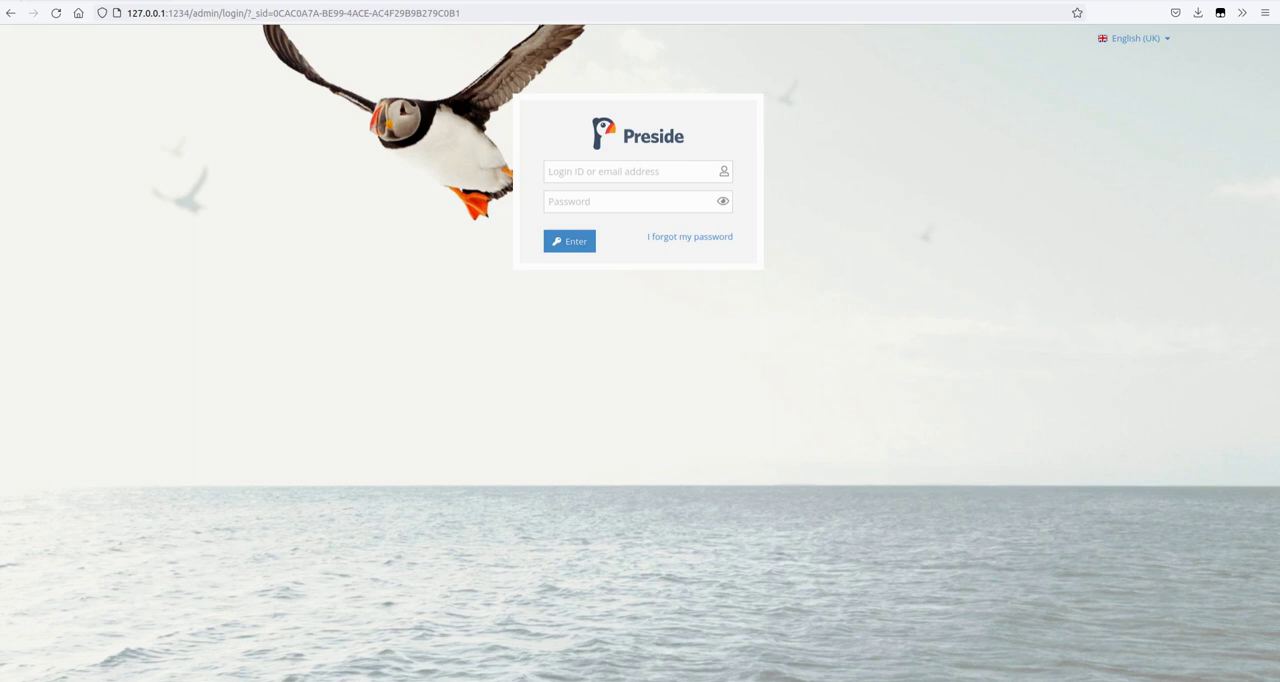
mouse_move(776, 312)
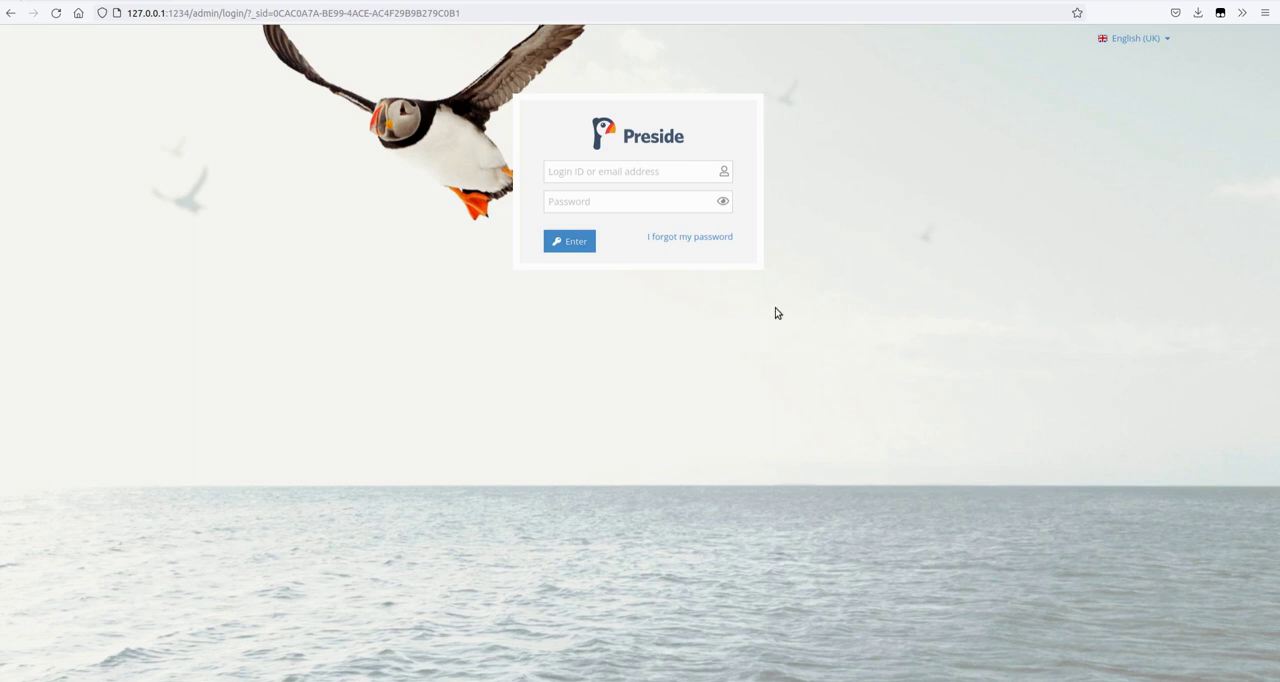
- Enter login ID 'sysadmin' and the password on the admin sign-in form
click(636, 172)
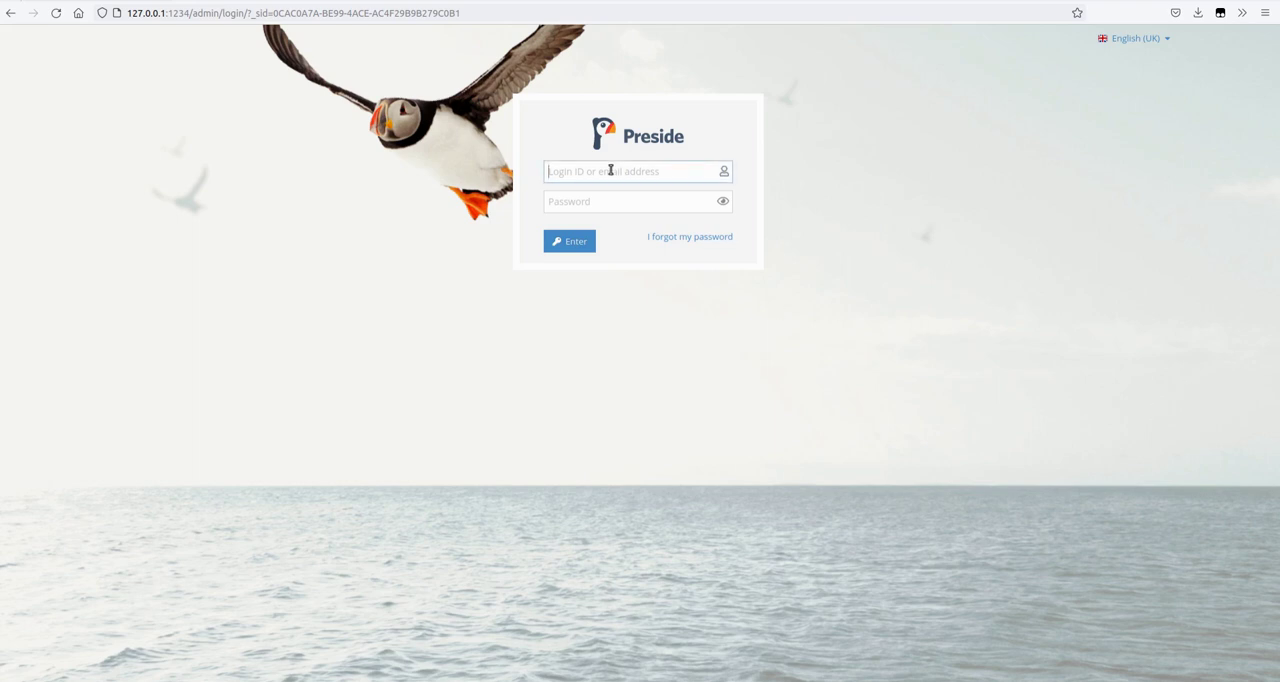
text(sysadmin)
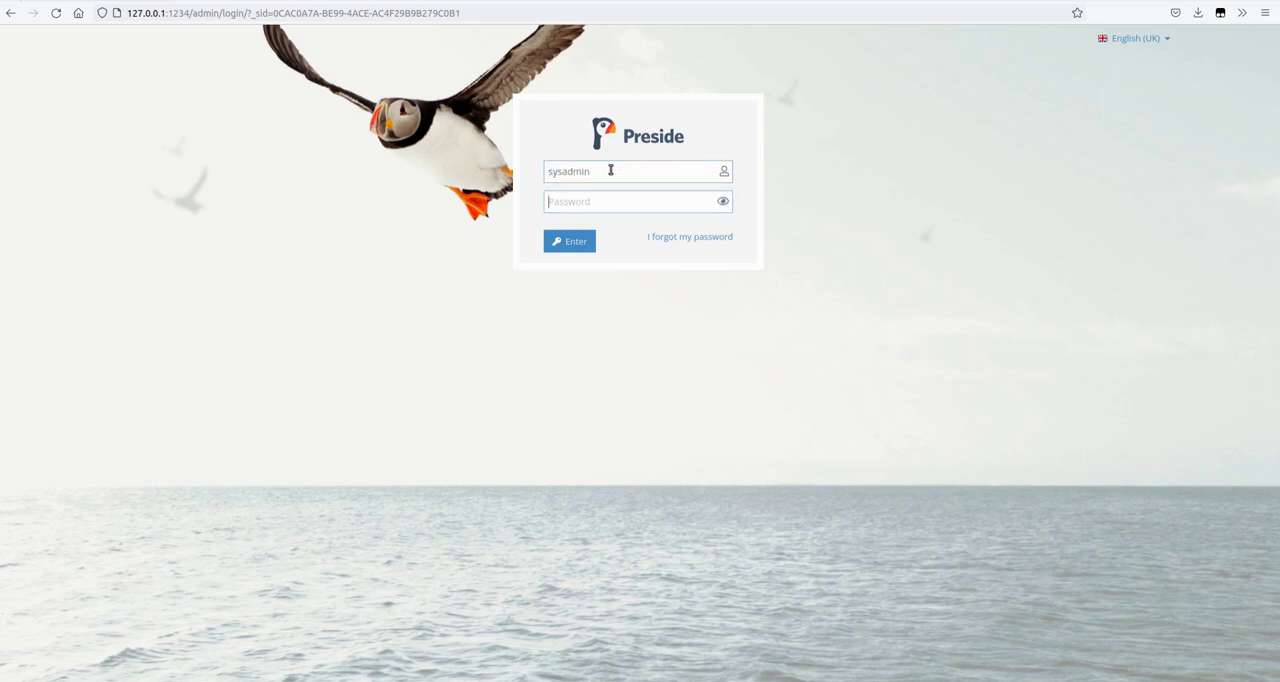
text(••••)
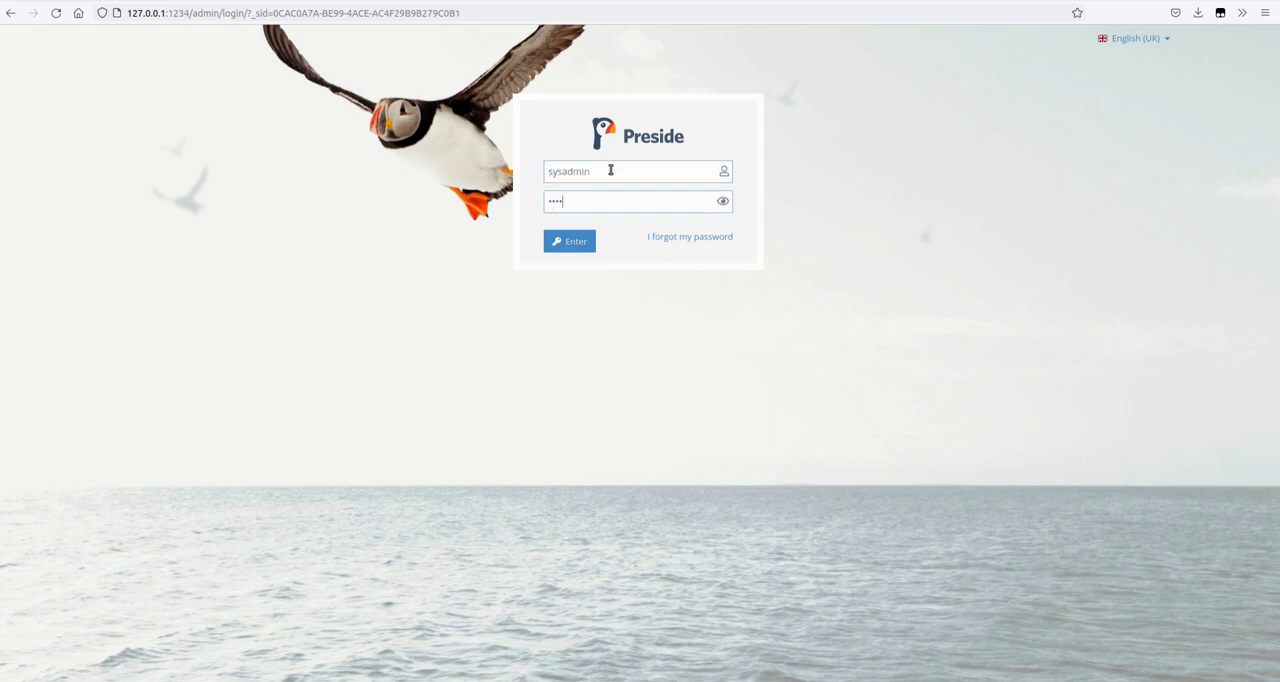
- Sign in, briefly visit the Asset manager, then return to the Default site page tree
click(568, 240)
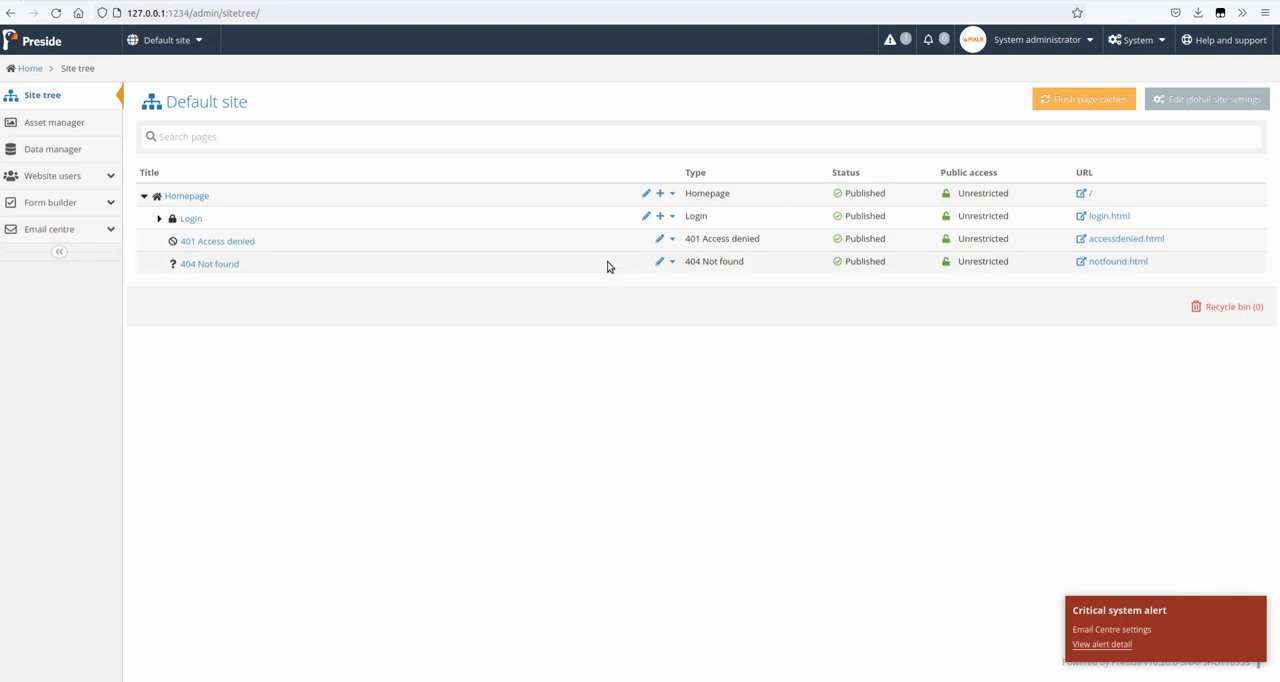
mouse_move(872, 306)
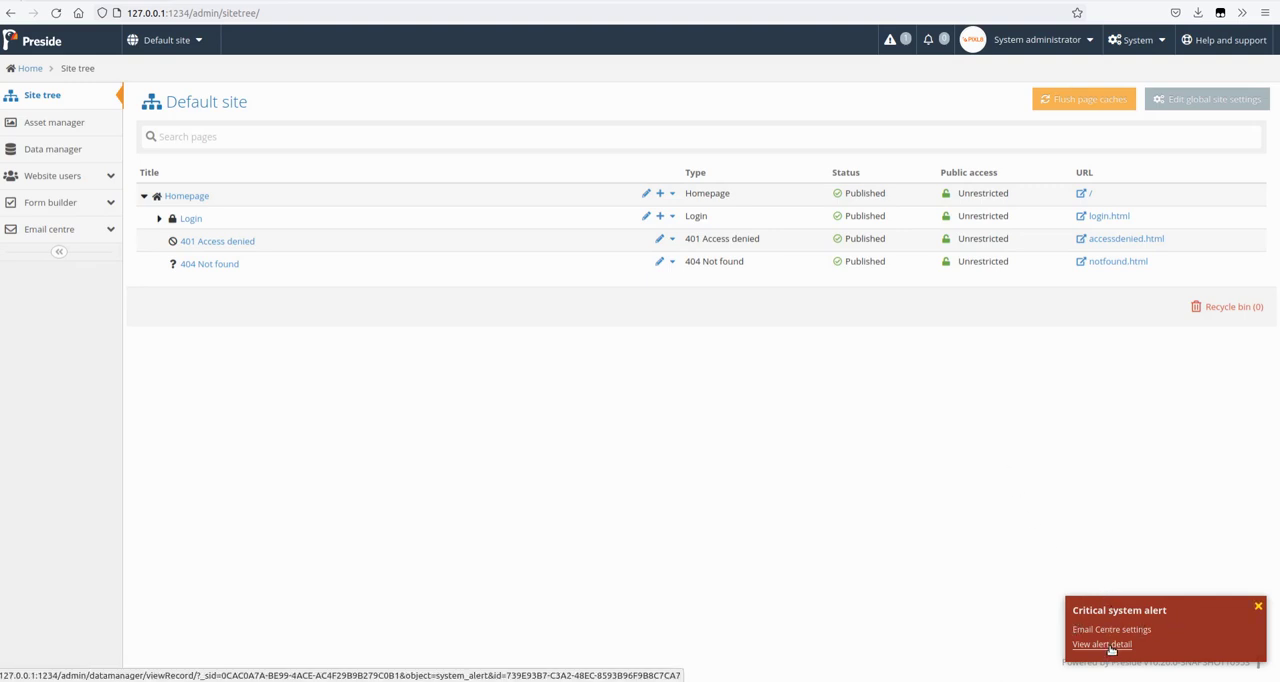
mouse_move(944, 176)
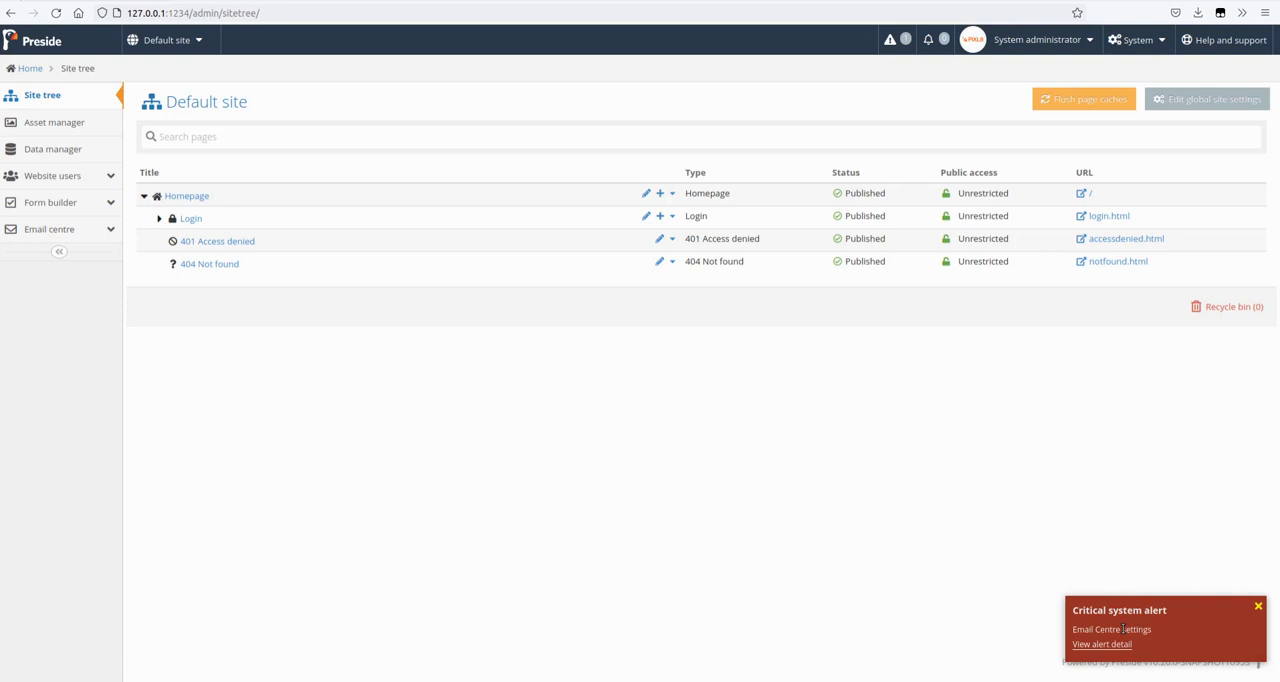
mouse_move(1020, 552)
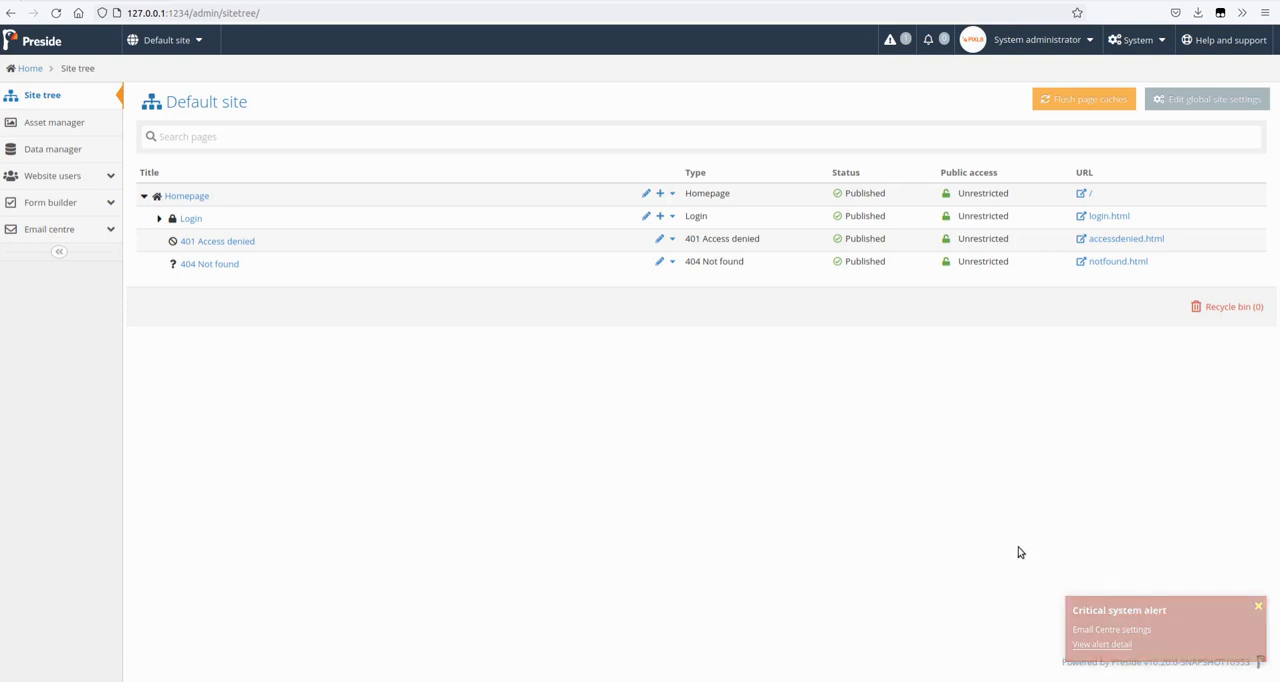
click(56, 122)
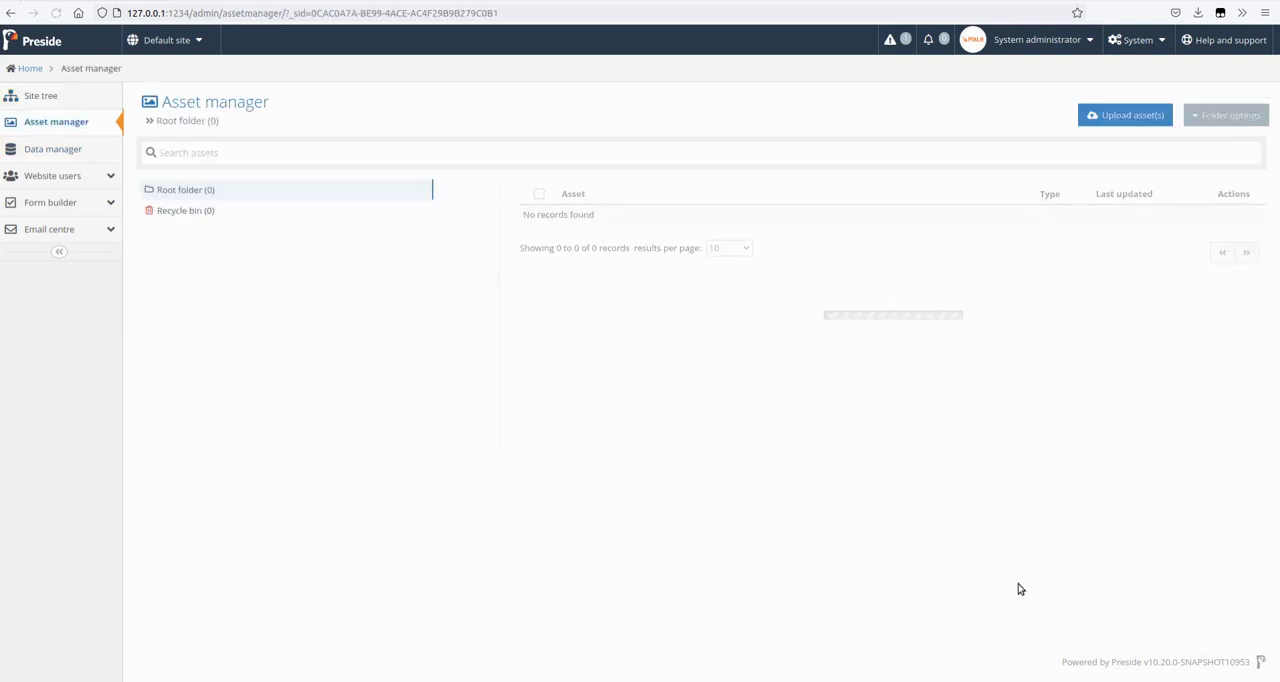
click(40, 94)
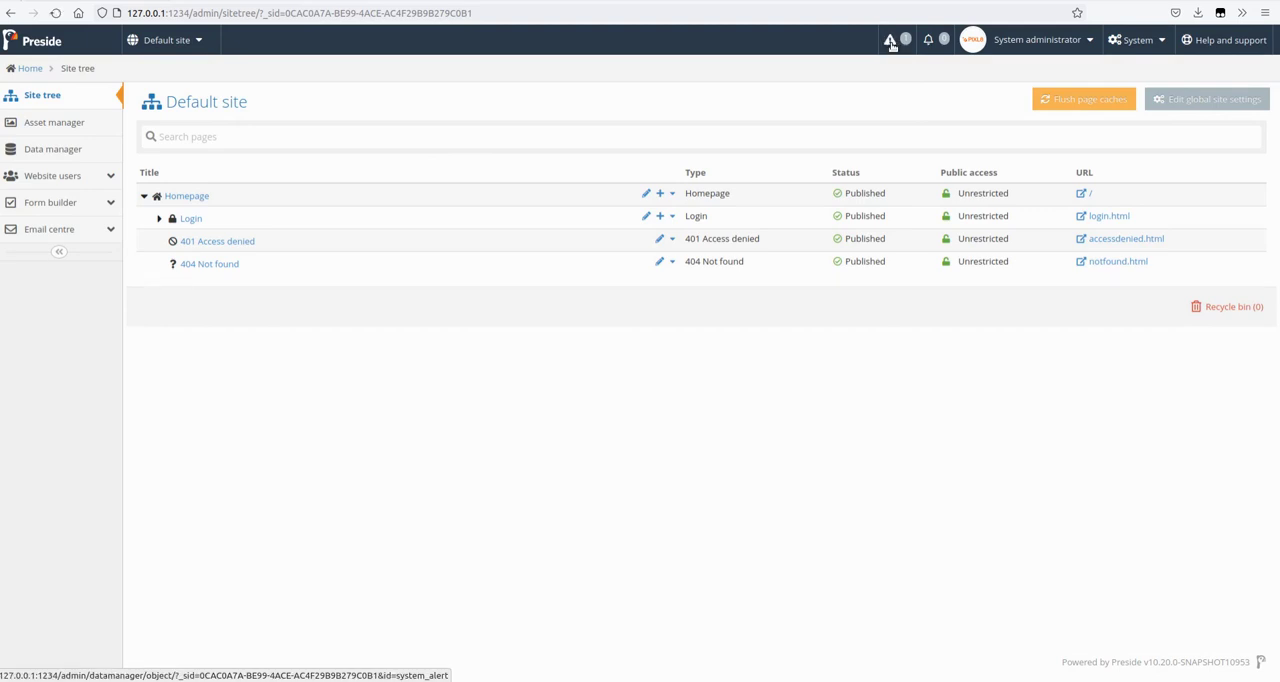
- Show the System Alerts list from the top-bar warning icon
click(888, 40)
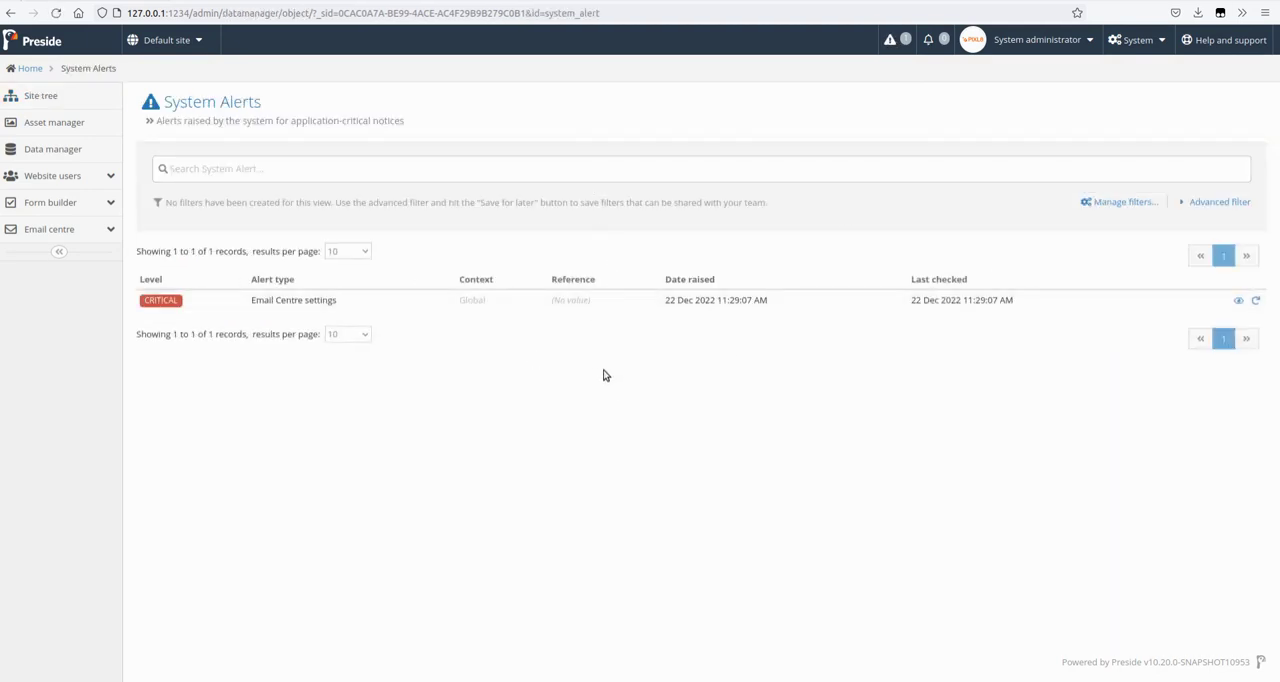
mouse_move(808, 424)
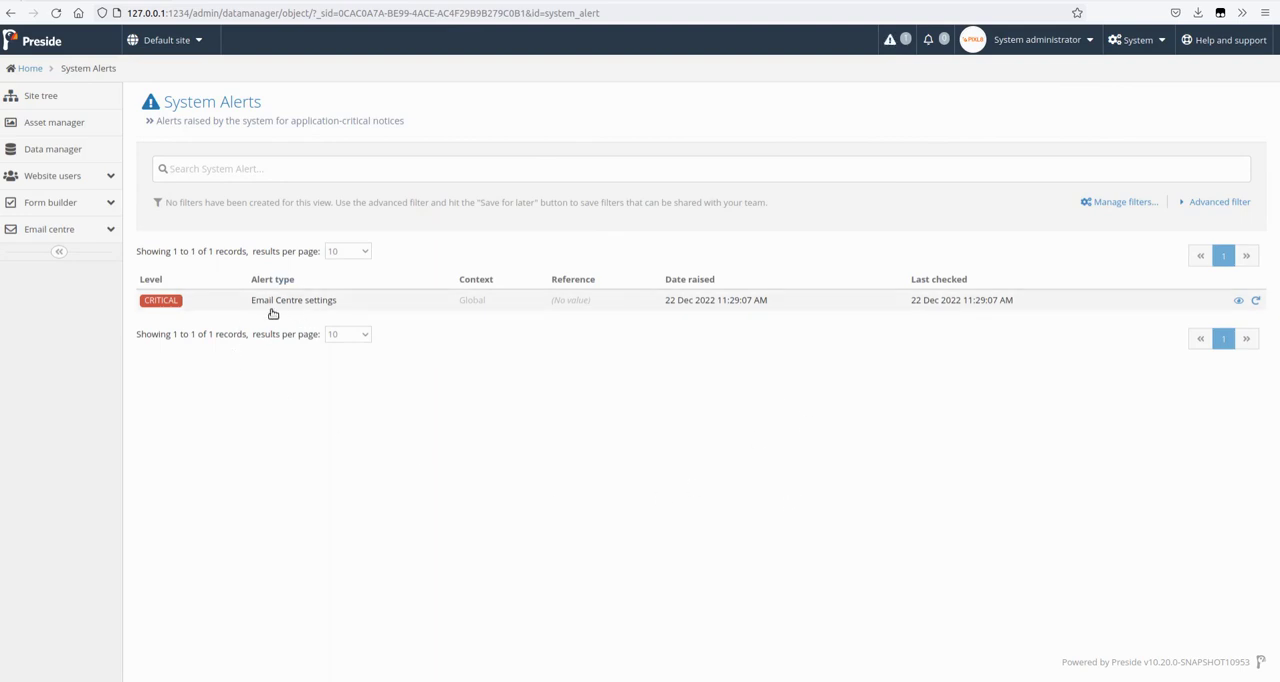
mouse_move(420, 302)
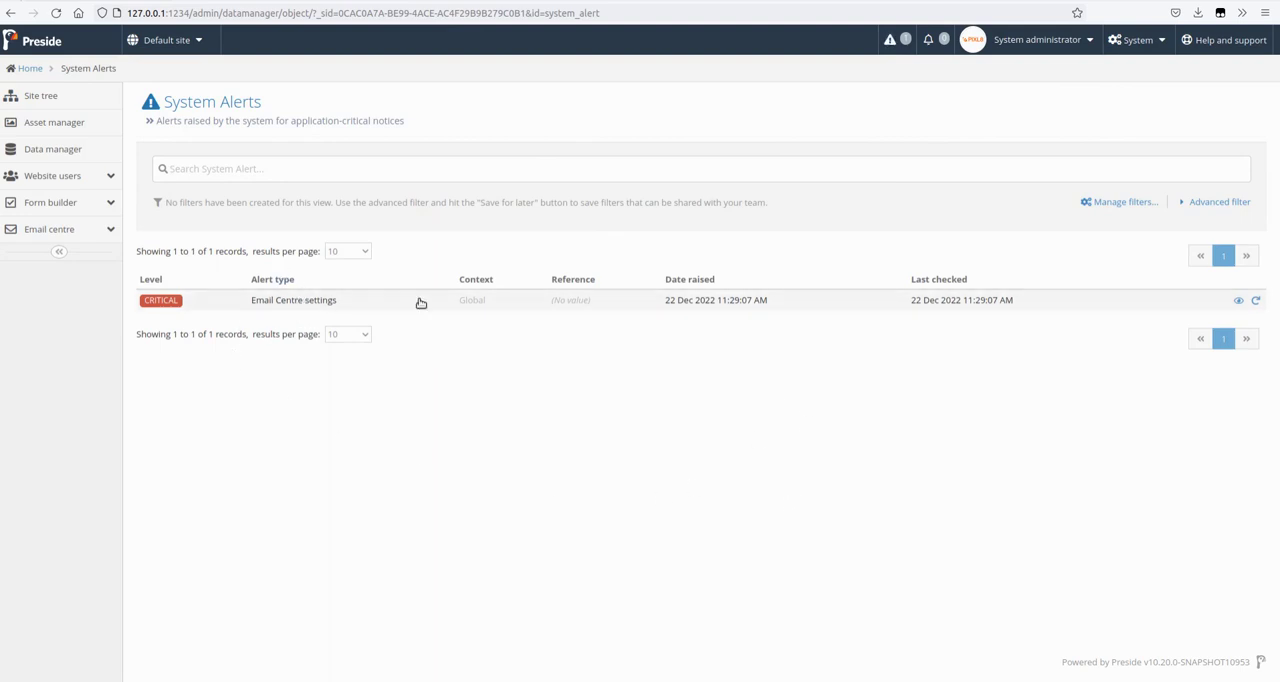
mouse_move(490, 322)
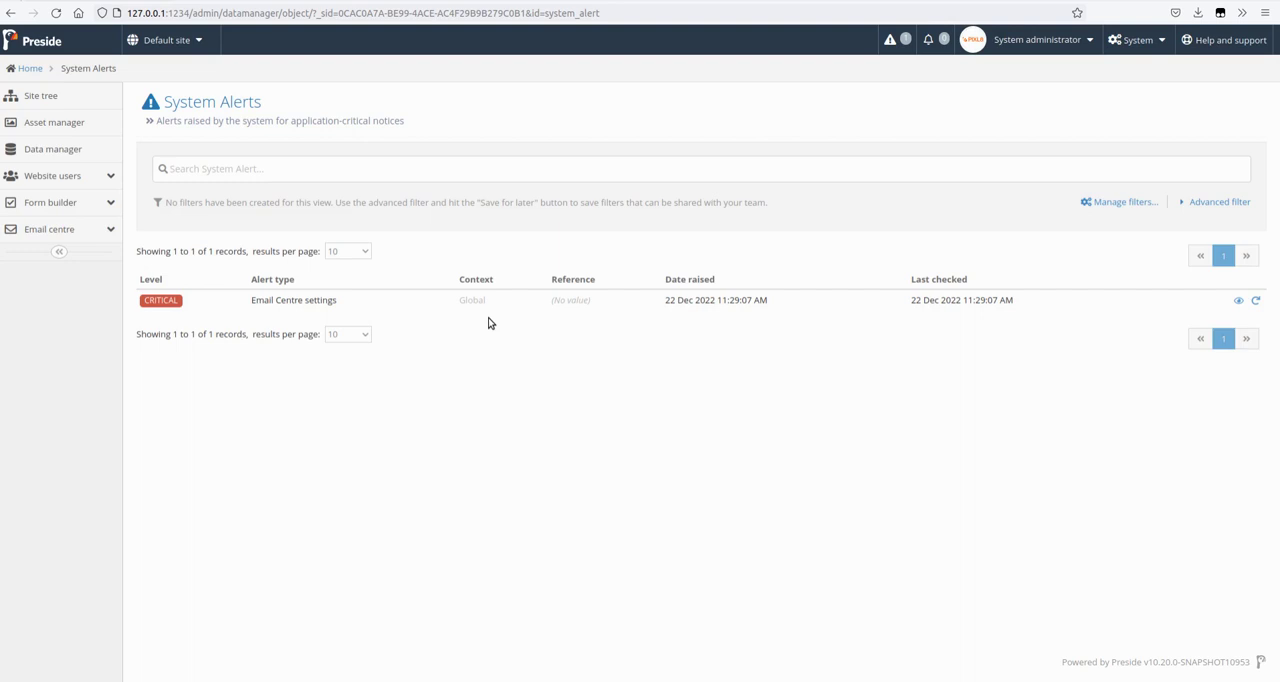
mouse_move(658, 364)
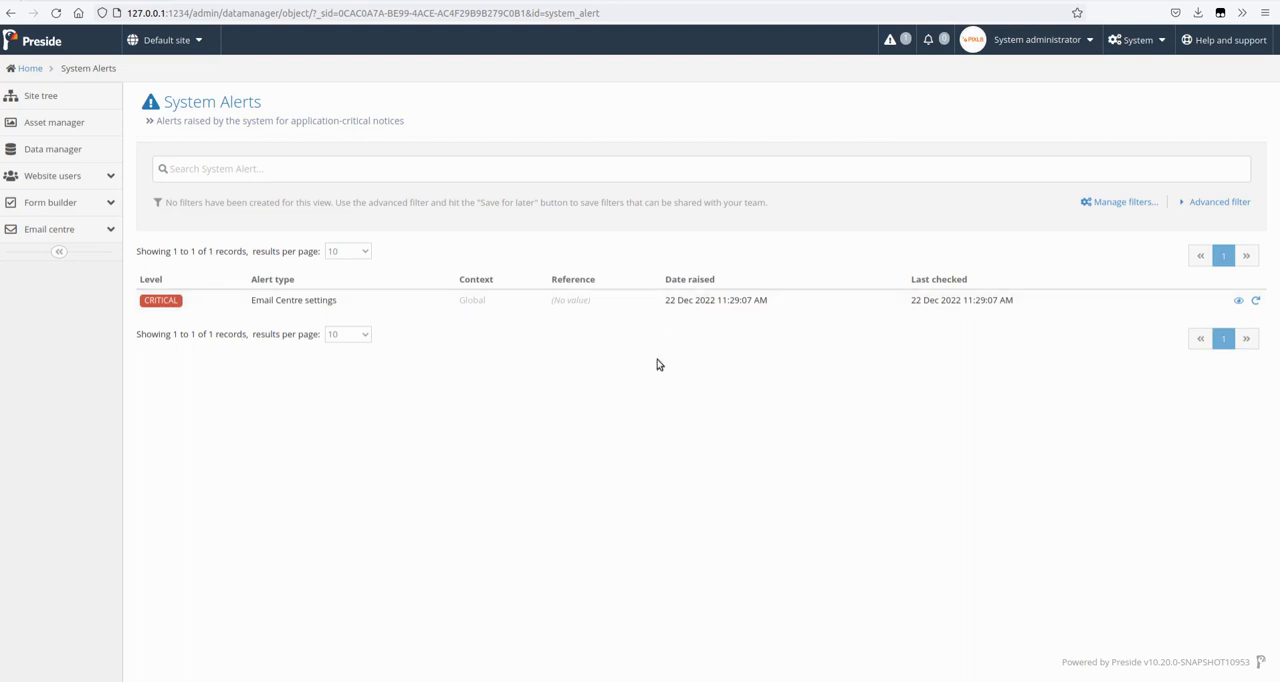
mouse_move(540, 308)
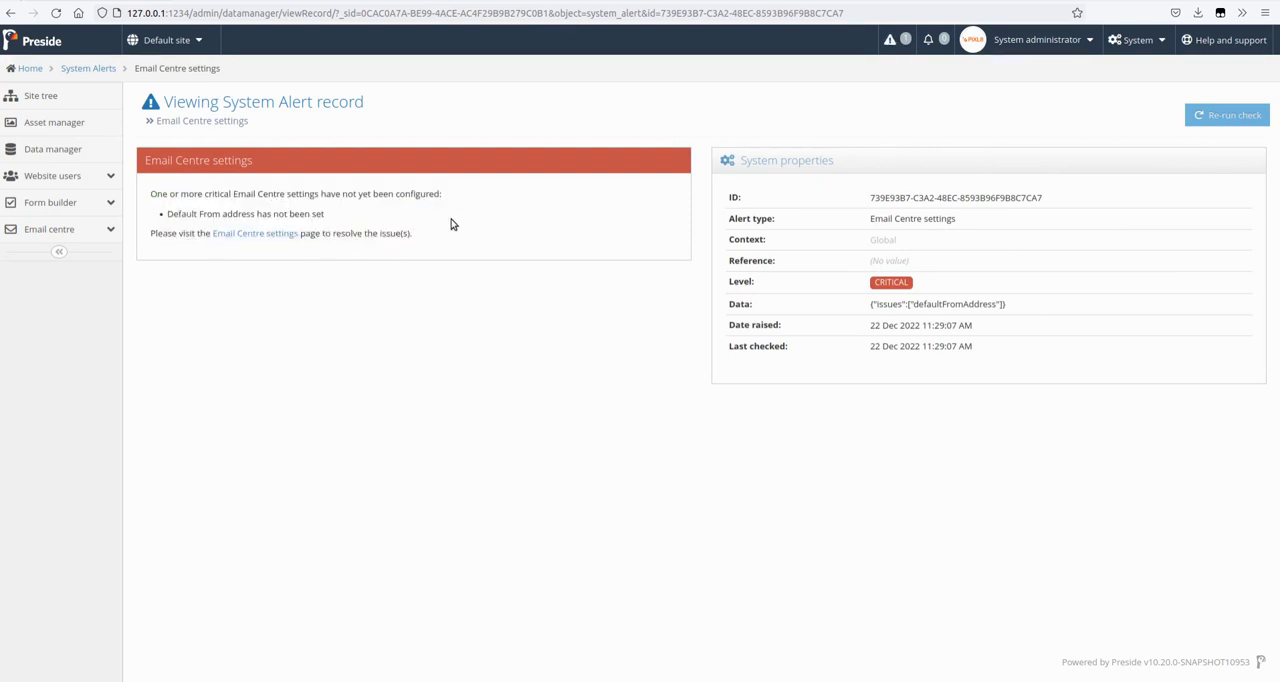
mouse_move(164, 246)
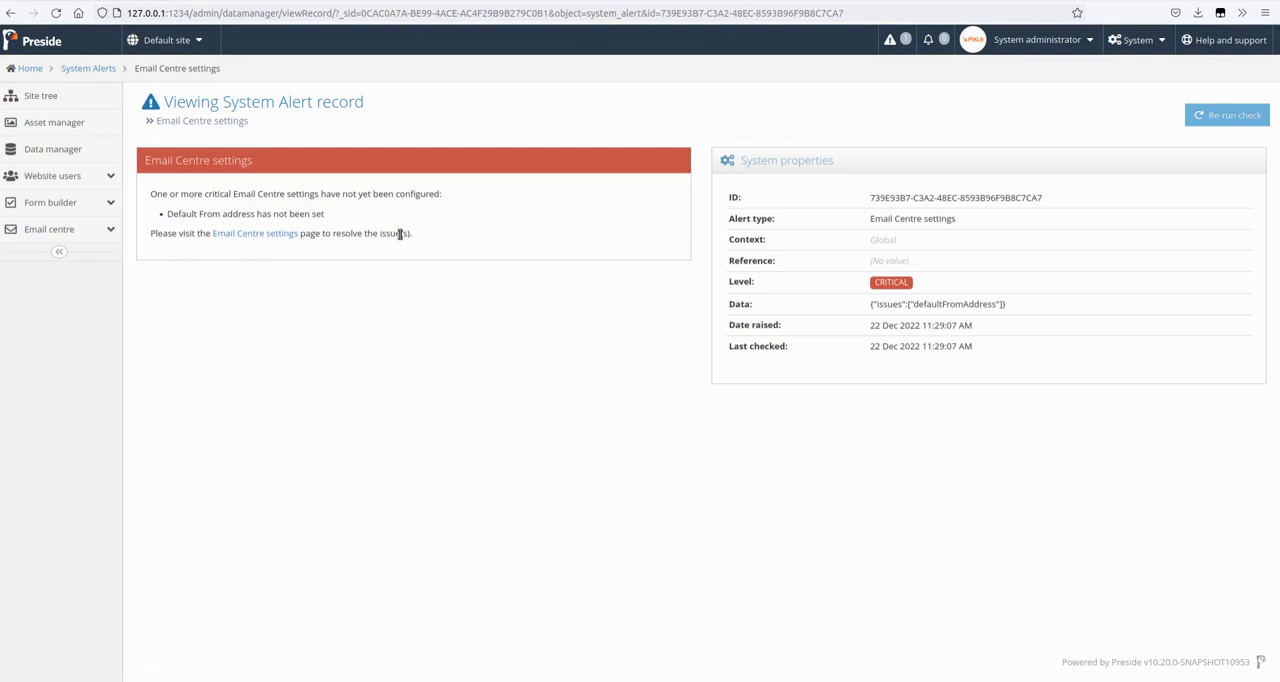
click(254, 232)
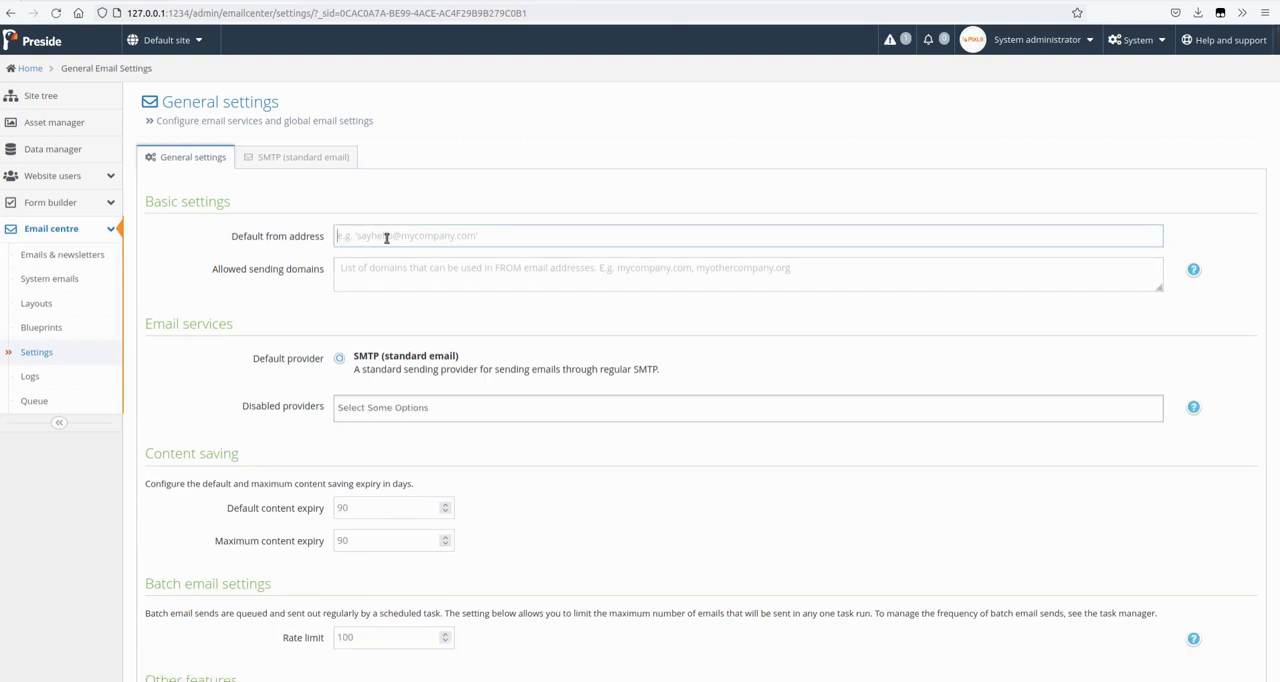
text(test@t)
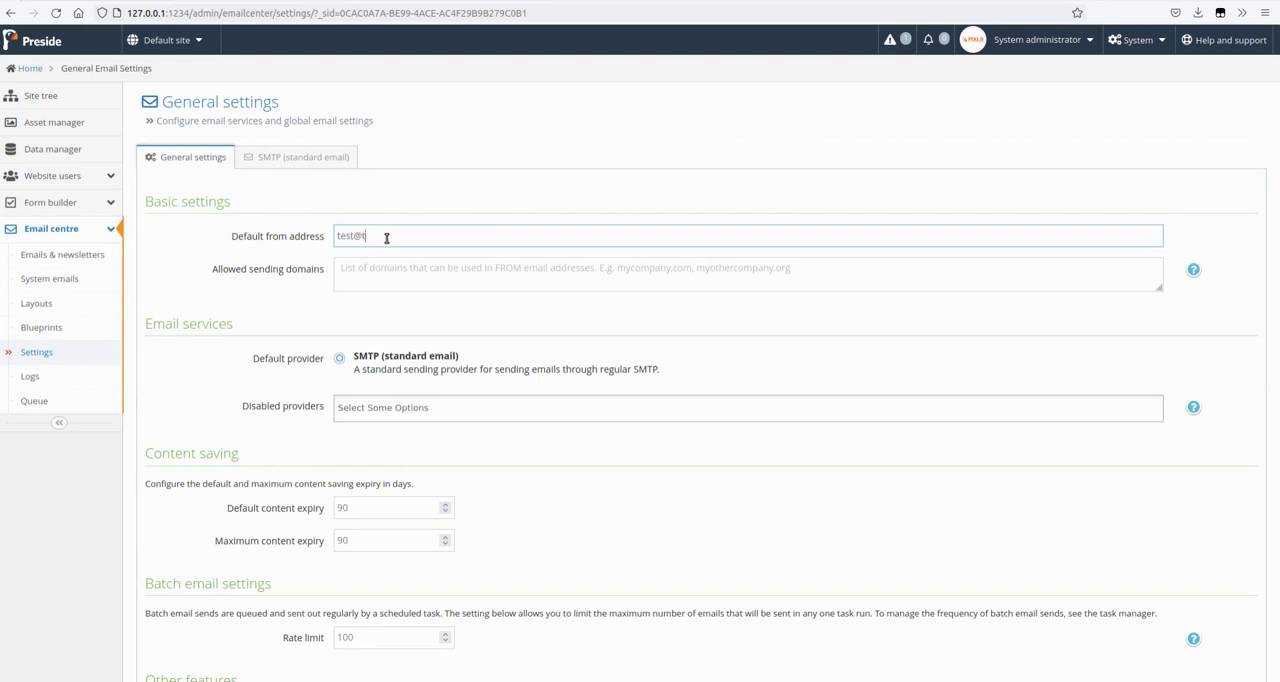
text(example.co)
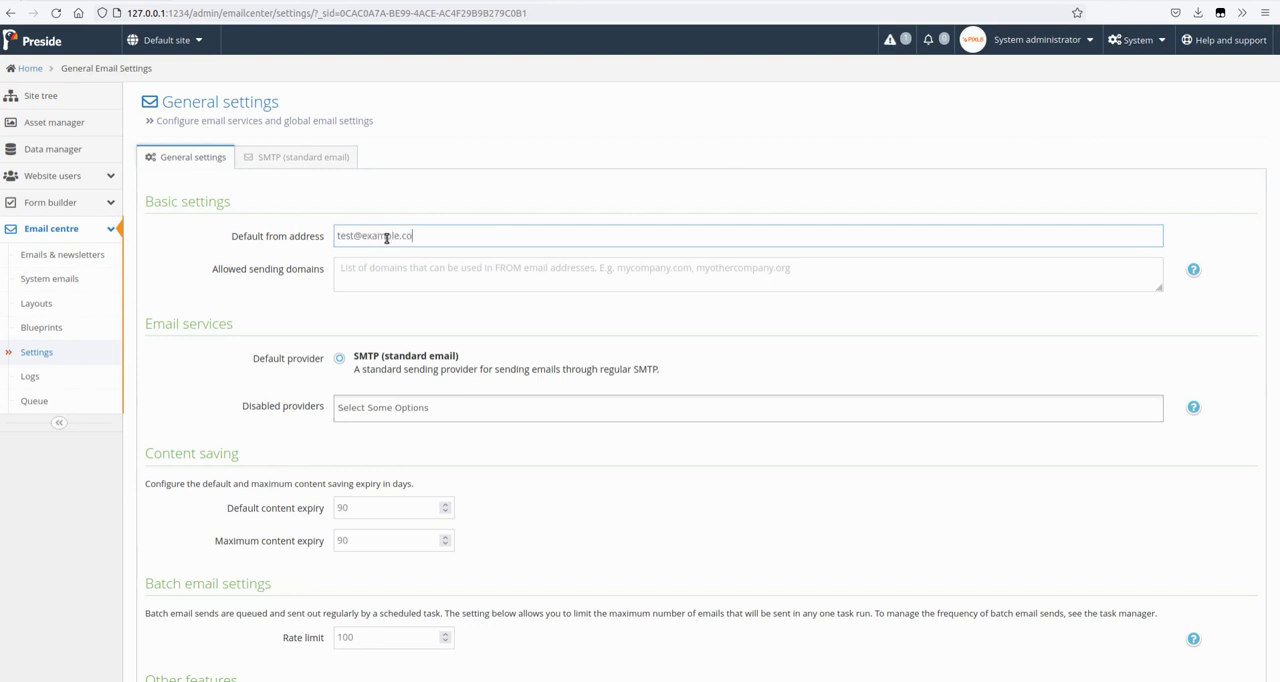
scroll(down, 3)
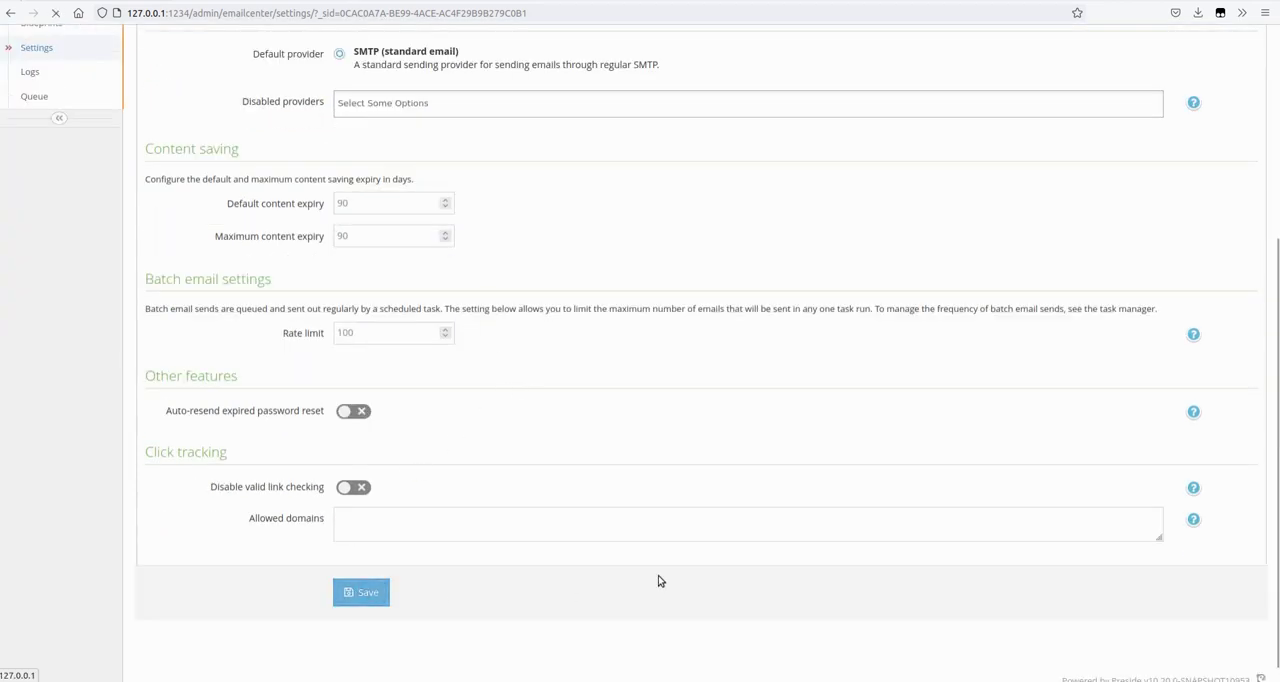
click(360, 592)
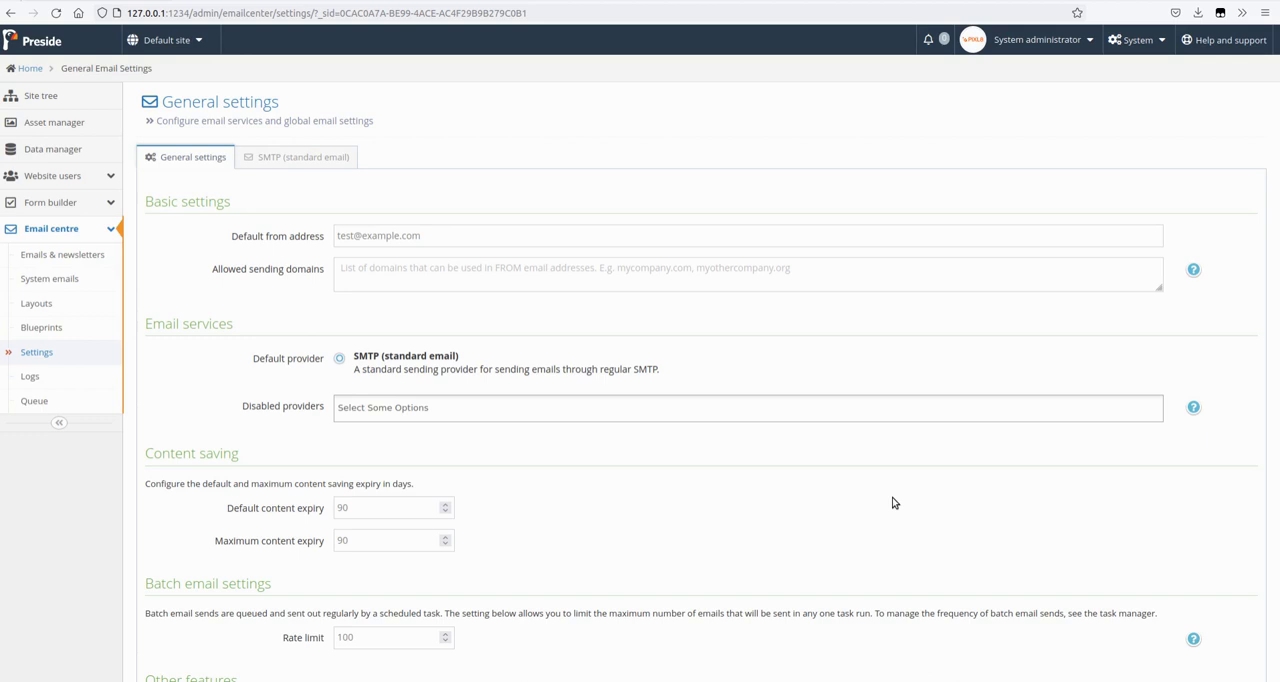
mouse_move(536, 384)
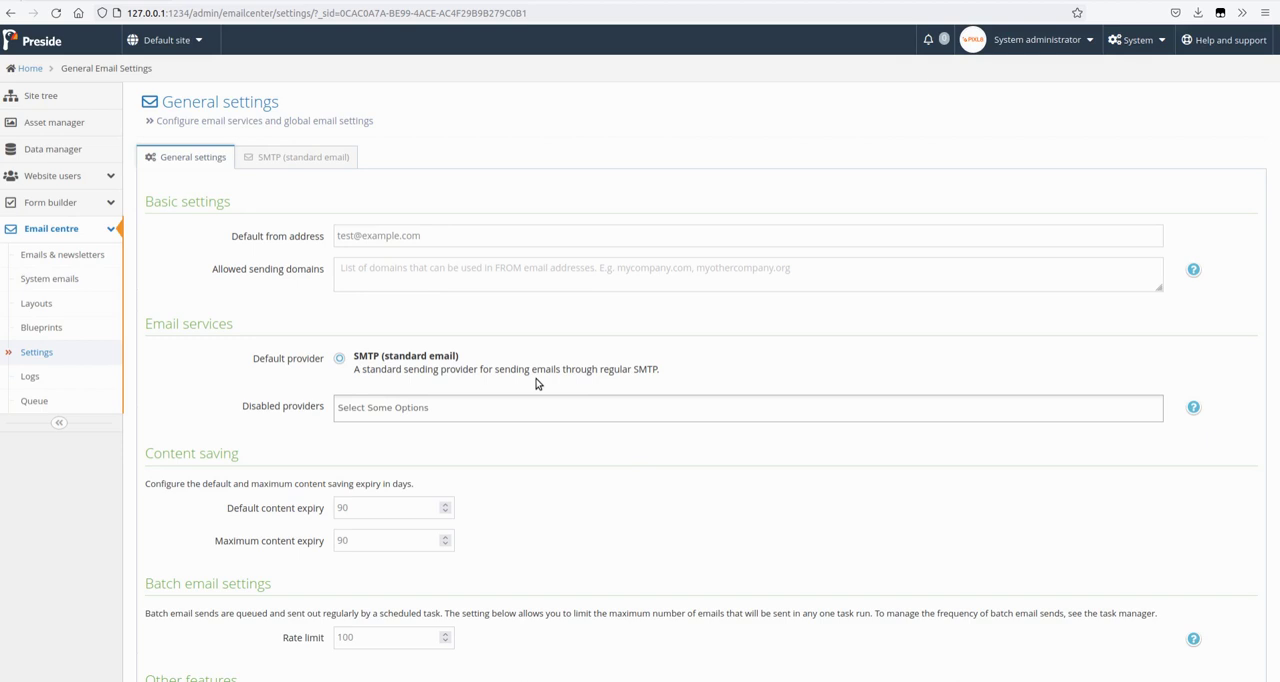
mouse_move(410, 324)
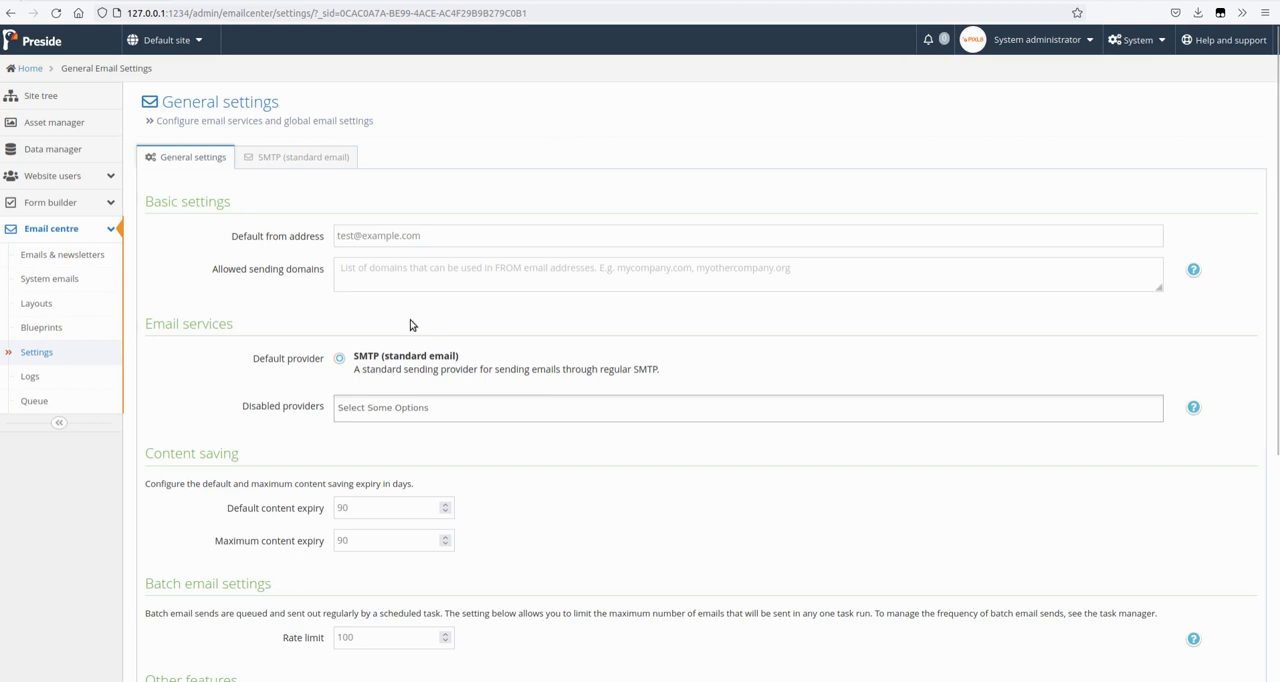
mouse_move(376, 364)
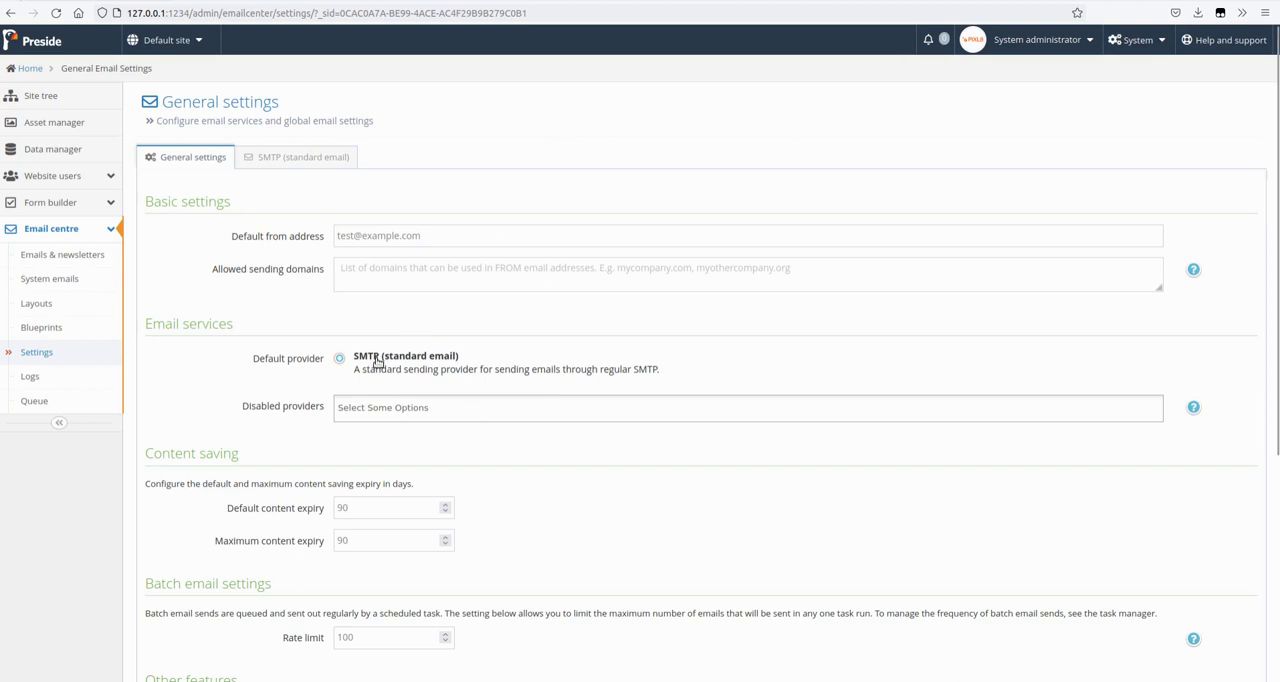
- View the critical Email Centre settings alert and re-run its check, which still fails
click(748, 236)
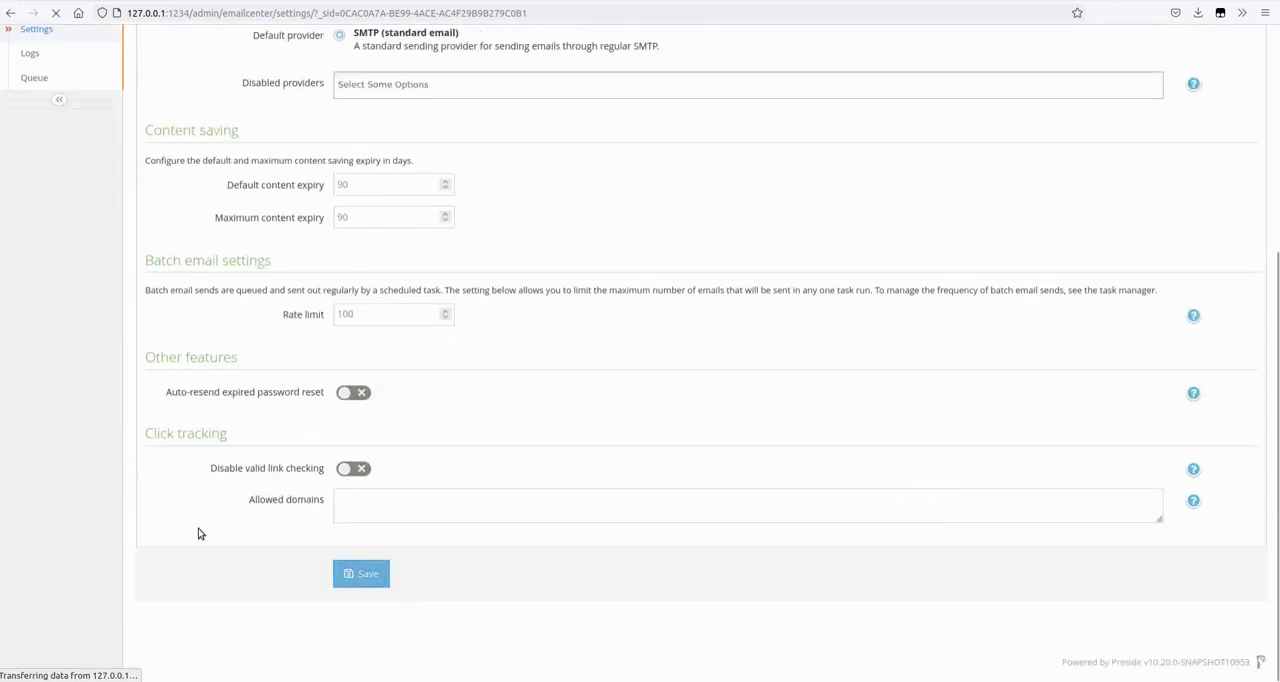
click(360, 572)
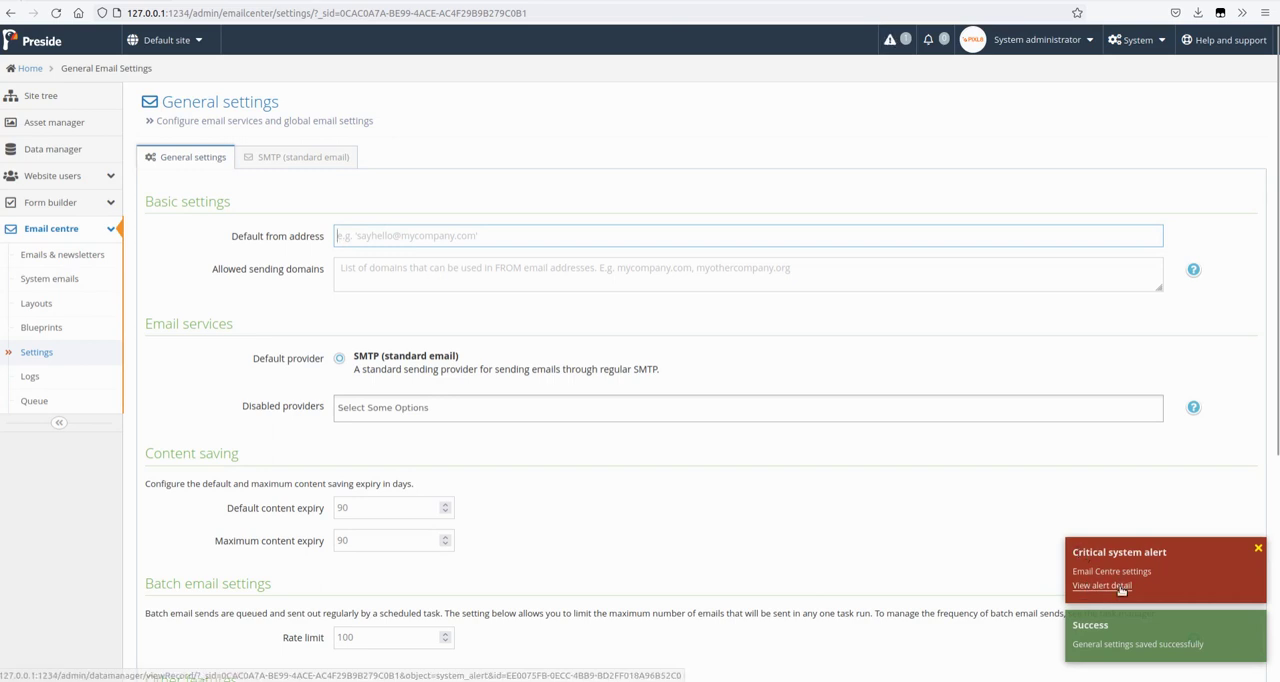
click(1100, 584)
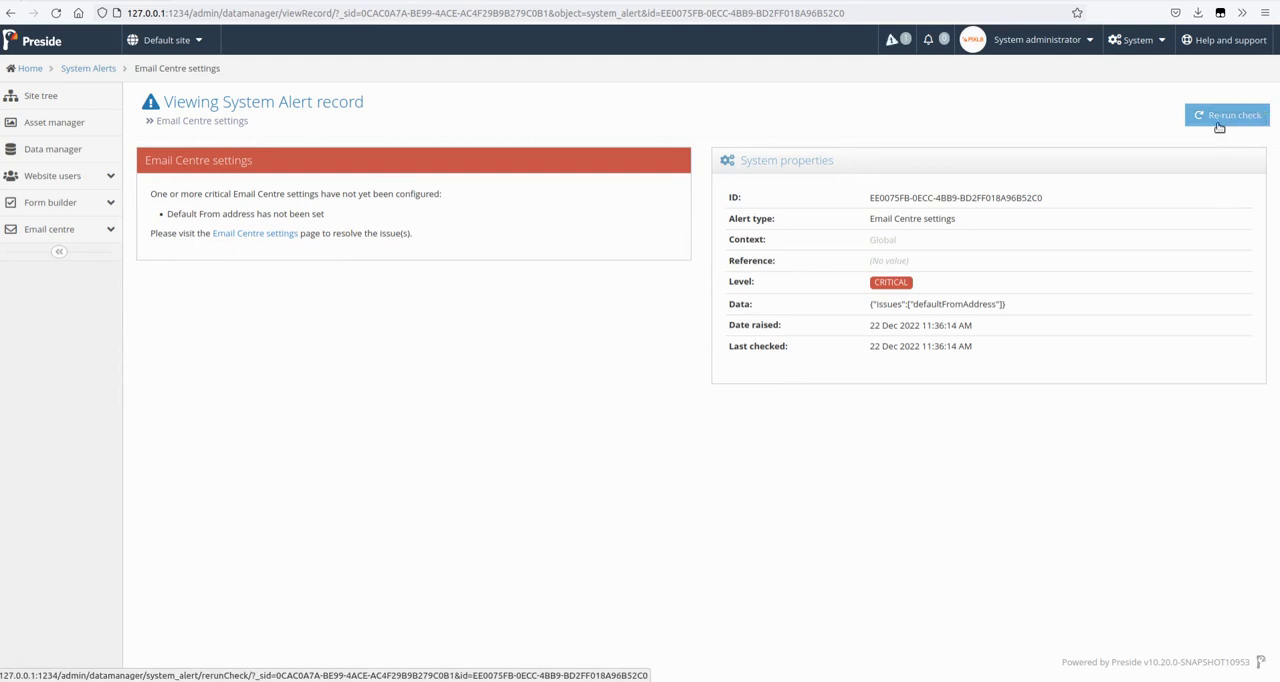
click(1228, 114)
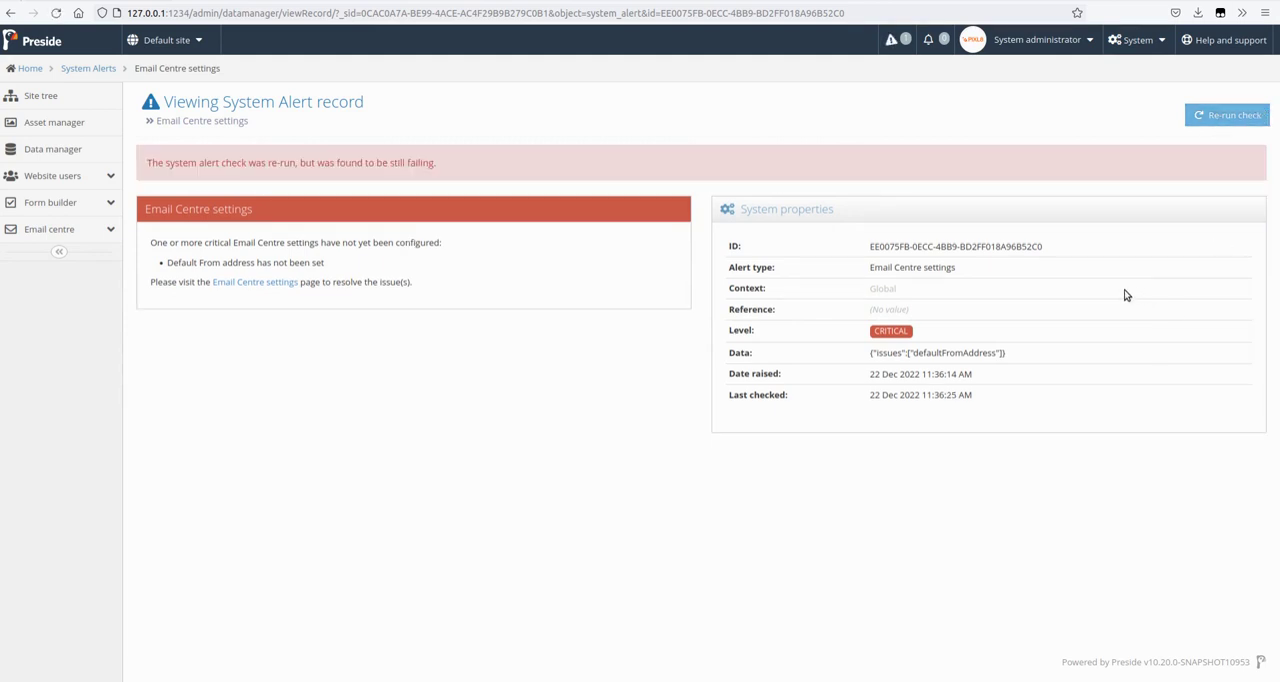
mouse_move(520, 168)
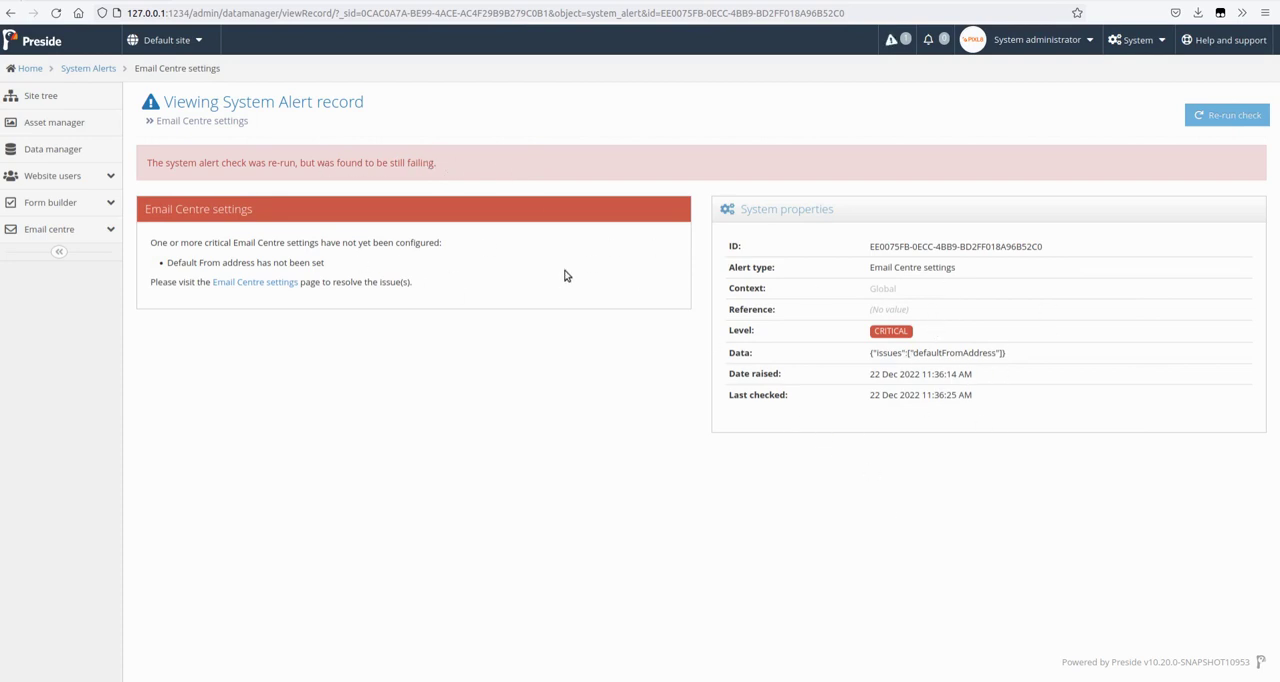
mouse_move(840, 90)
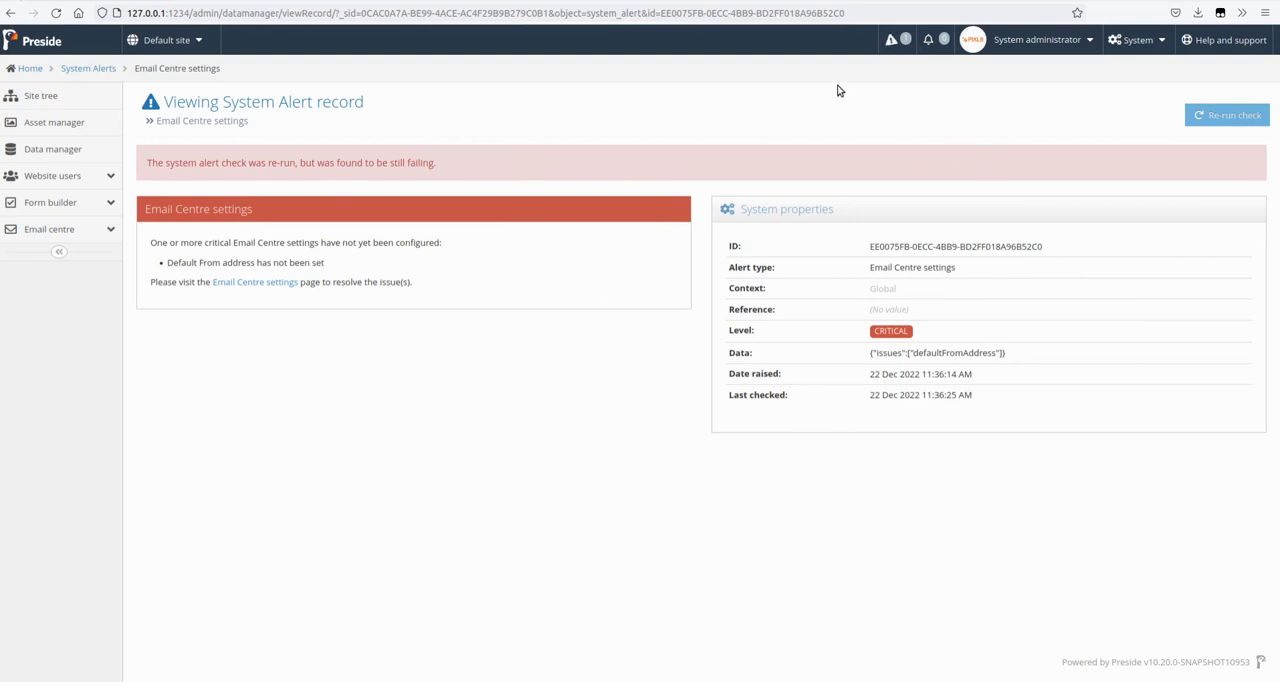
drag(192, 242, 412, 280)
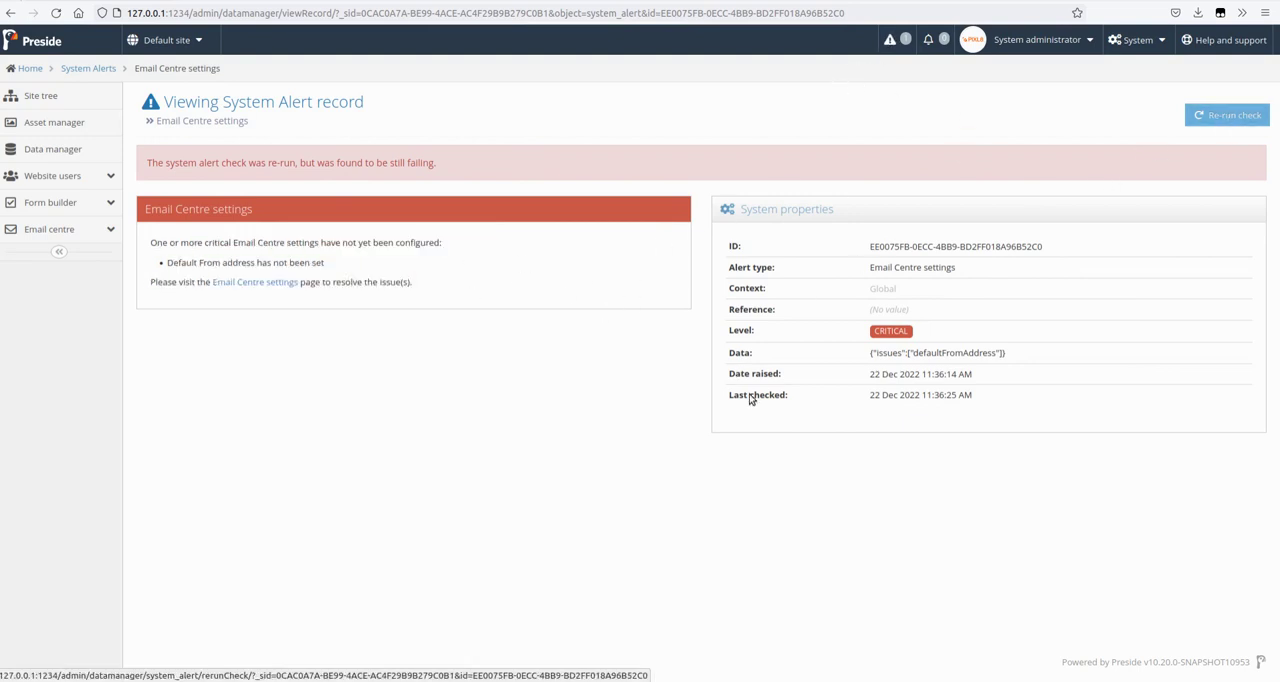
mouse_move(792, 524)
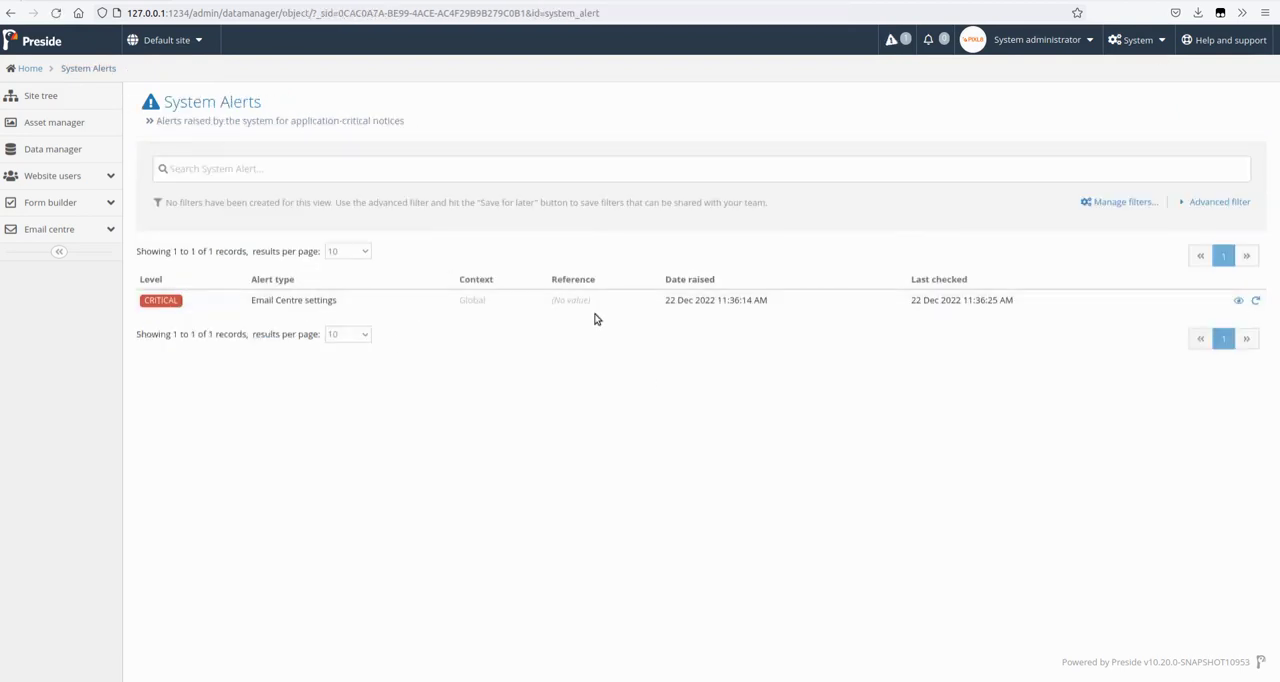
- Add an advanced filter 'Date raised is within date range' set to exactly on 22 December 2022
click(1220, 200)
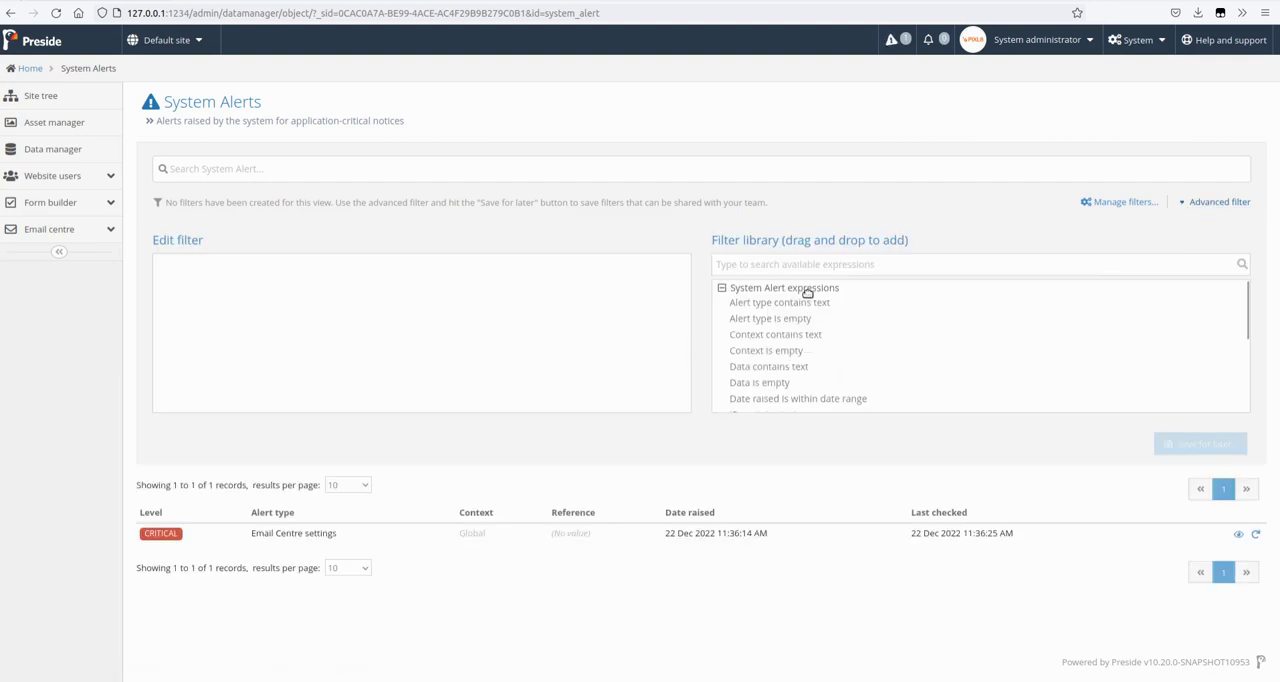
text(date raise)
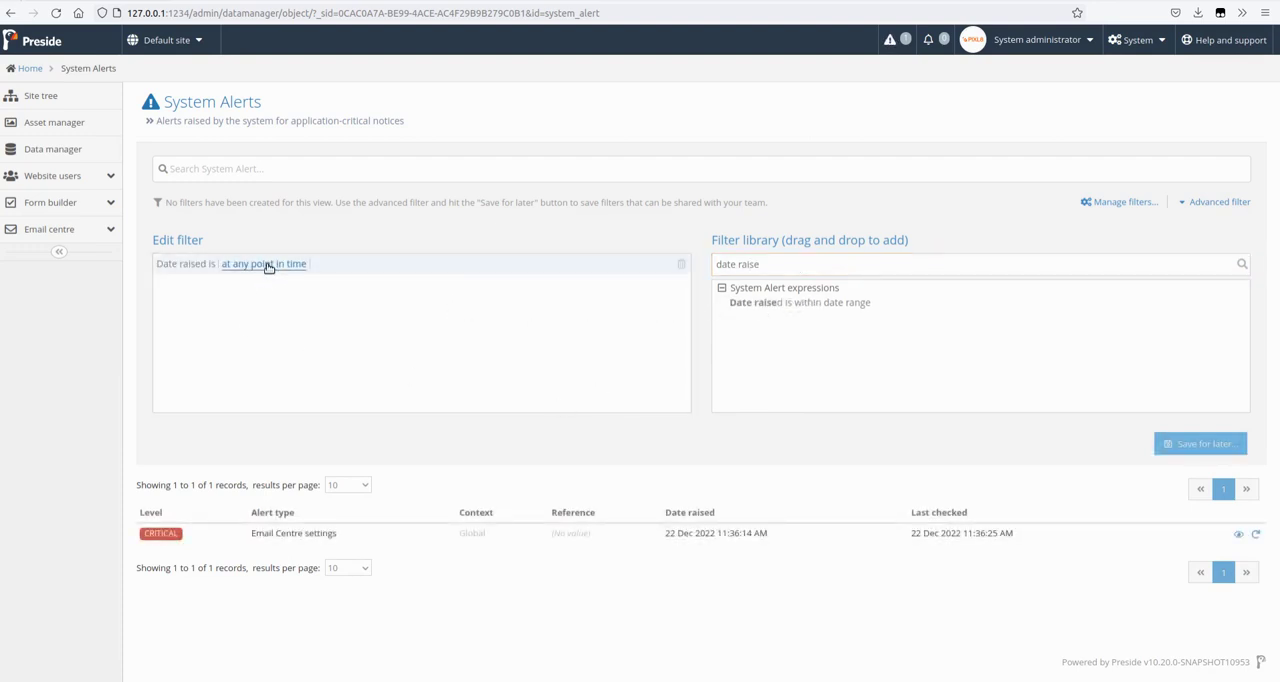
click(264, 264)
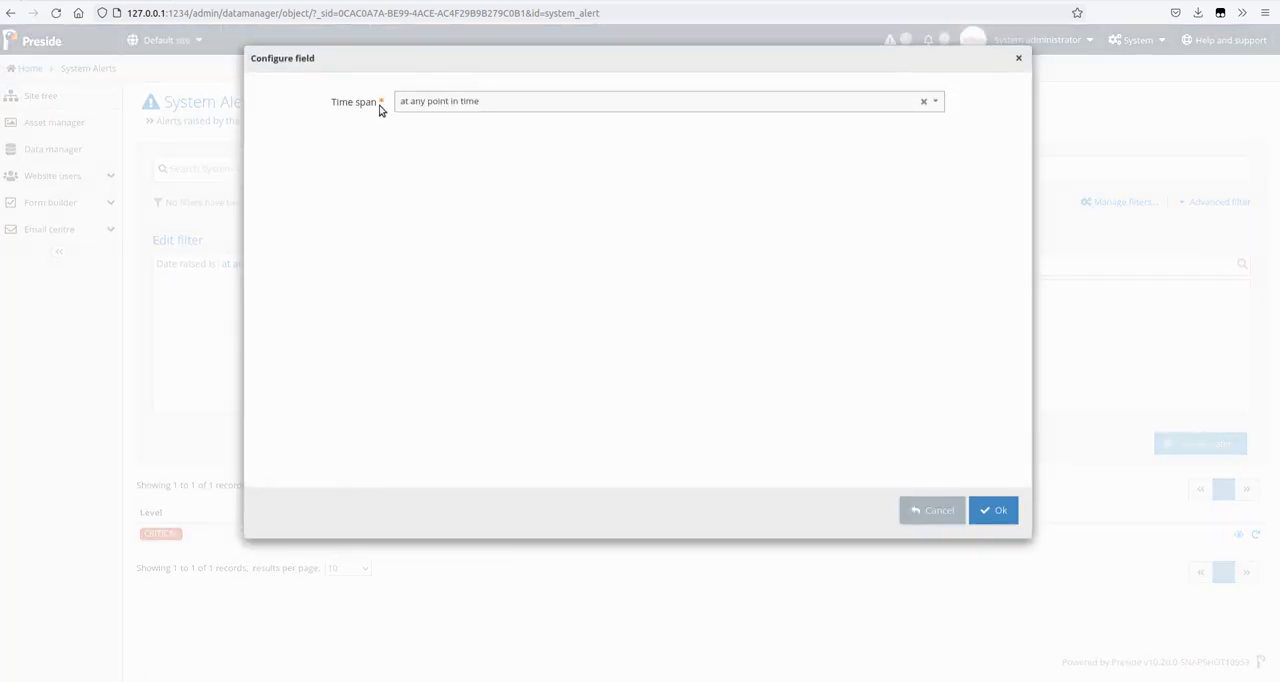
click(660, 100)
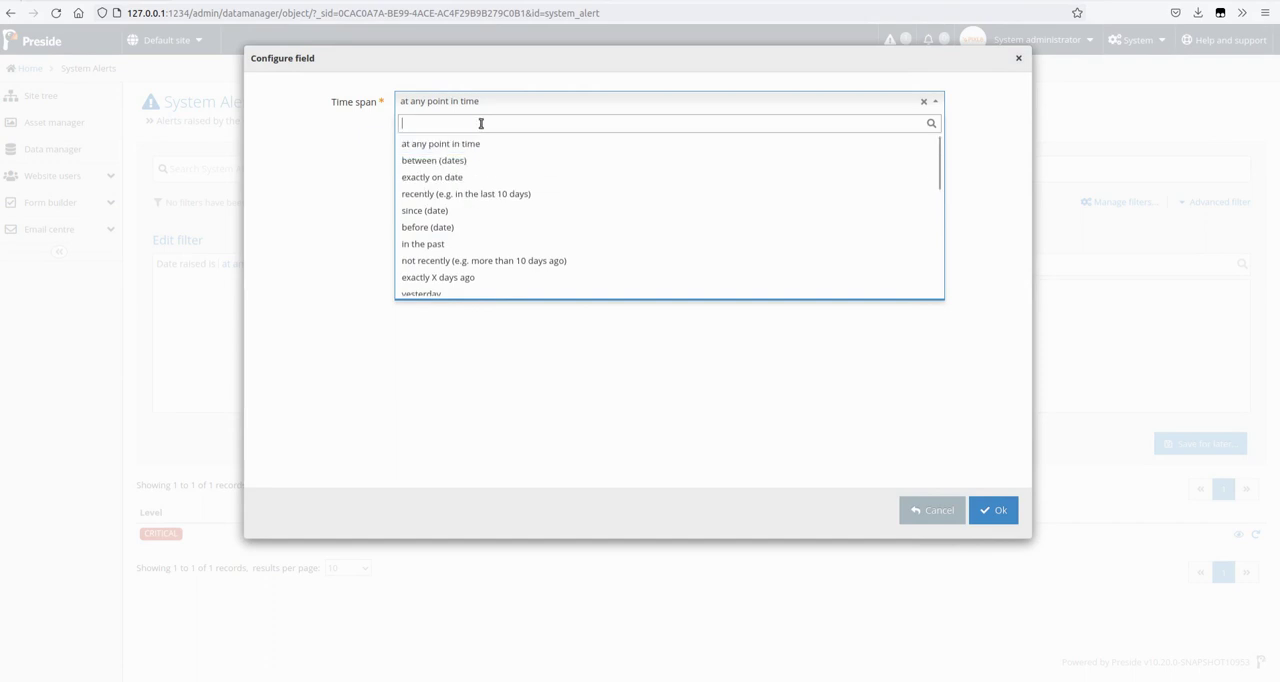
text(exactly)
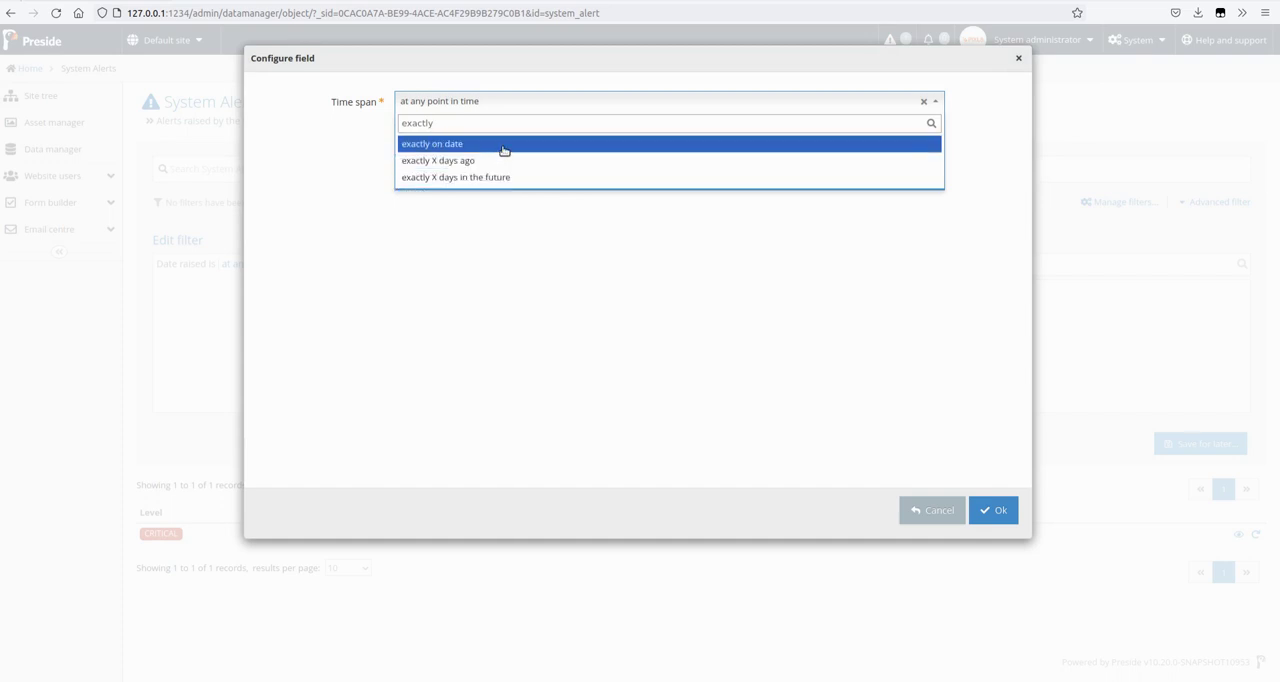
click(432, 144)
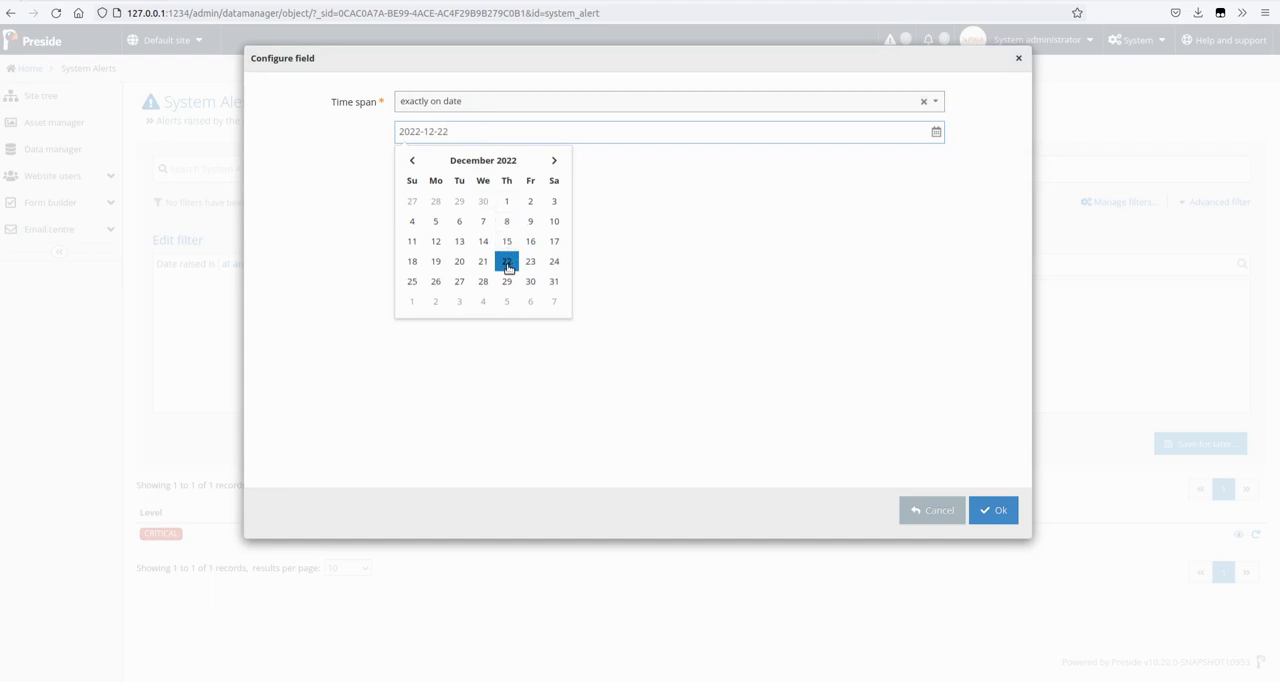
click(992, 510)
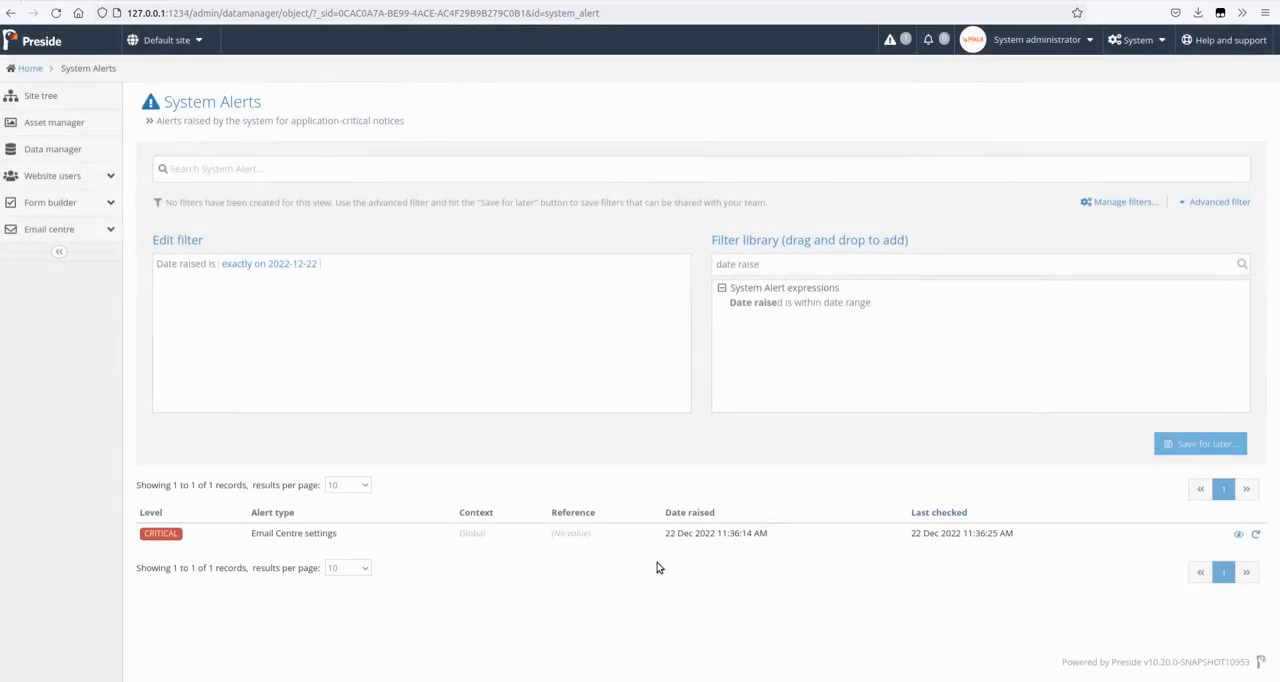
- Change the exact date to 2022-12-21 and confirm, leaving no matching records
click(268, 264)
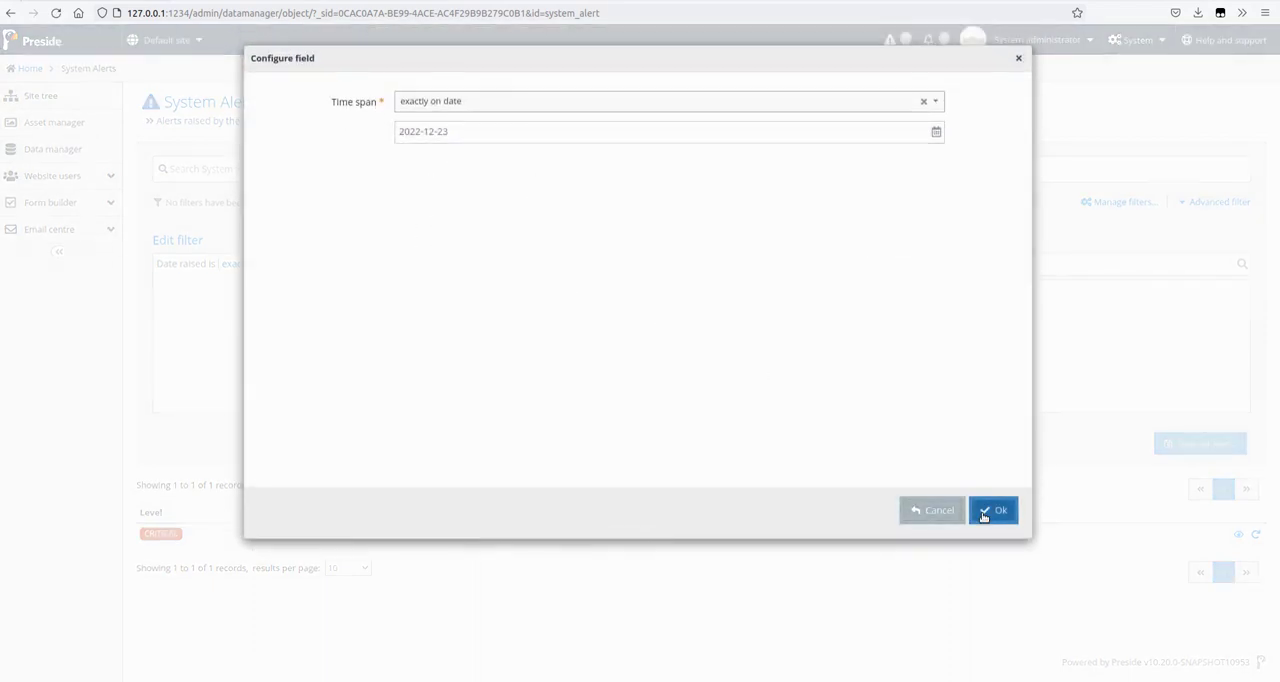
click(992, 510)
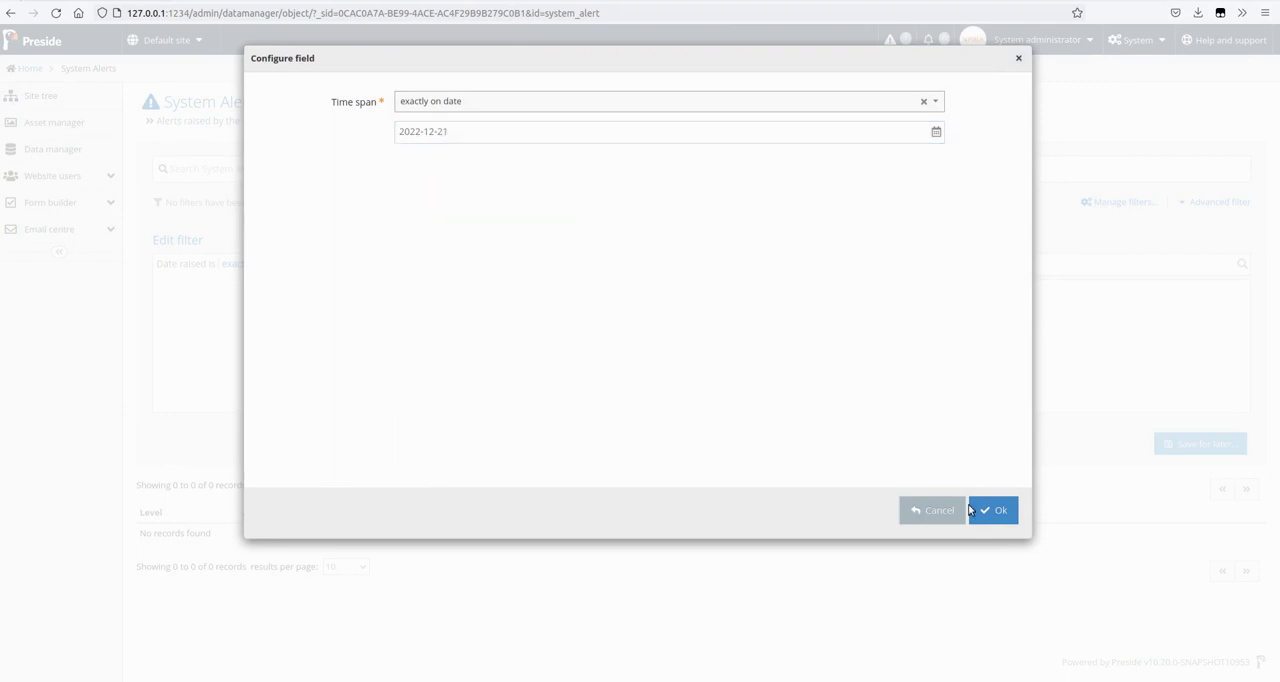
click(992, 510)
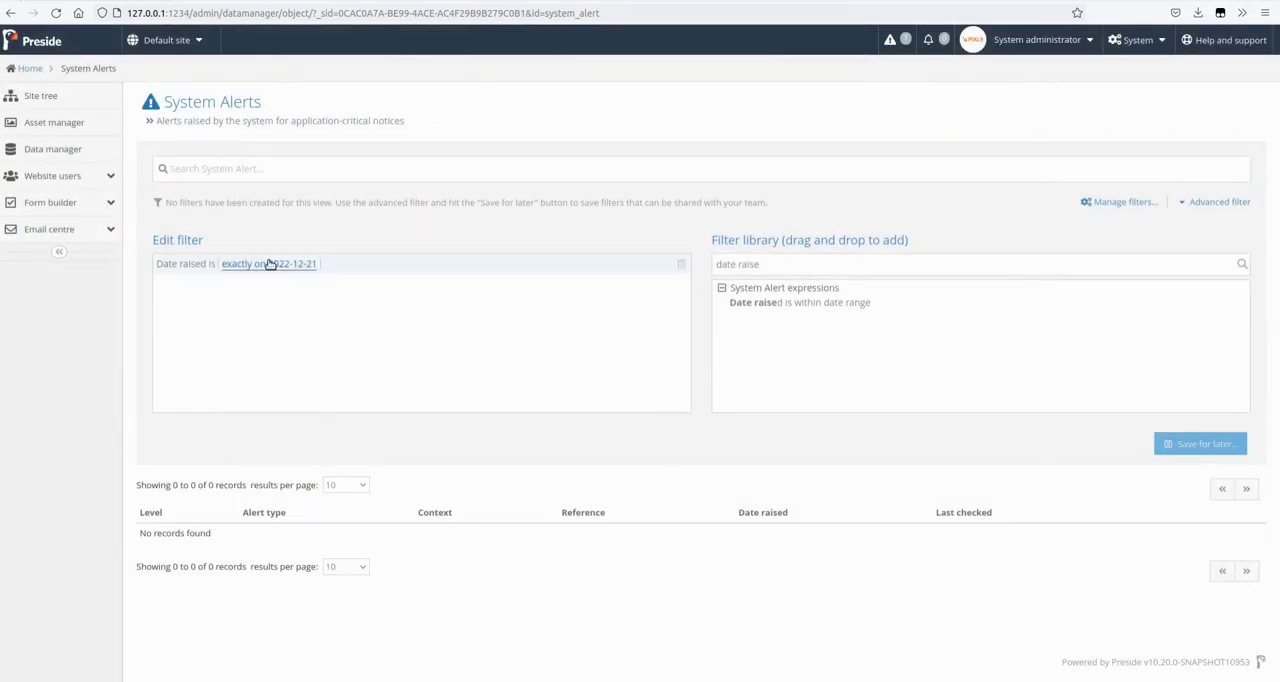
- Change the date-raised condition to exactly 3 days ago and apply it
click(268, 264)
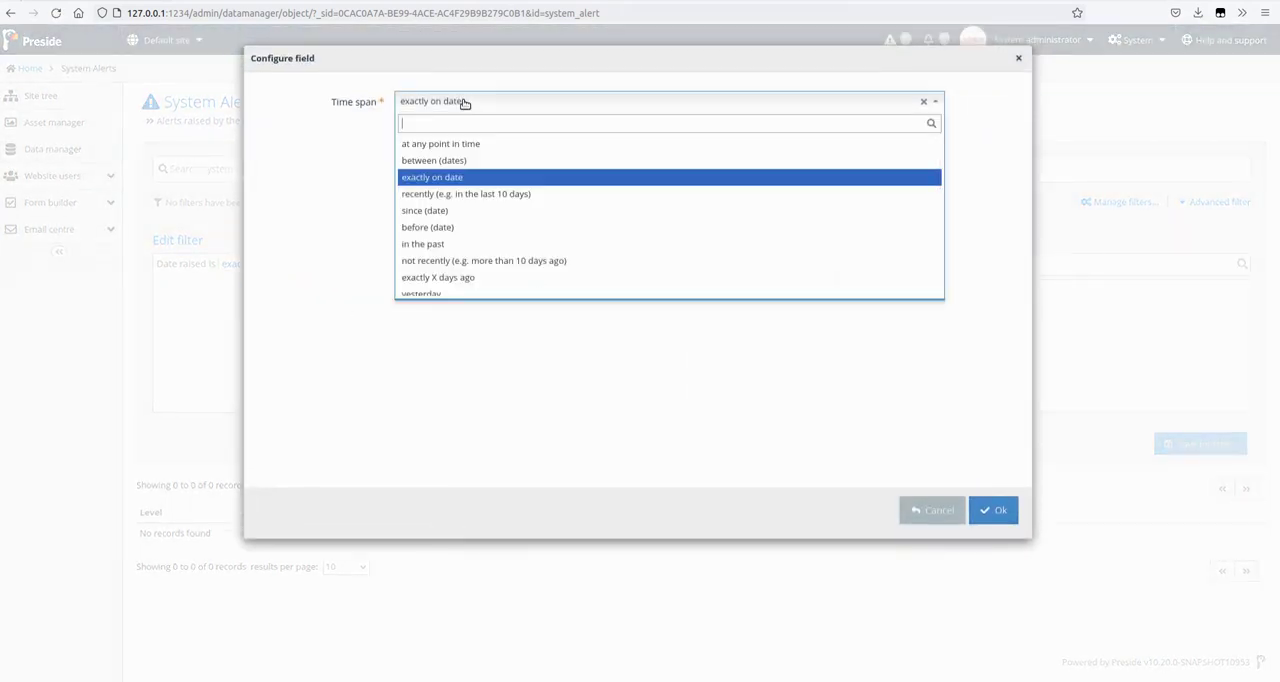
text(exactly)
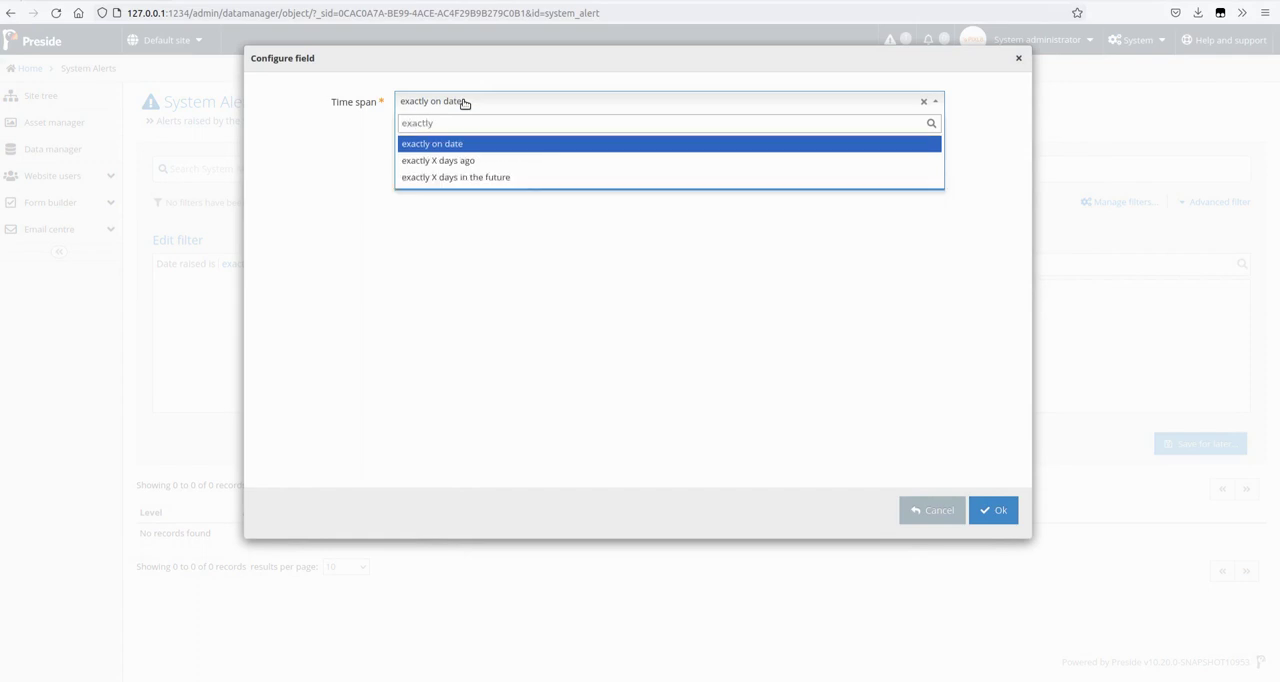
click(438, 160)
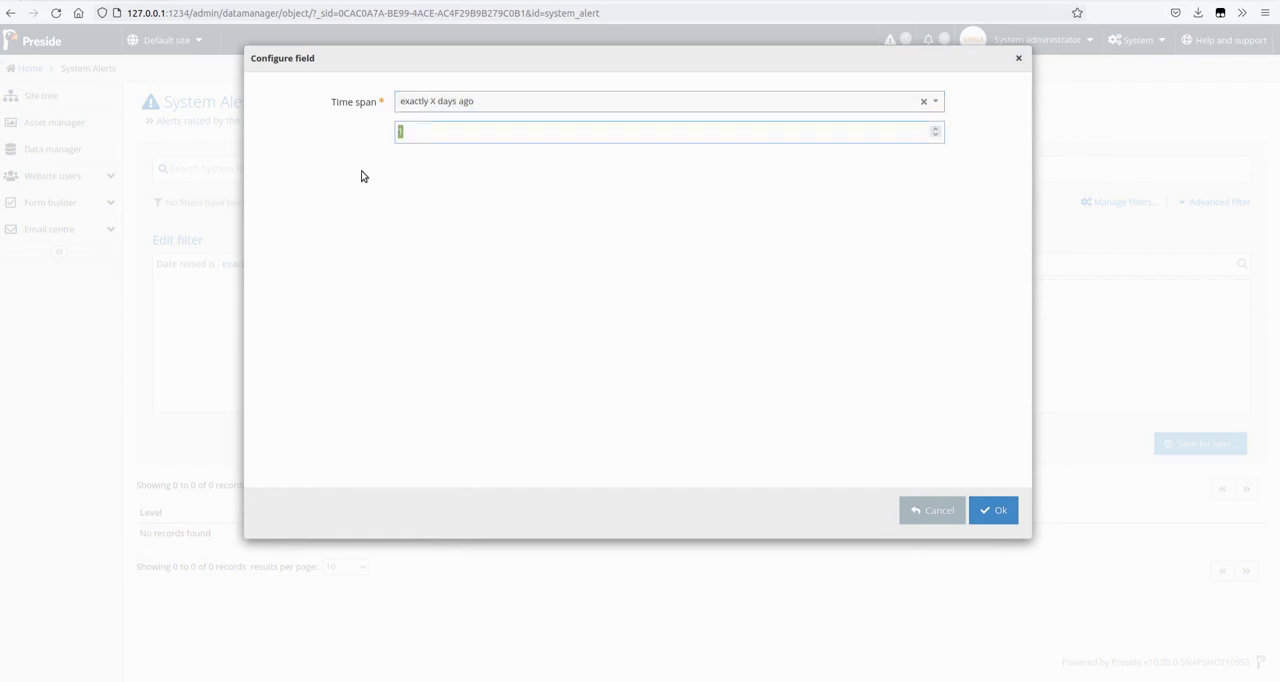
text(3)
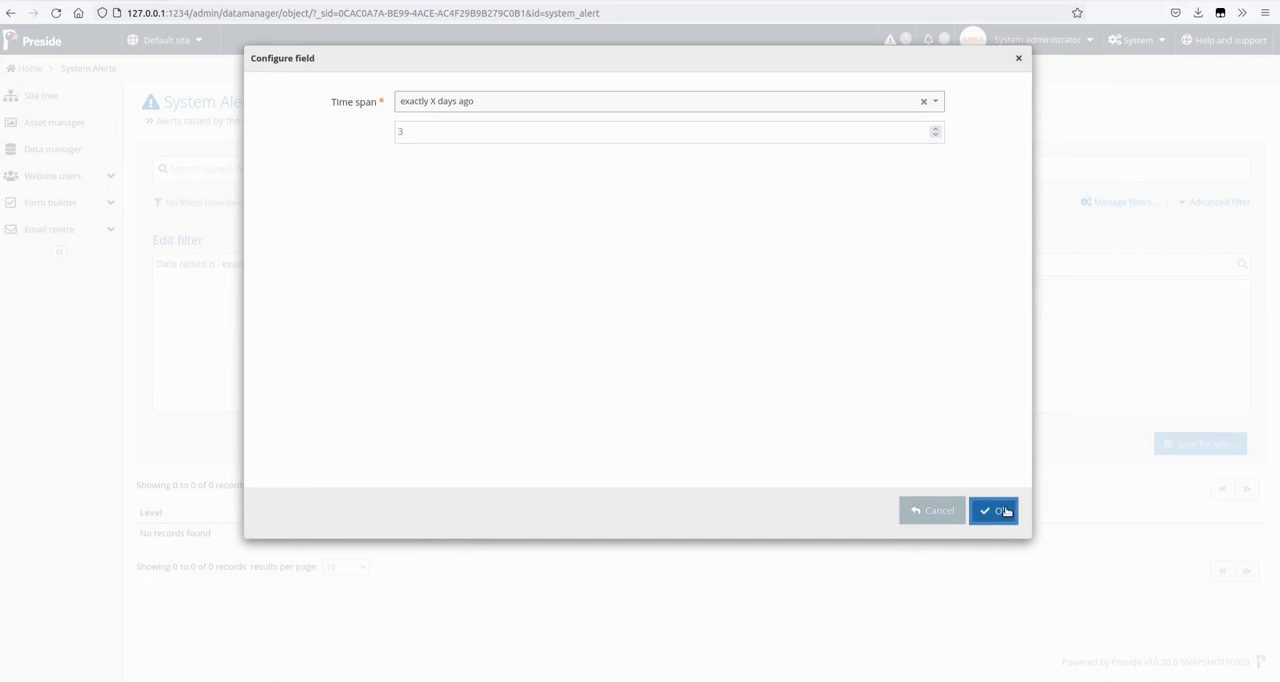
click(992, 510)
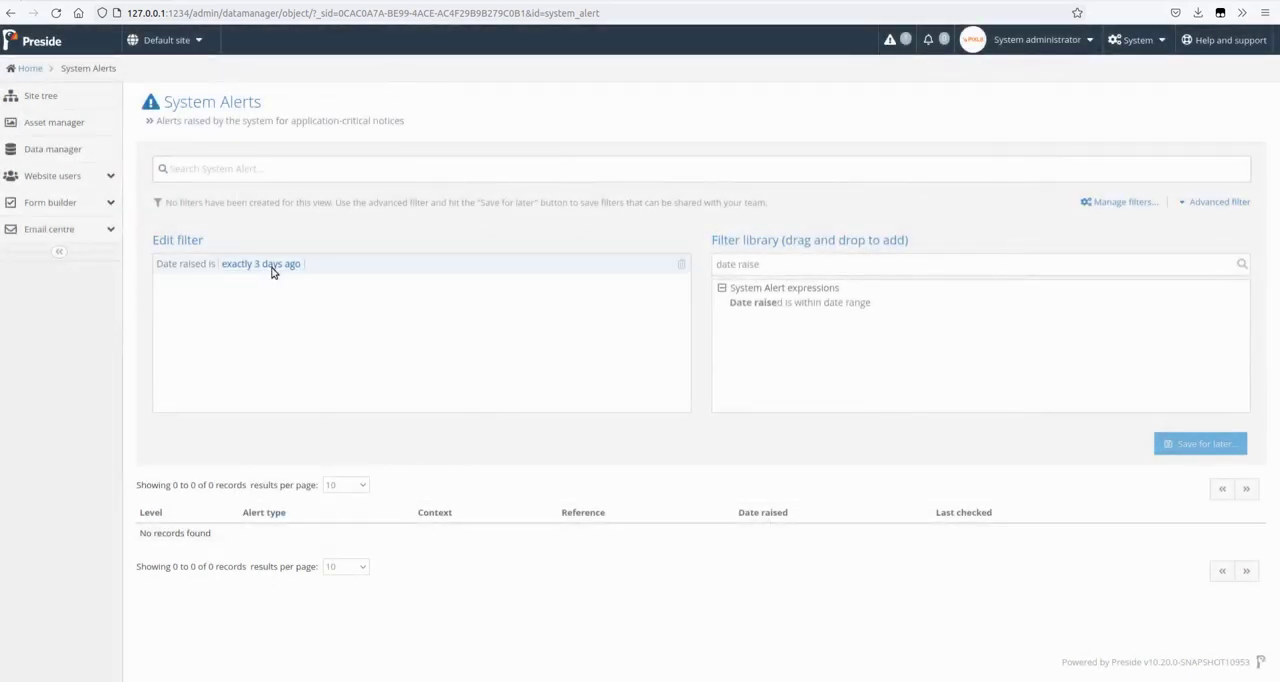
- Switch the condition to exactly 2 days in the future, still matching no records
click(260, 264)
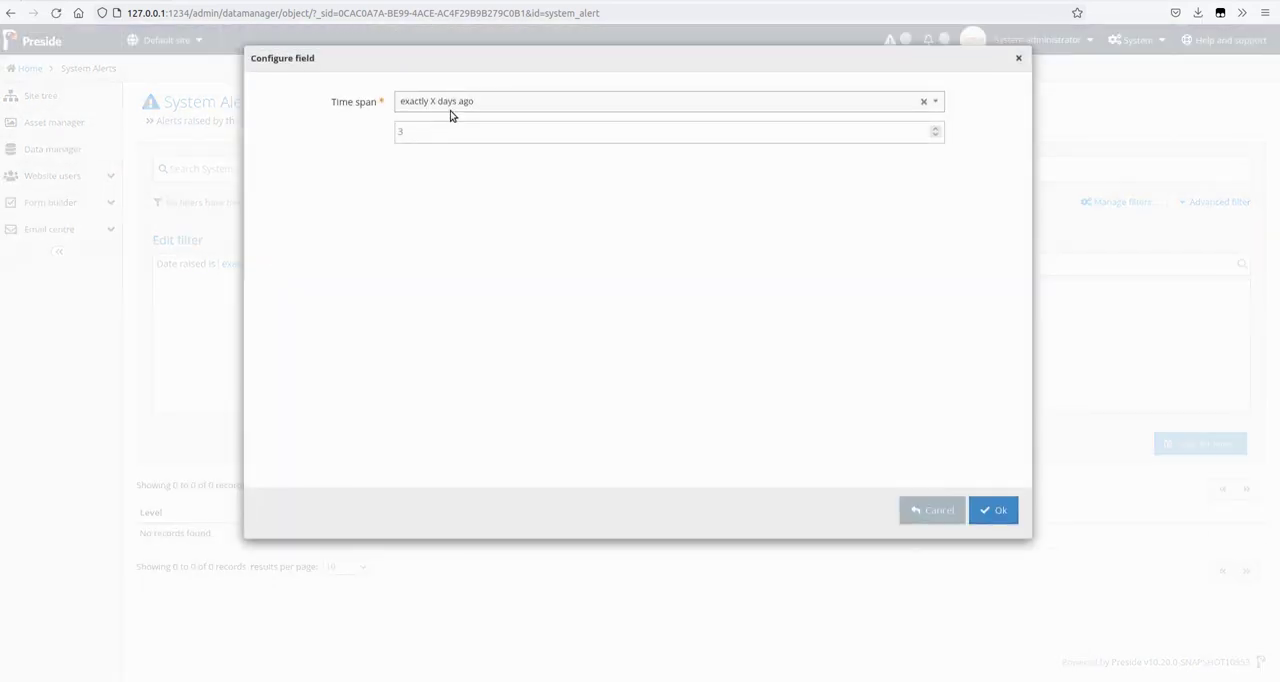
click(664, 100)
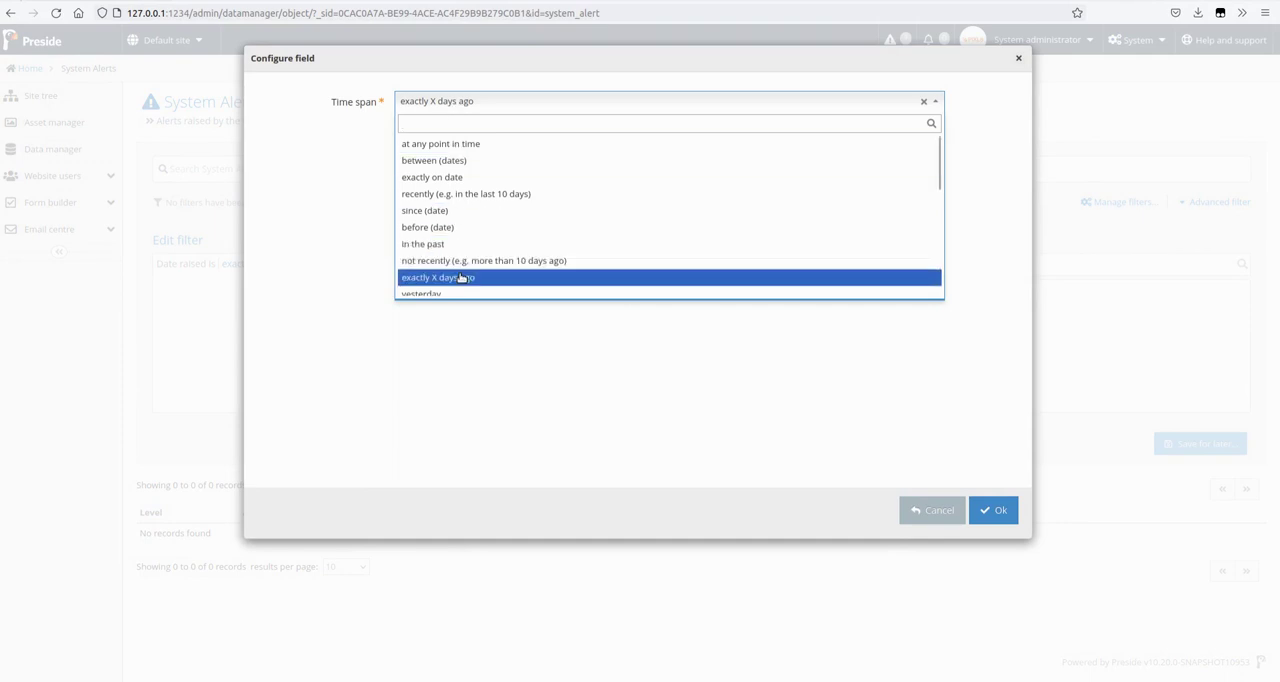
scroll(down, 3)
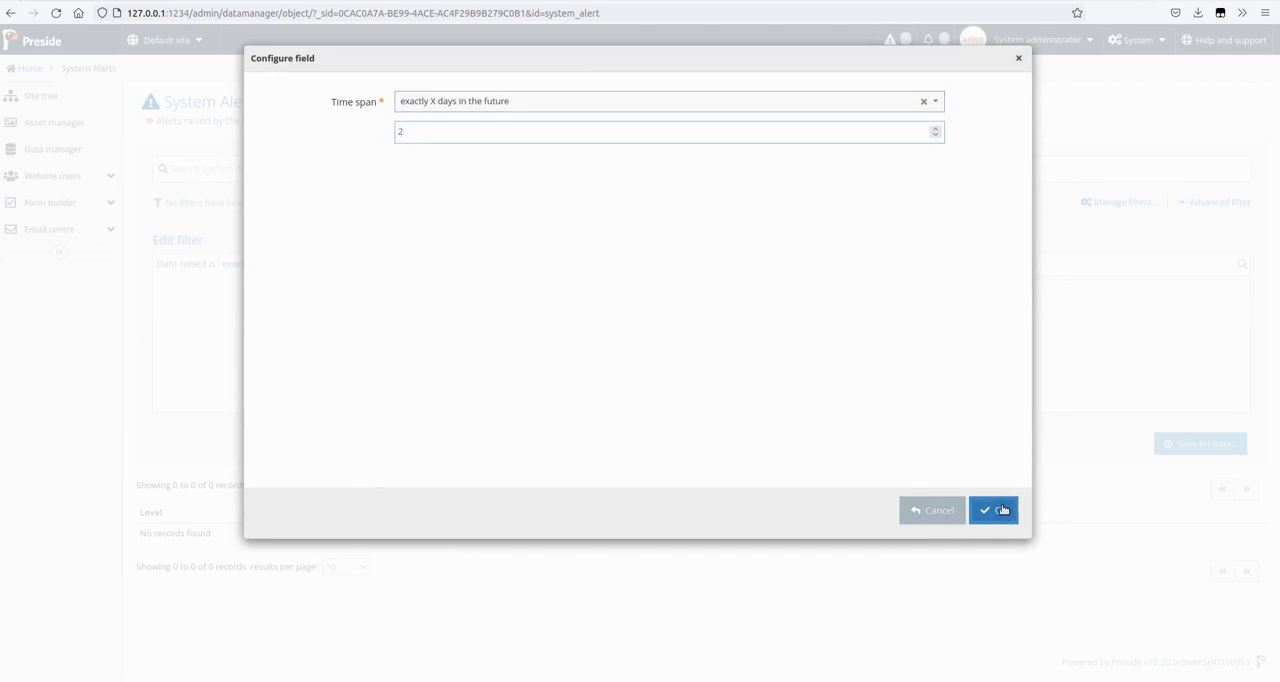
click(992, 510)
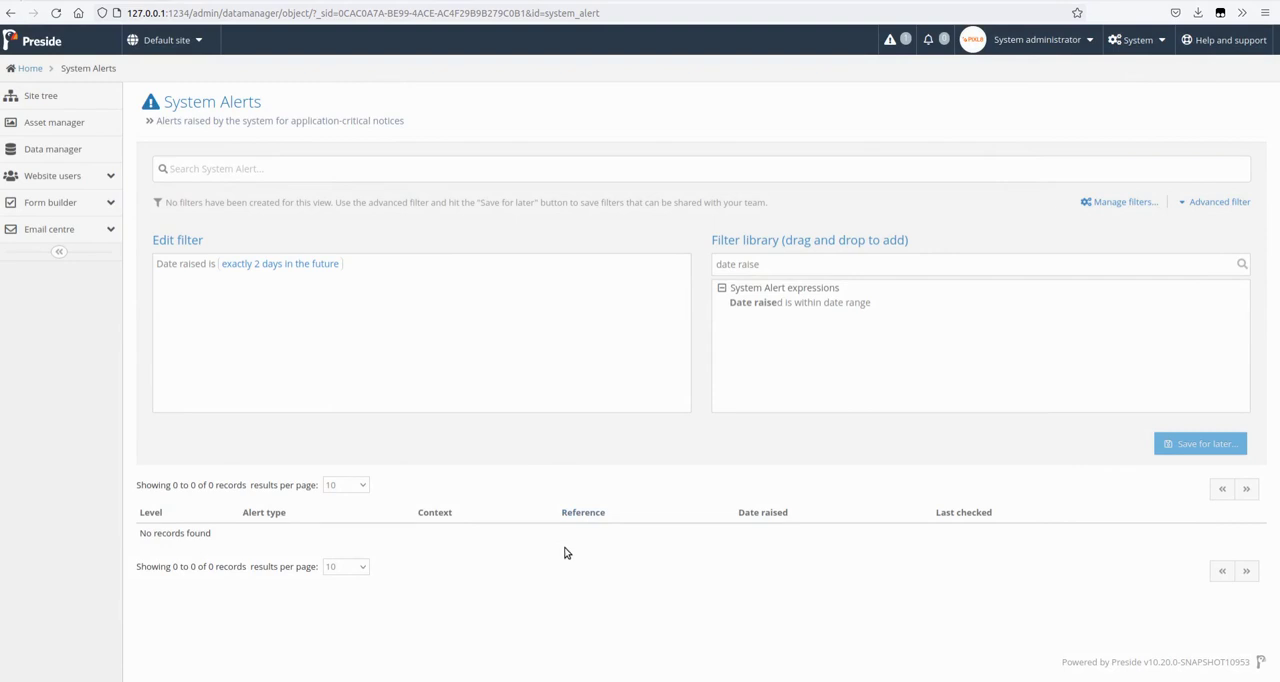
mouse_move(764, 300)
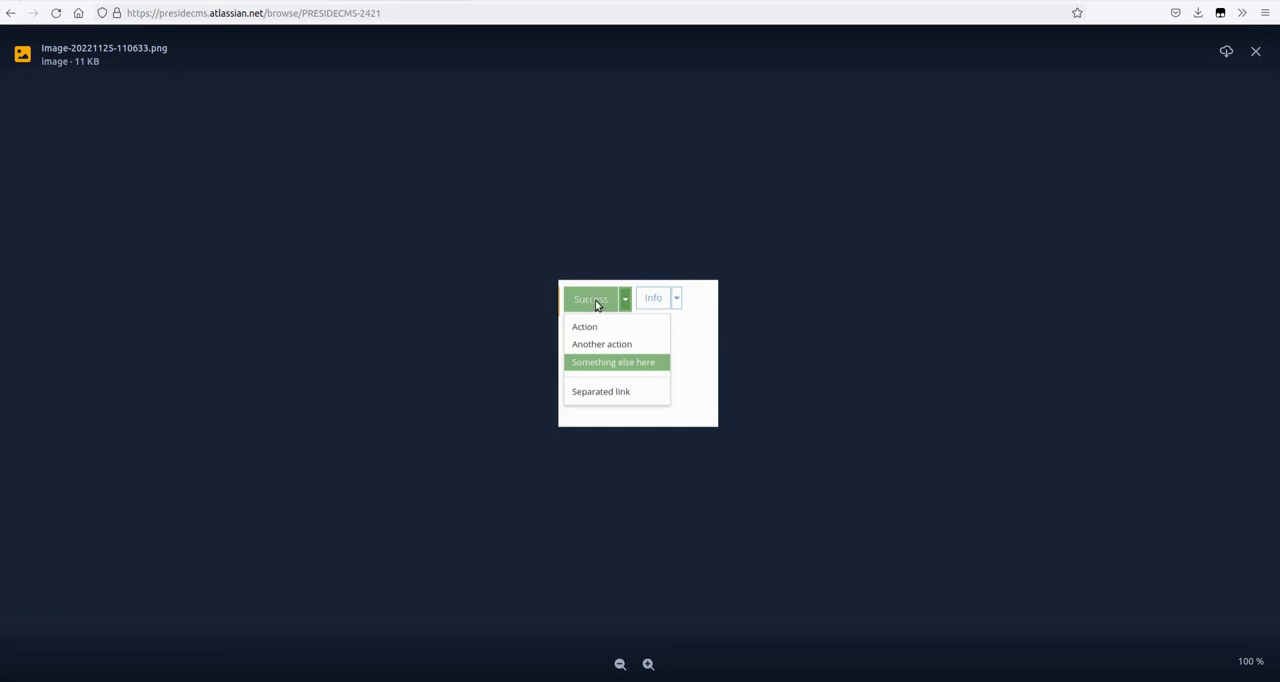
mouse_move(624, 304)
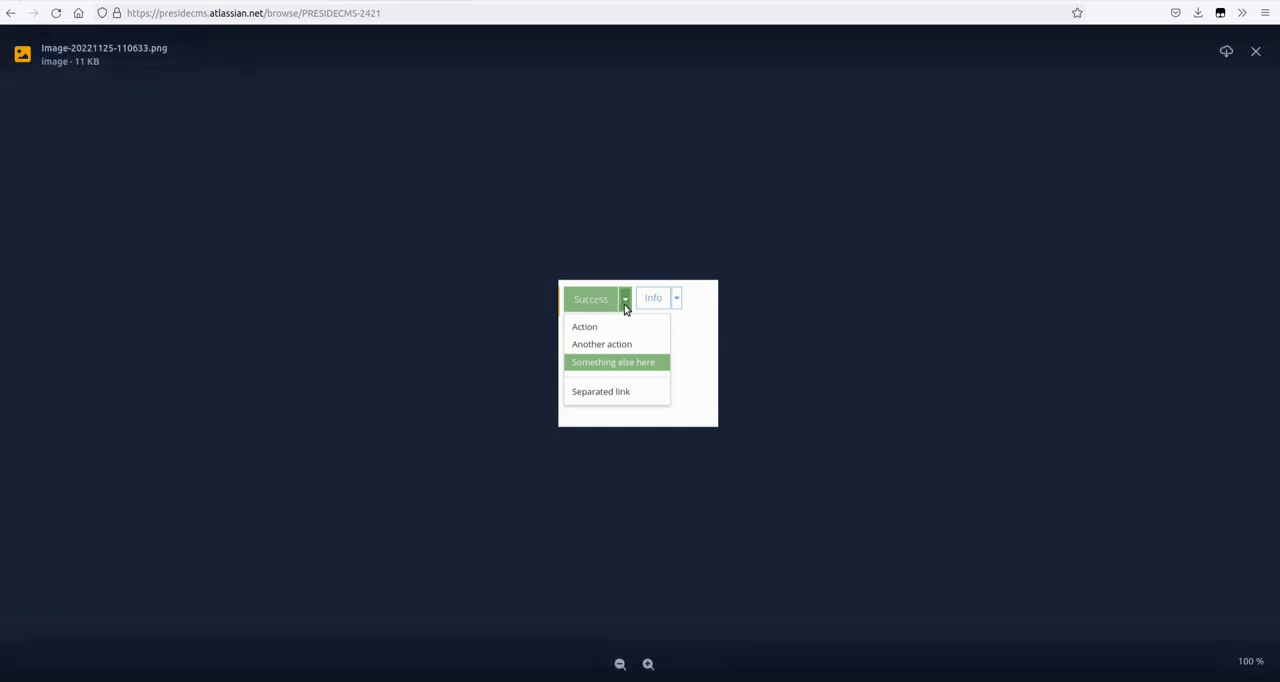
mouse_move(616, 348)
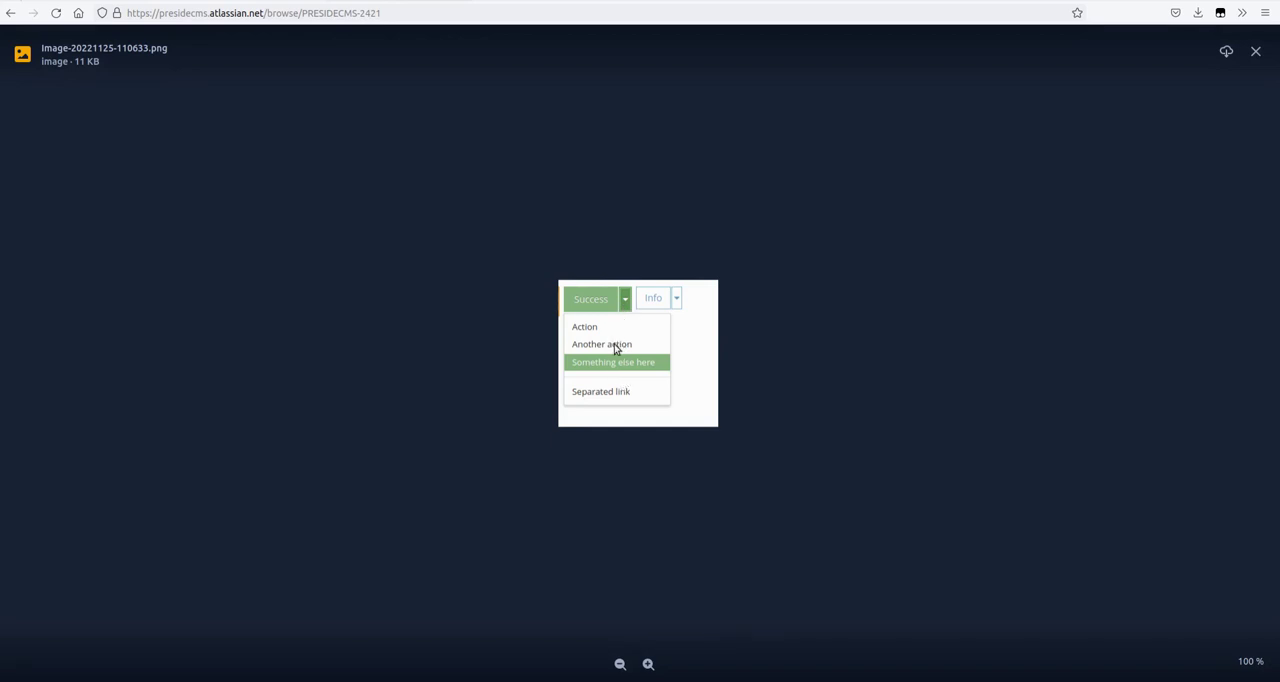
mouse_move(616, 392)
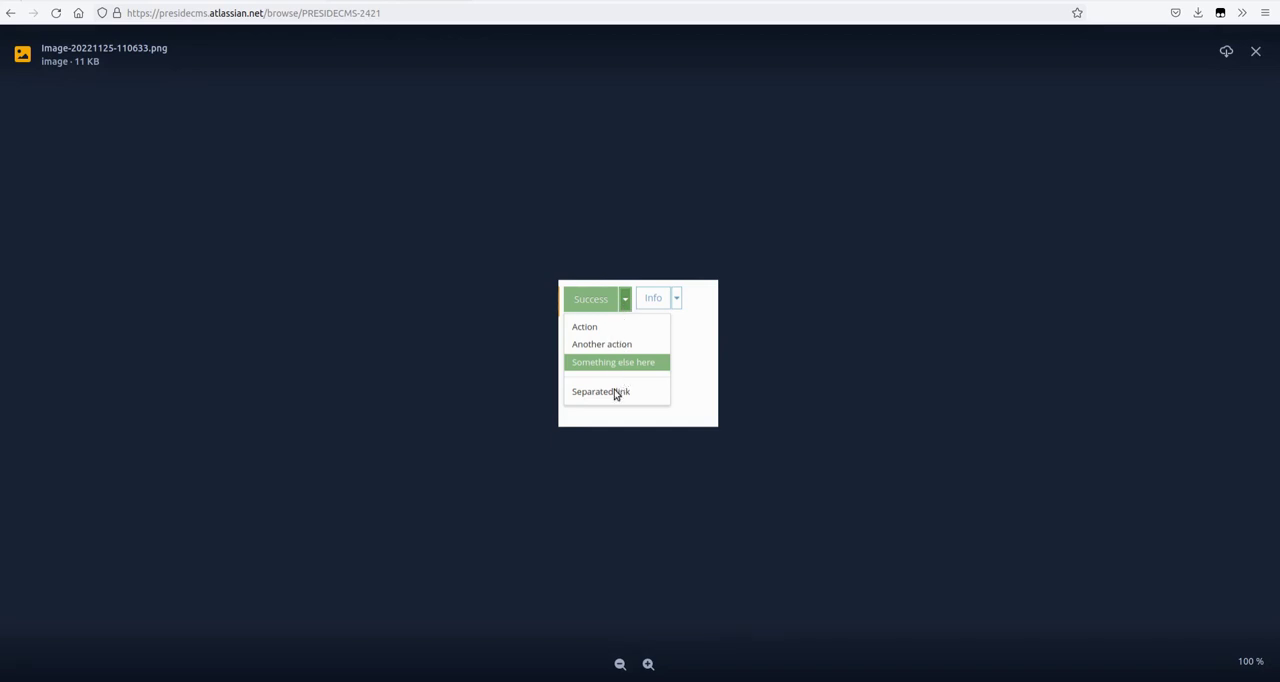
mouse_move(604, 336)
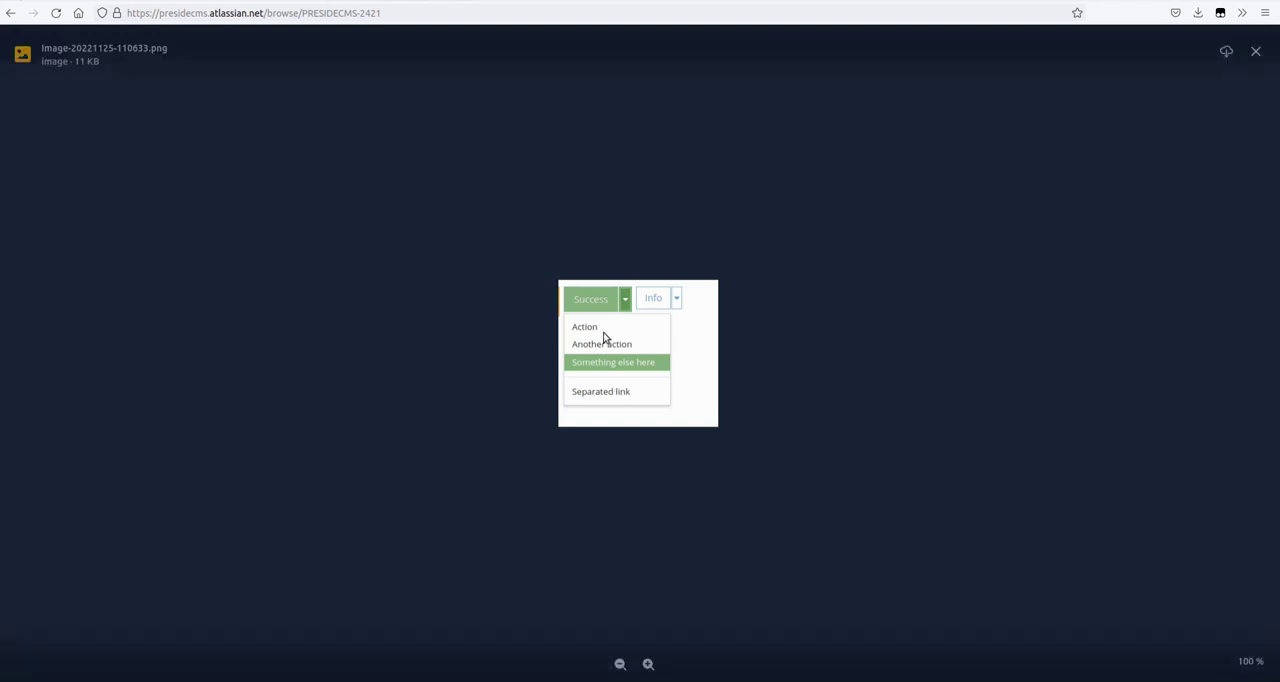
mouse_move(624, 382)
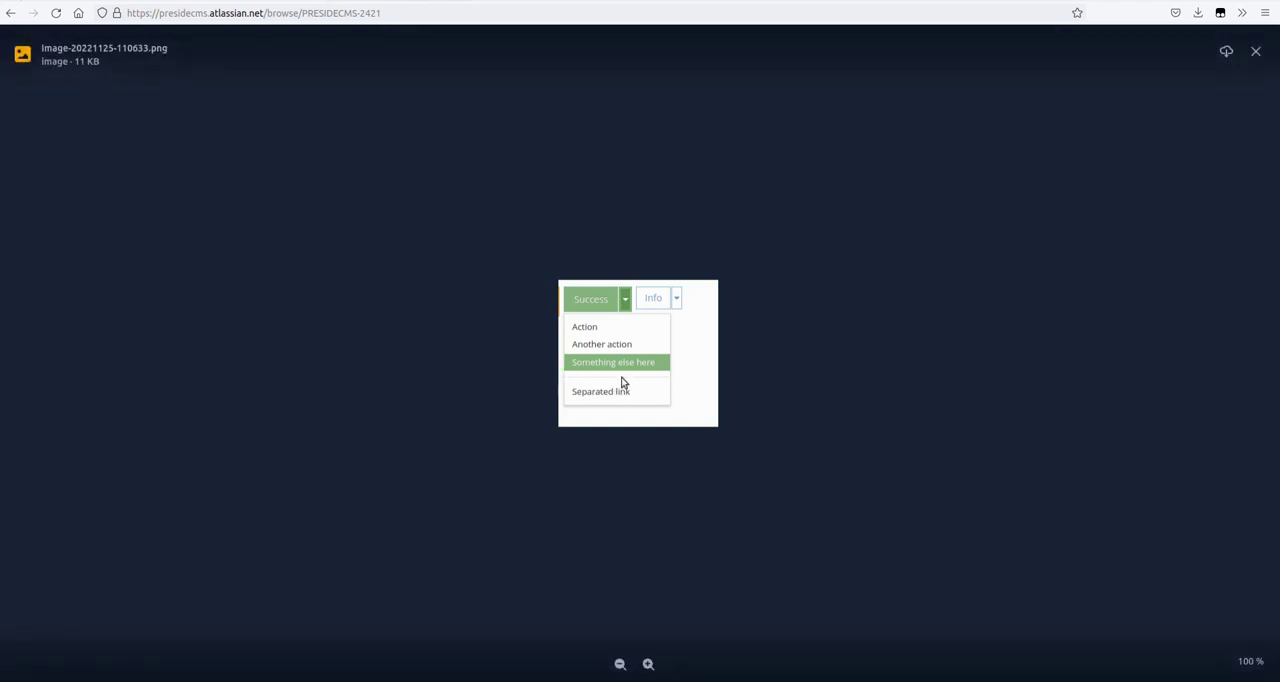
mouse_move(660, 386)
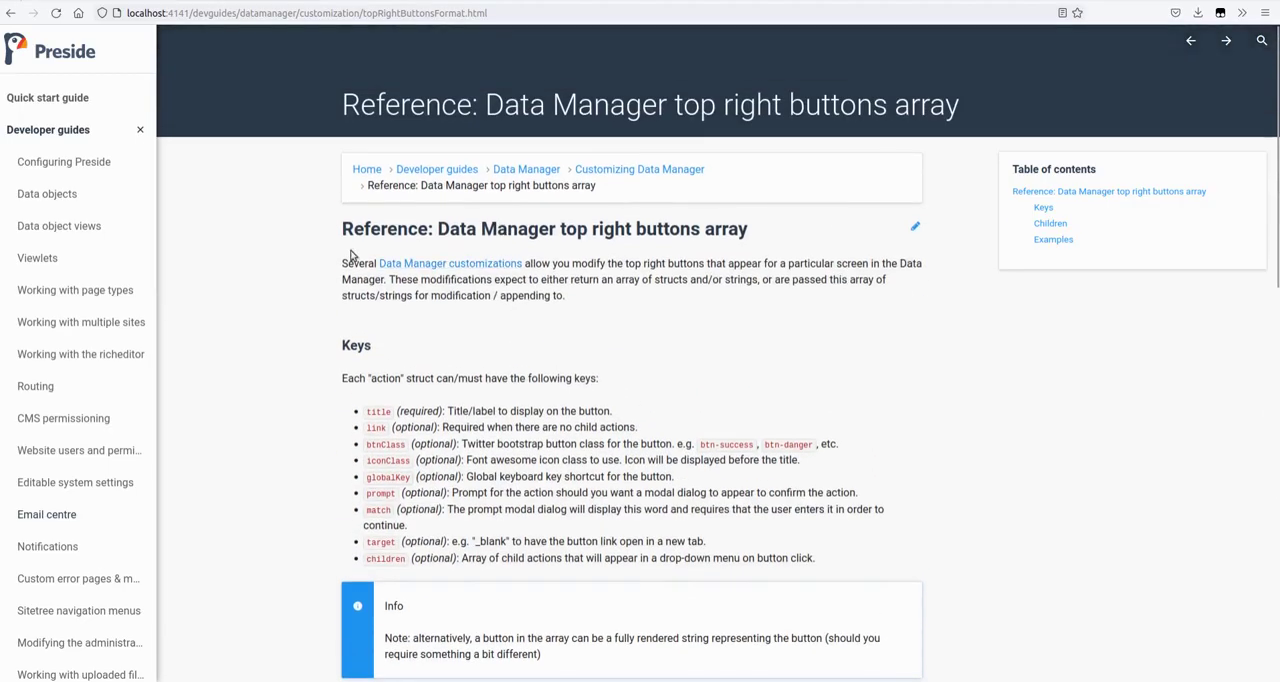
- Scroll the top right buttons array reference to Examples and highlight the title, link and iconClass lines
double_click(452, 228)
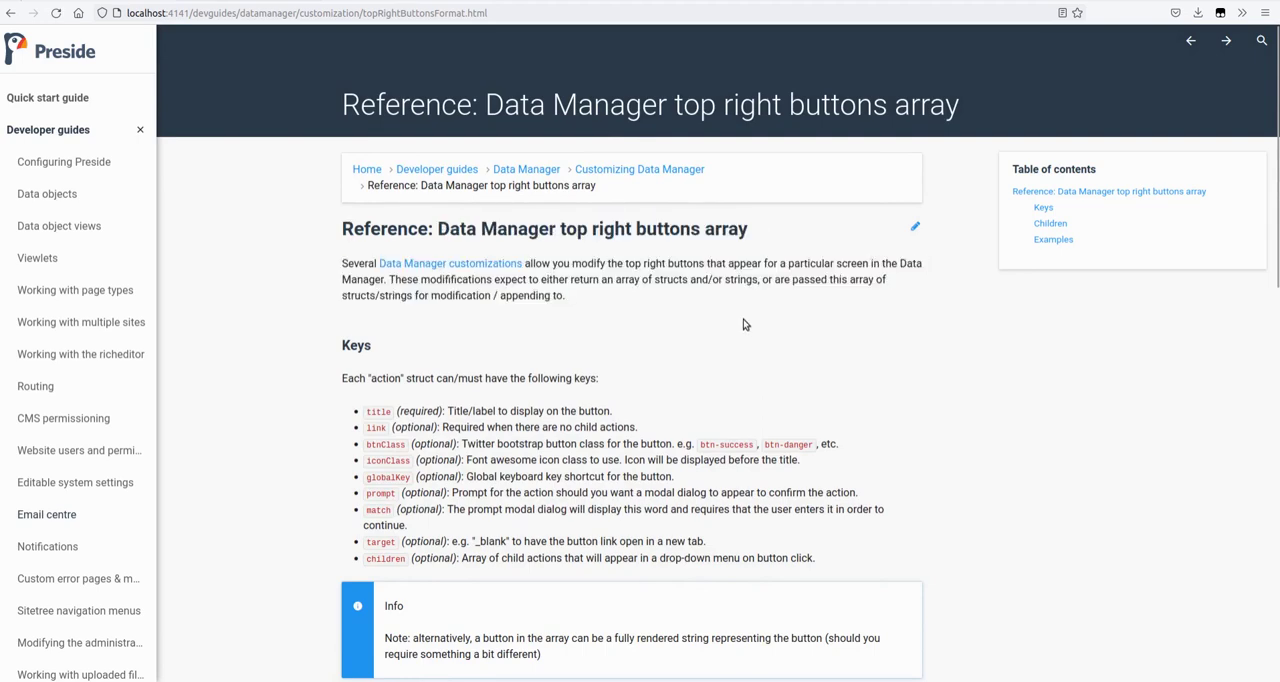
scroll(down, 3)
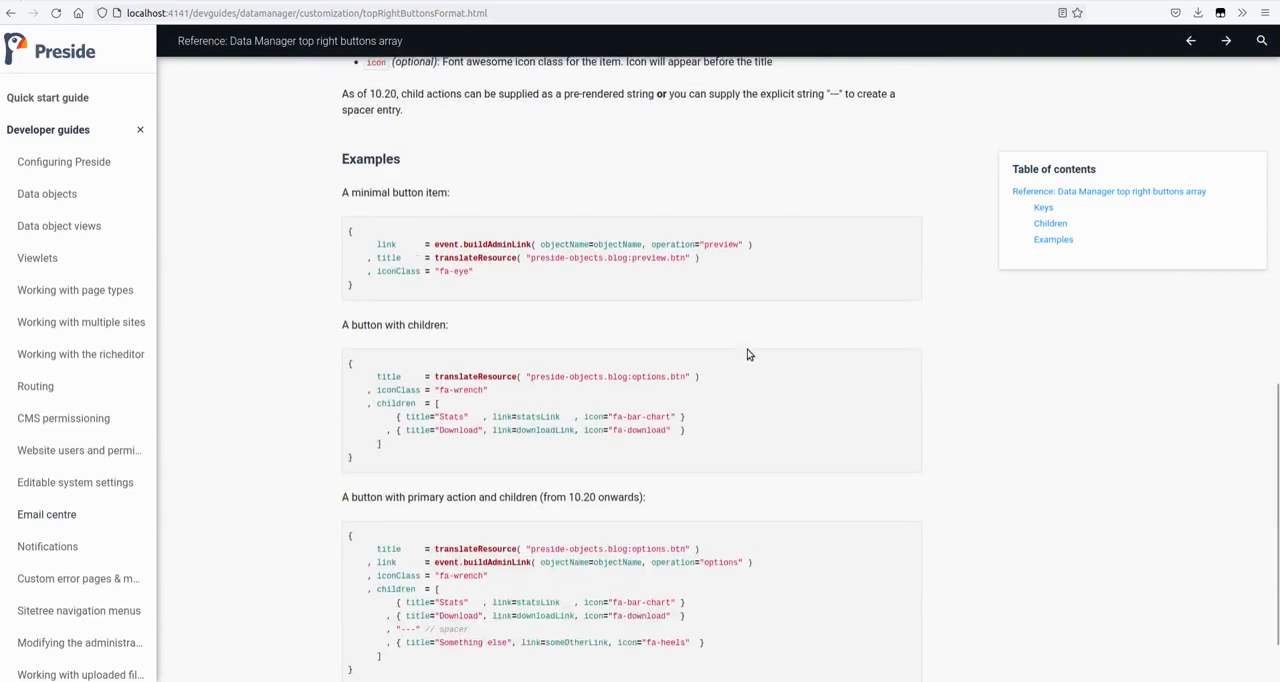
scroll(down, 3)
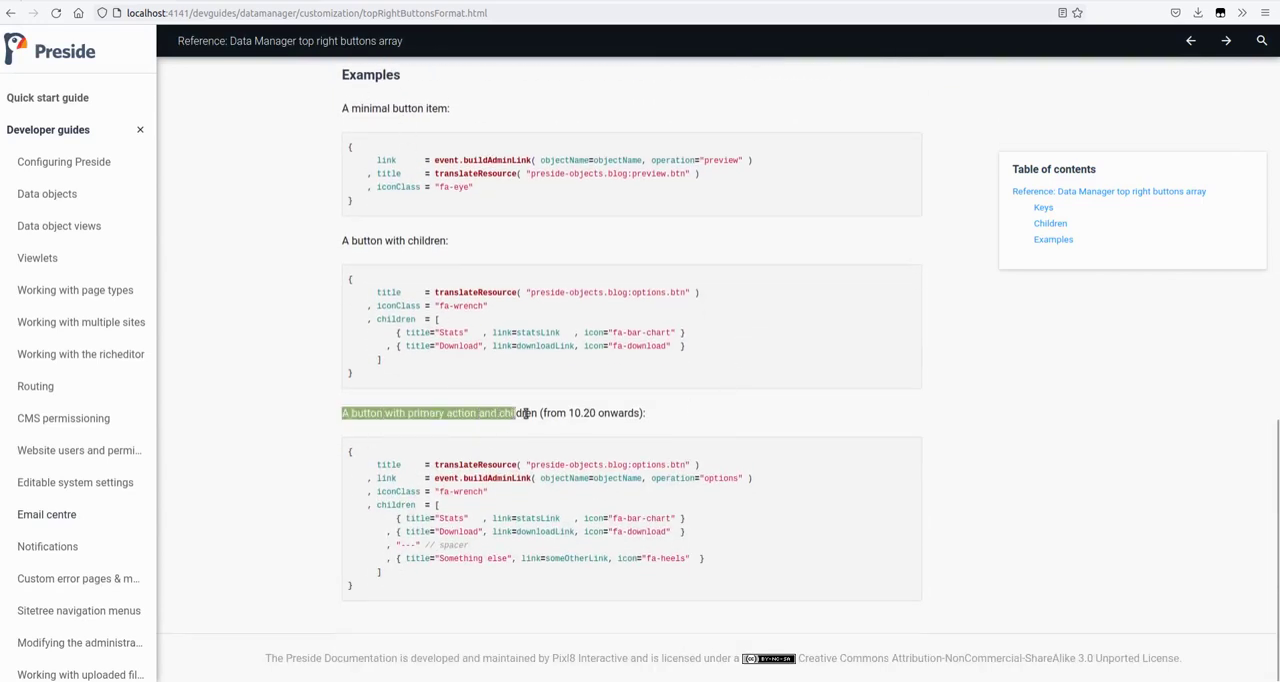
click(688, 420)
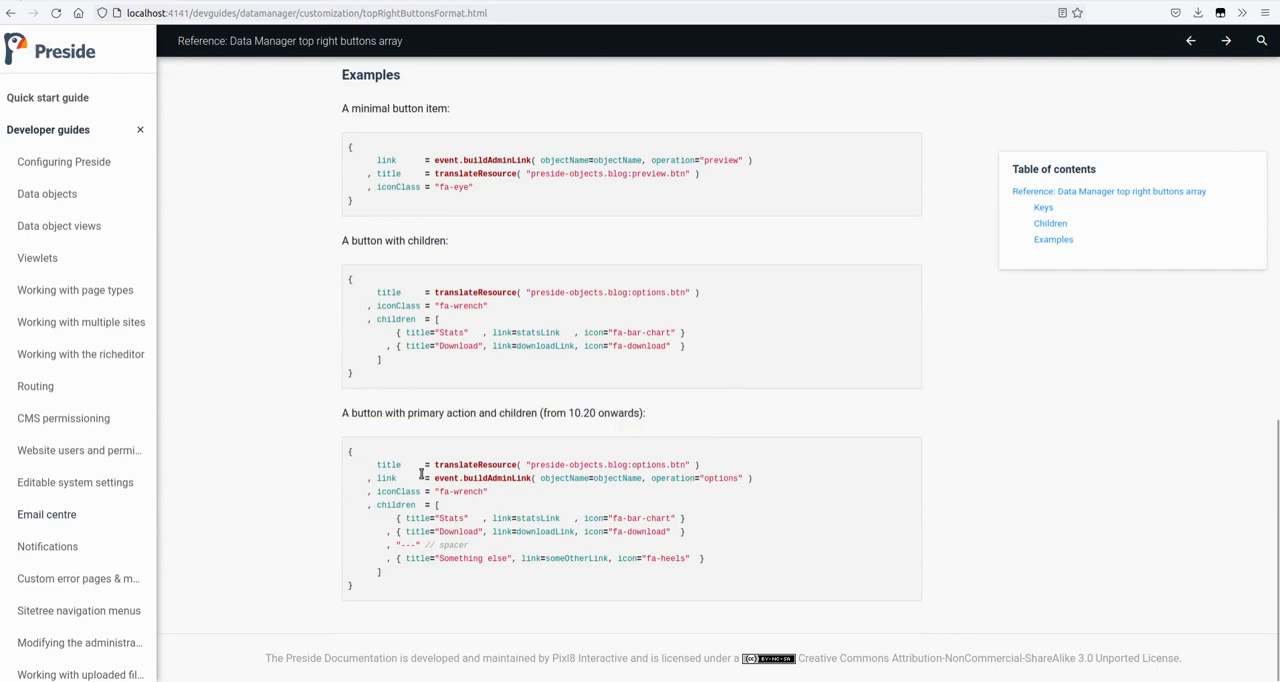
mouse_move(504, 498)
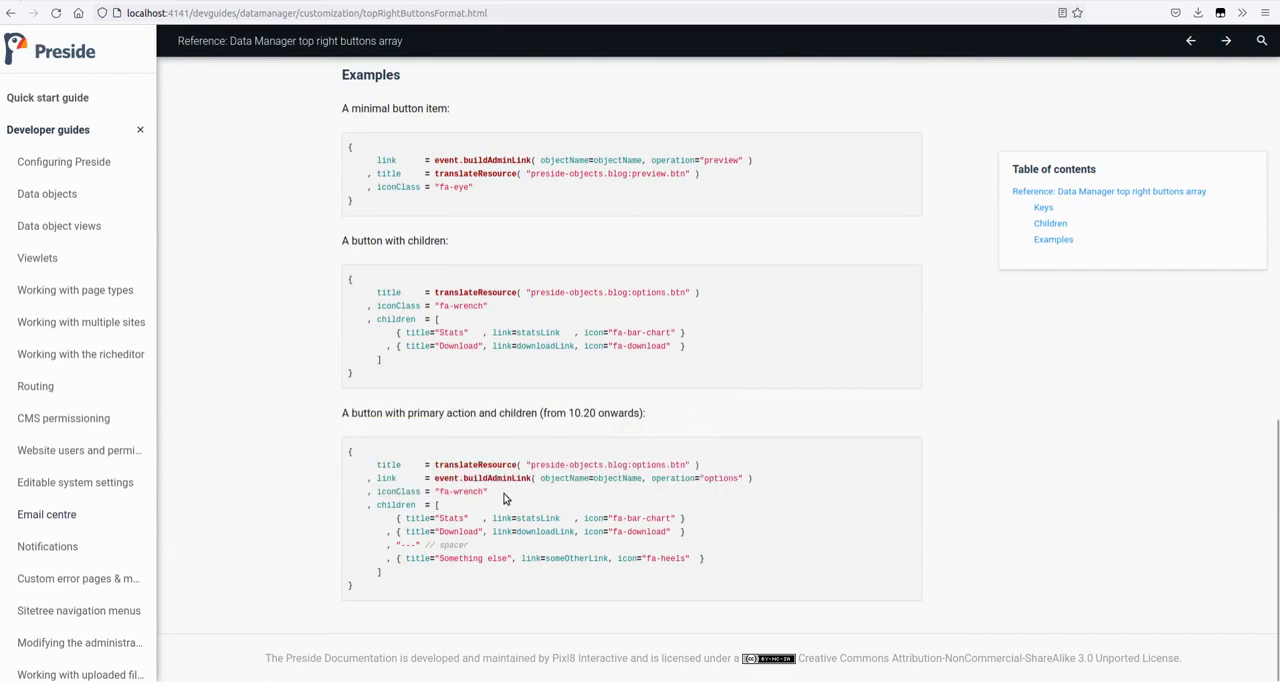
drag(376, 464, 490, 492)
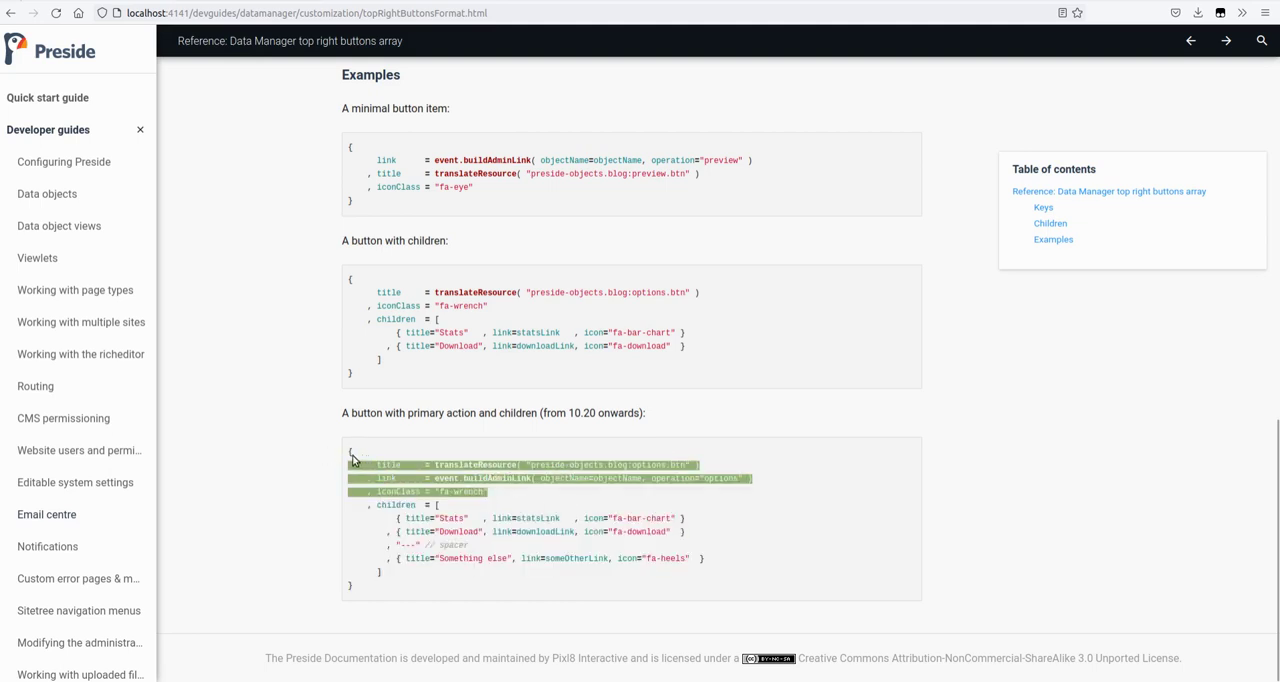
mouse_move(404, 494)
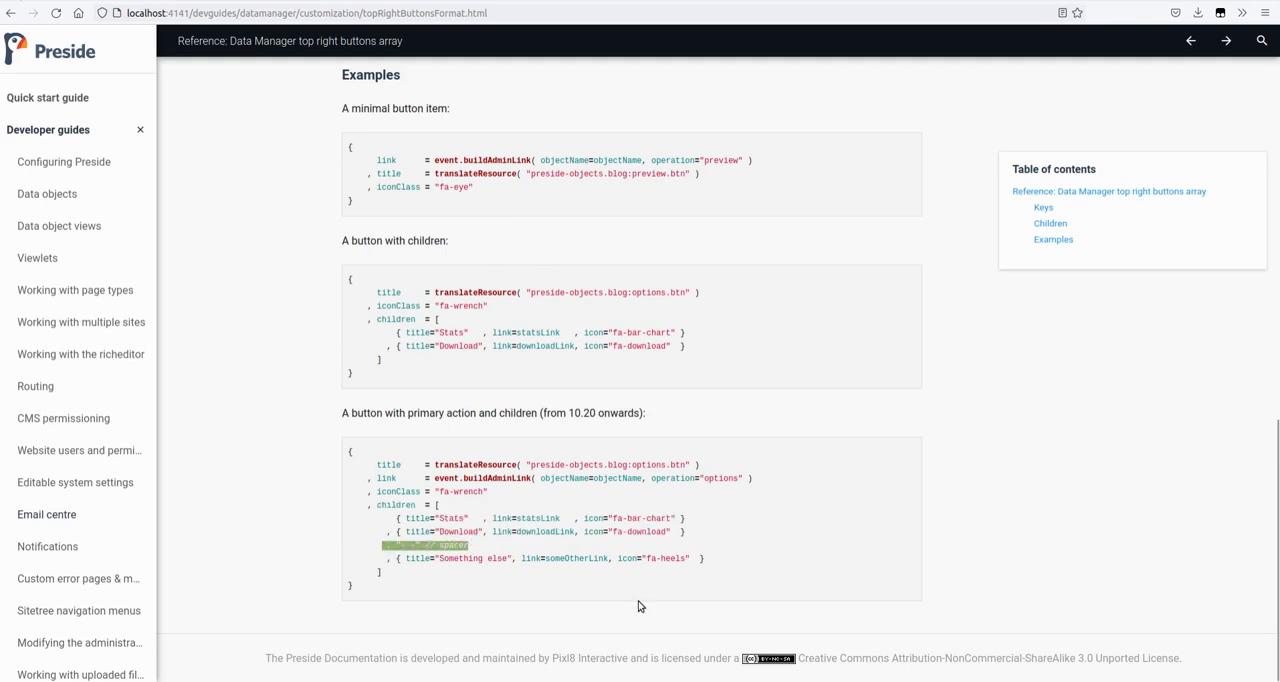
mouse_move(884, 566)
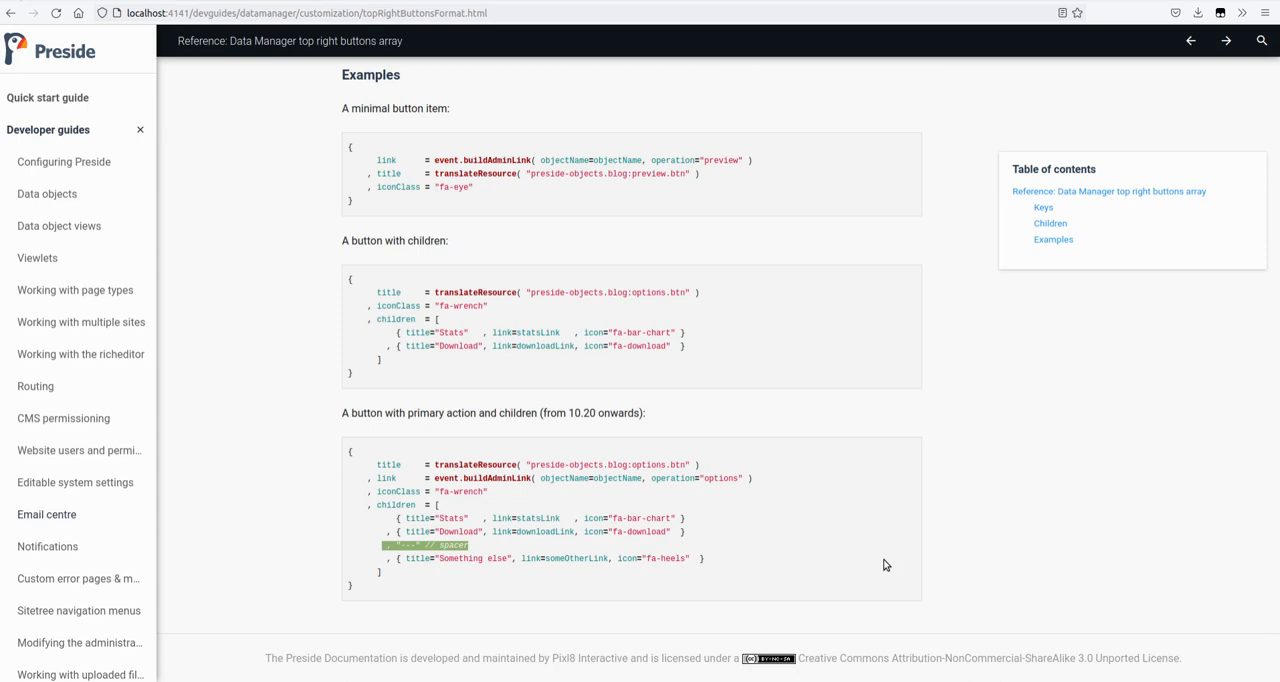
mouse_move(500, 514)
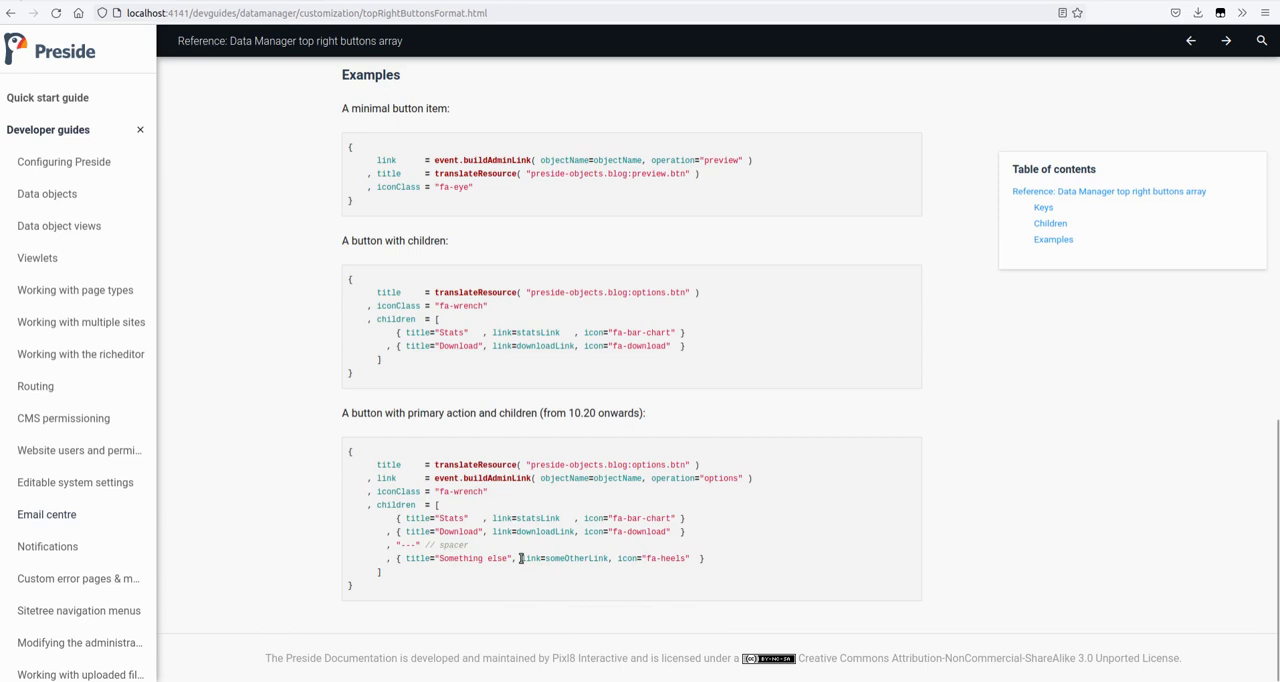
mouse_move(464, 560)
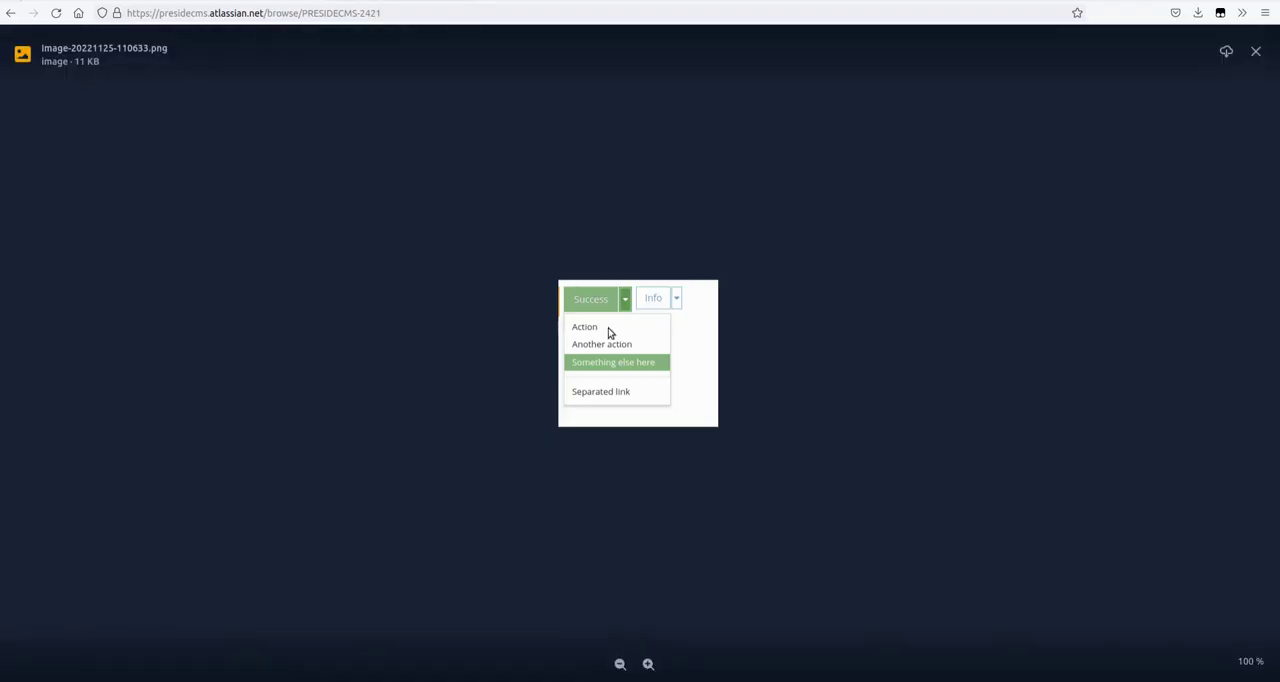
mouse_move(616, 380)
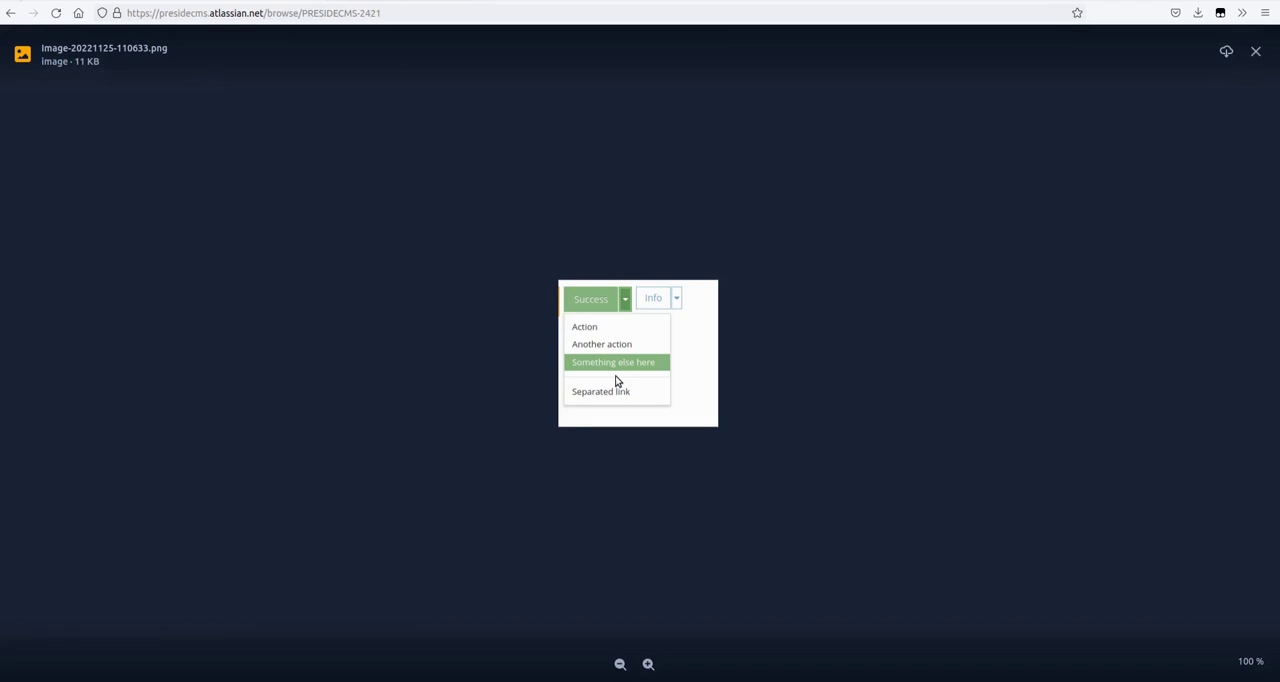
mouse_move(622, 376)
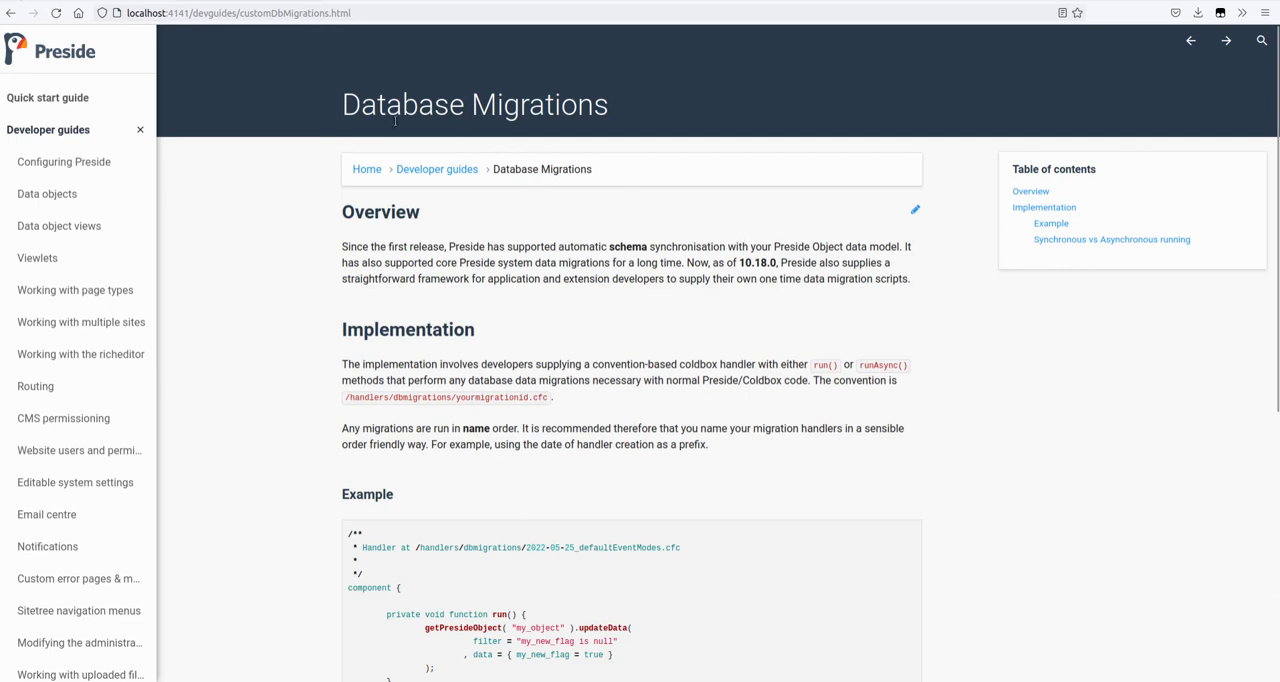
mouse_move(628, 318)
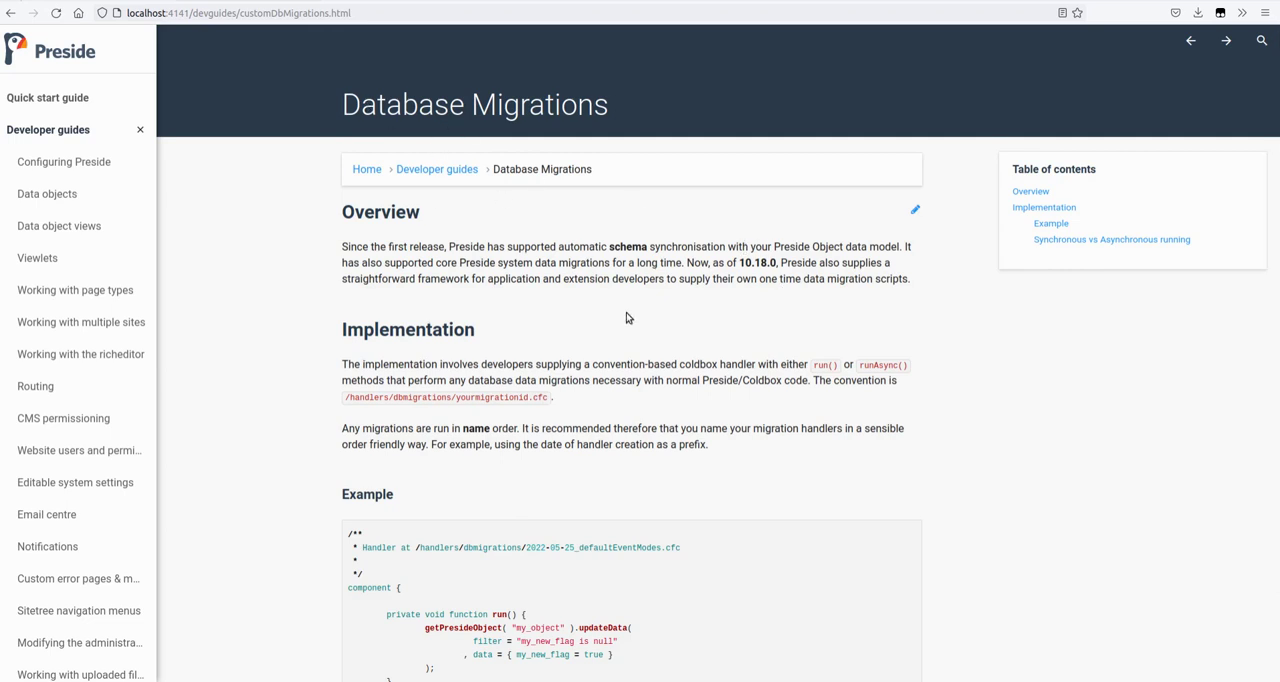
- Scroll the Database Migrations guide to its example handler and highlight the isEnabled method name
scroll(down, 3)
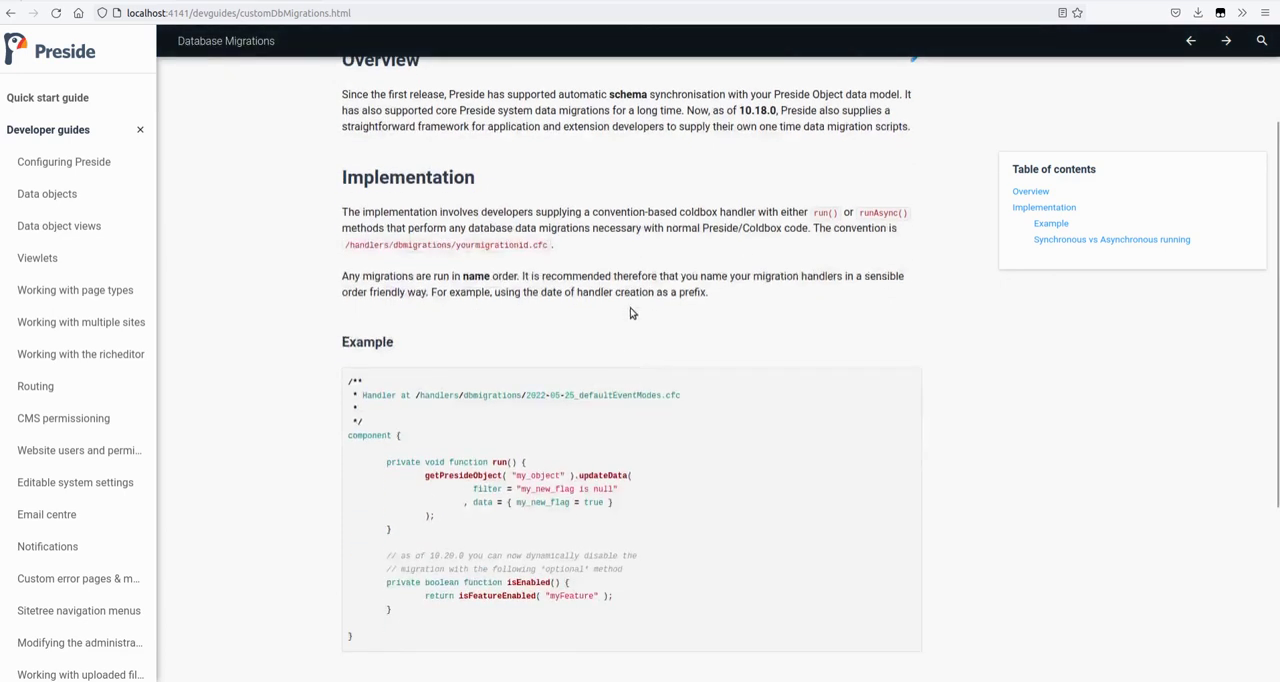
scroll(down, 3)
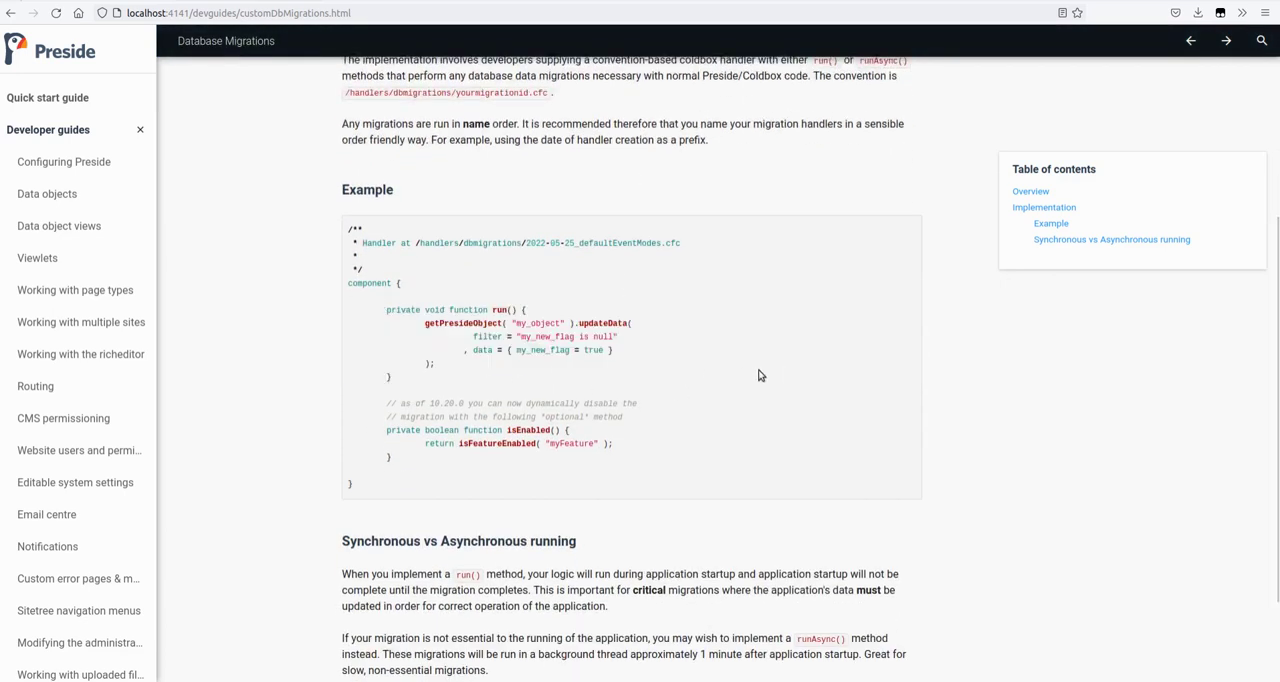
mouse_move(716, 348)
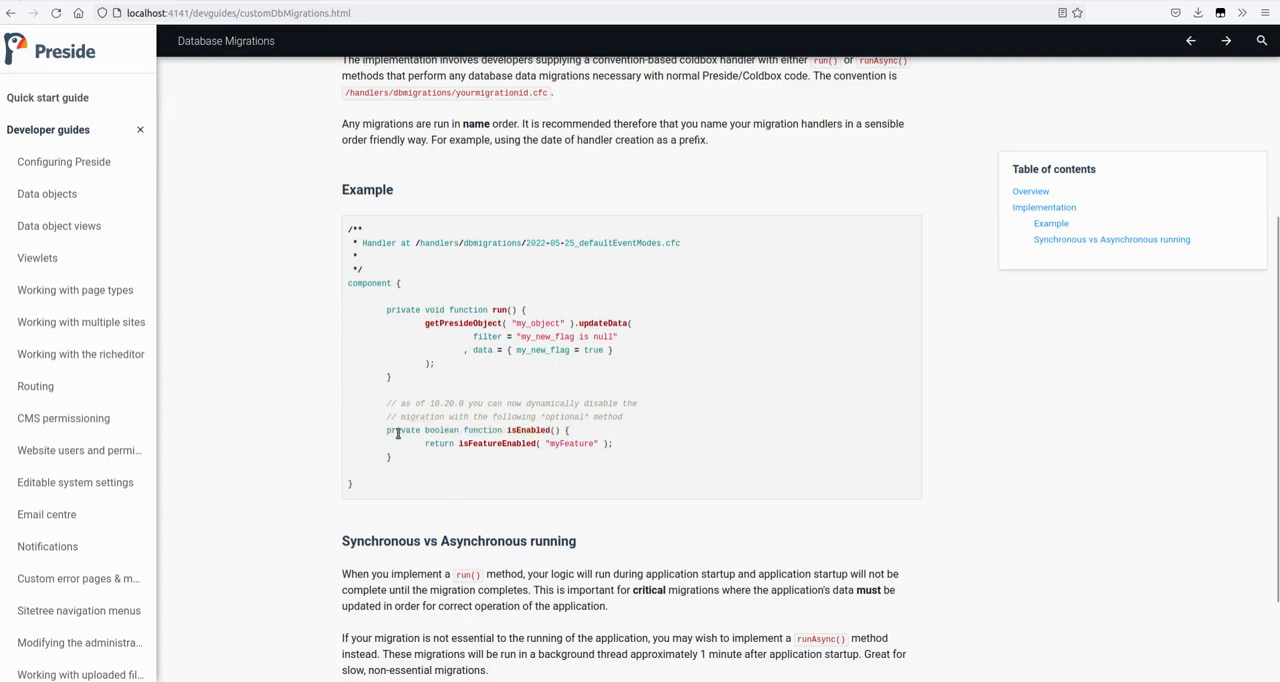
double_click(528, 430)
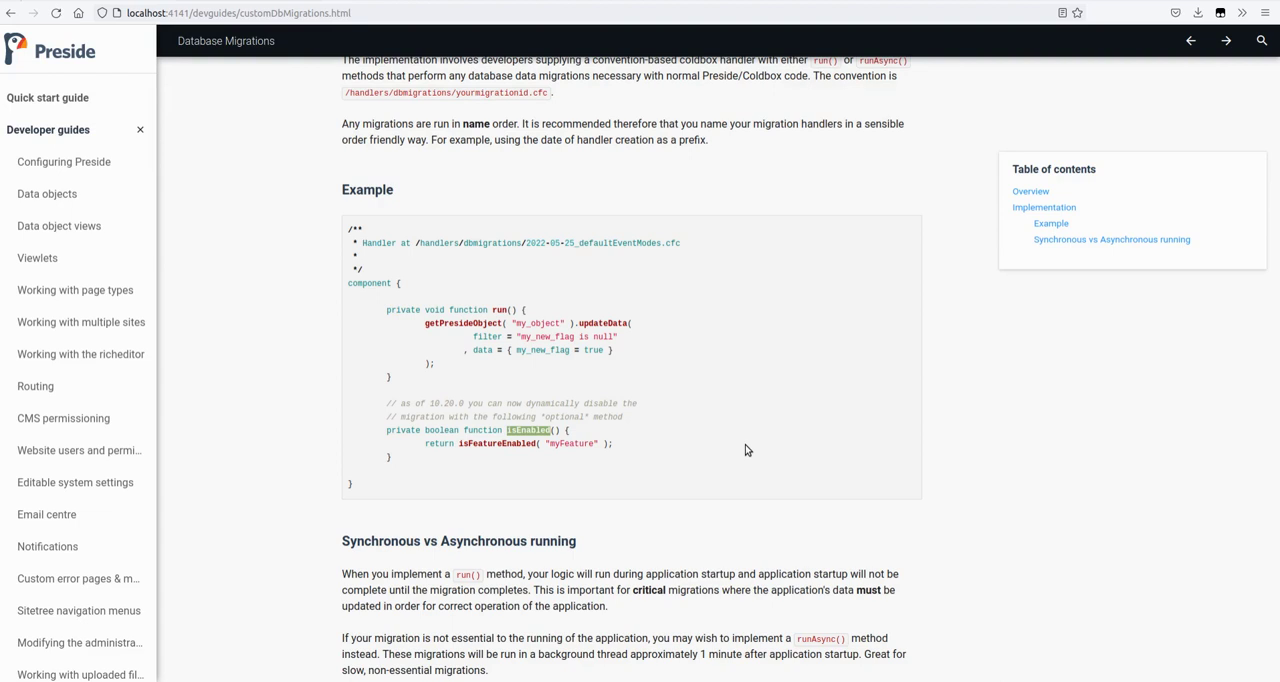
mouse_move(558, 444)
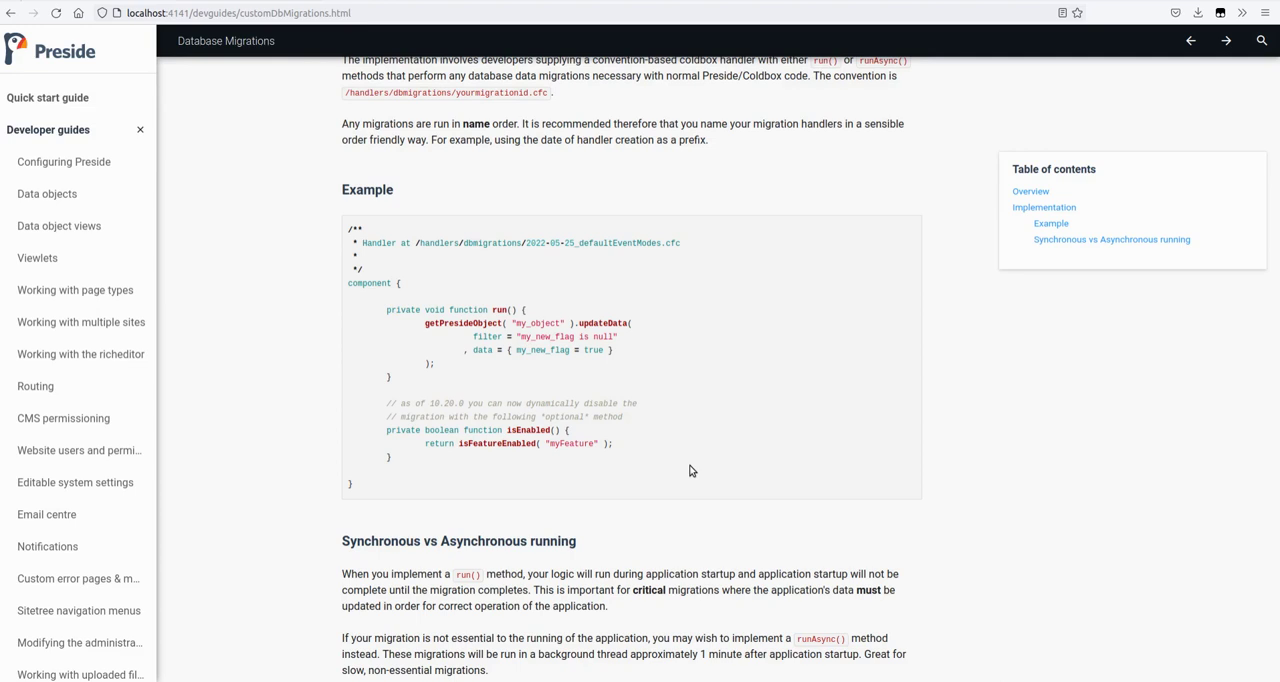
mouse_move(450, 298)
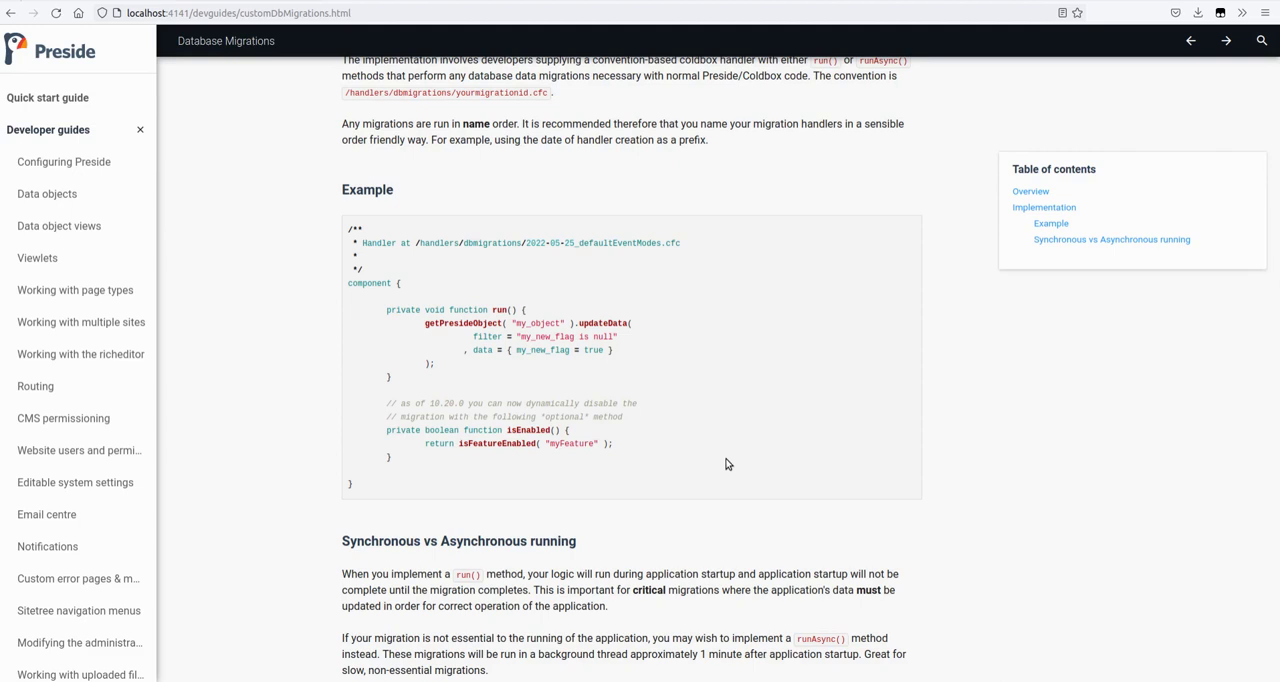
mouse_move(696, 428)
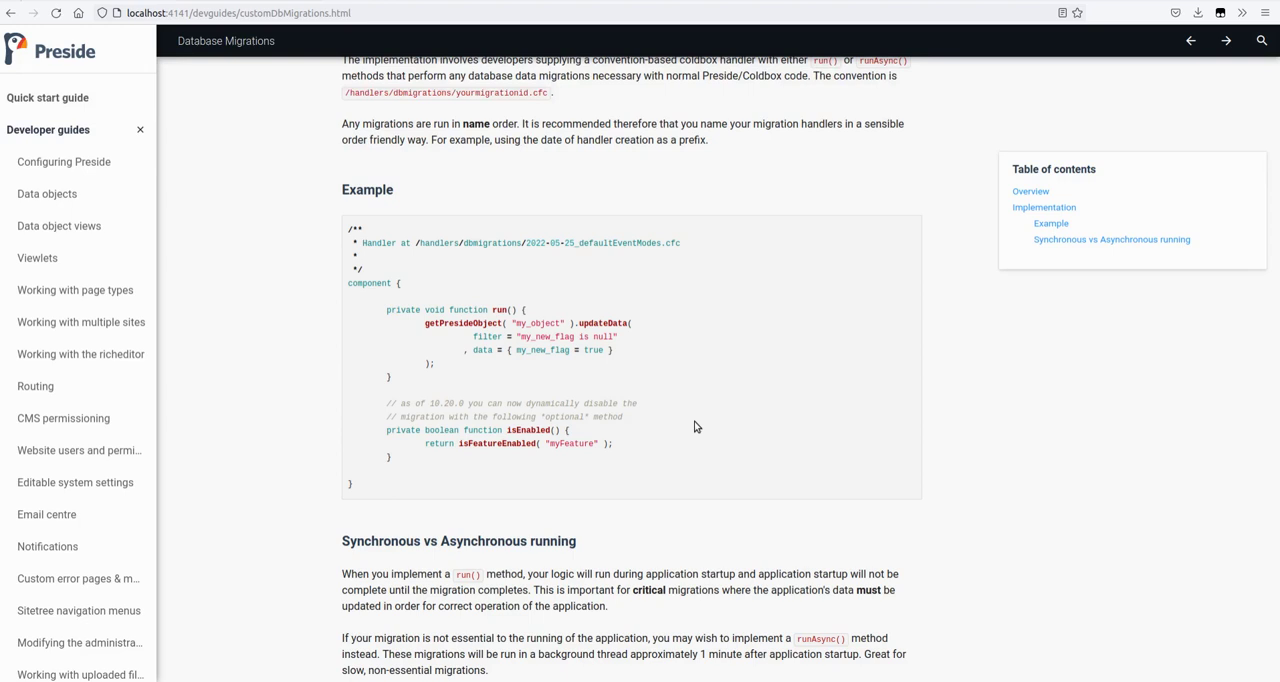
mouse_move(740, 320)
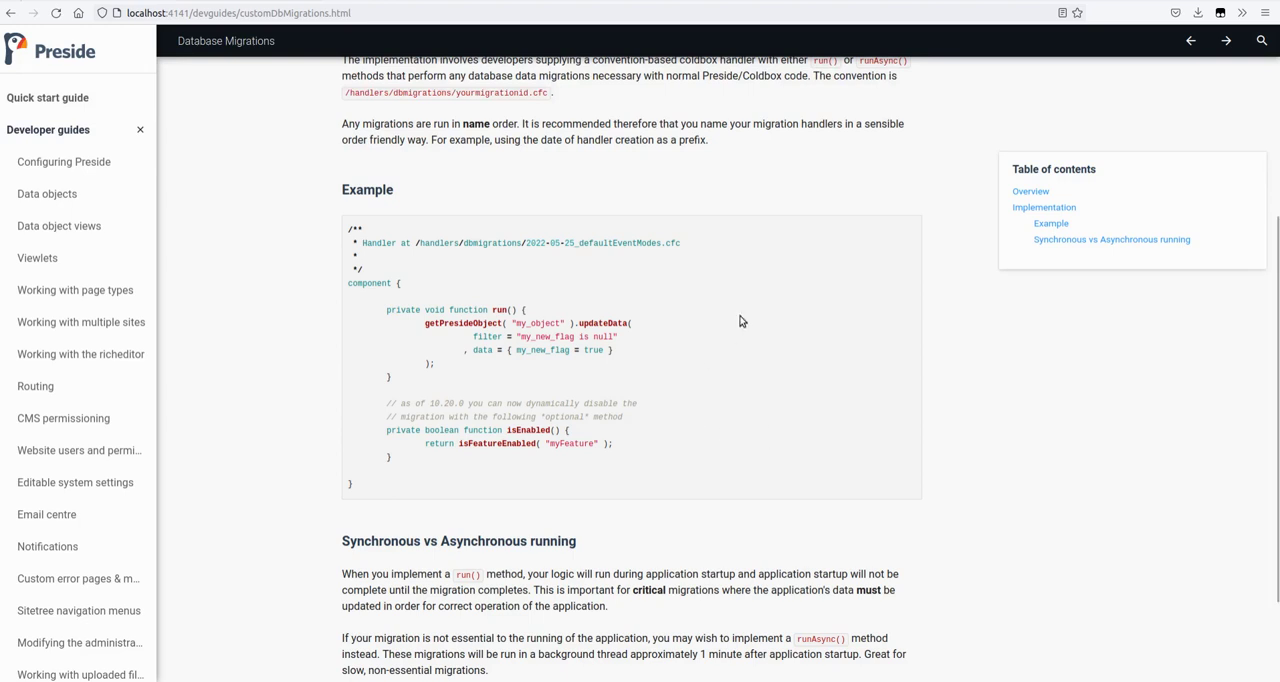